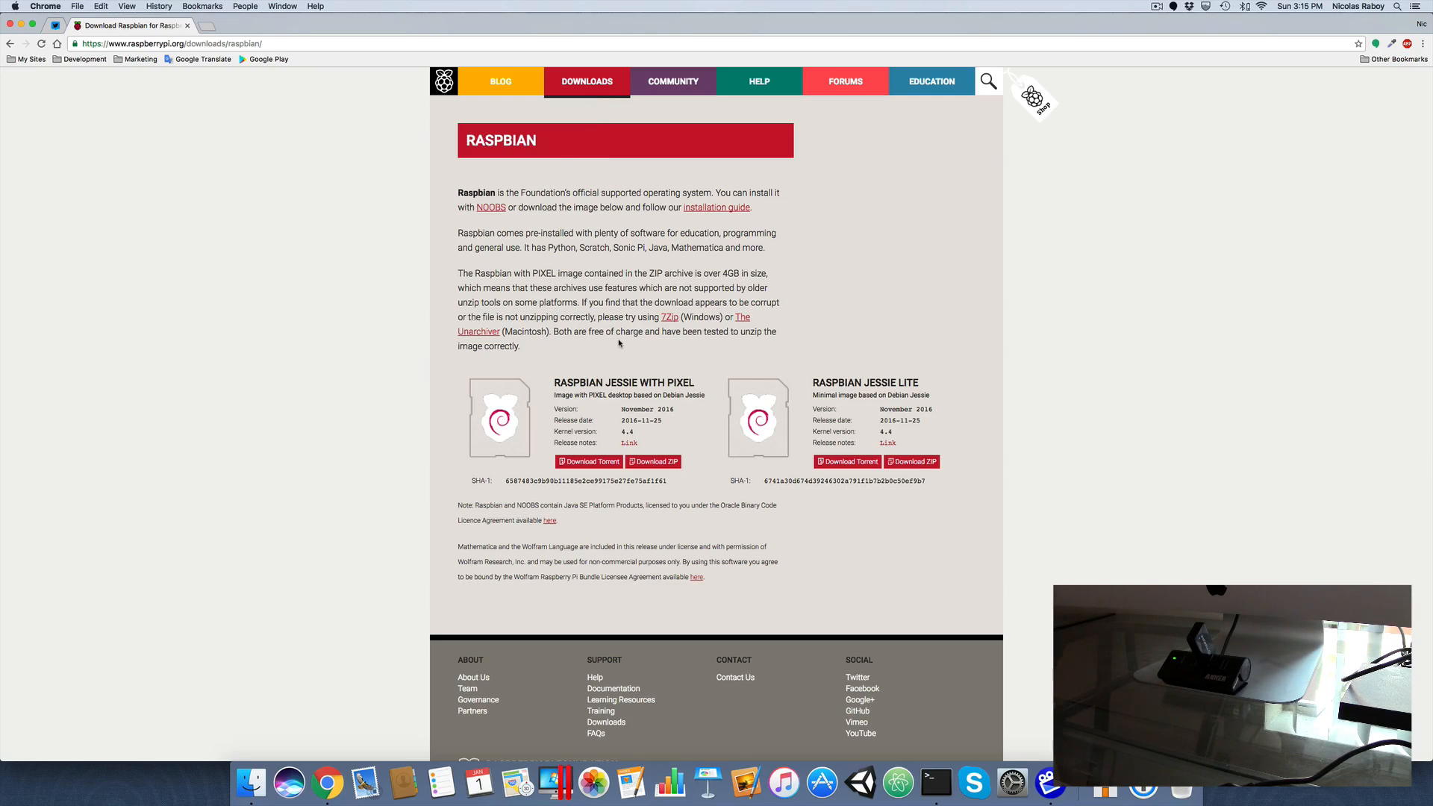
mouse_move(616, 373)
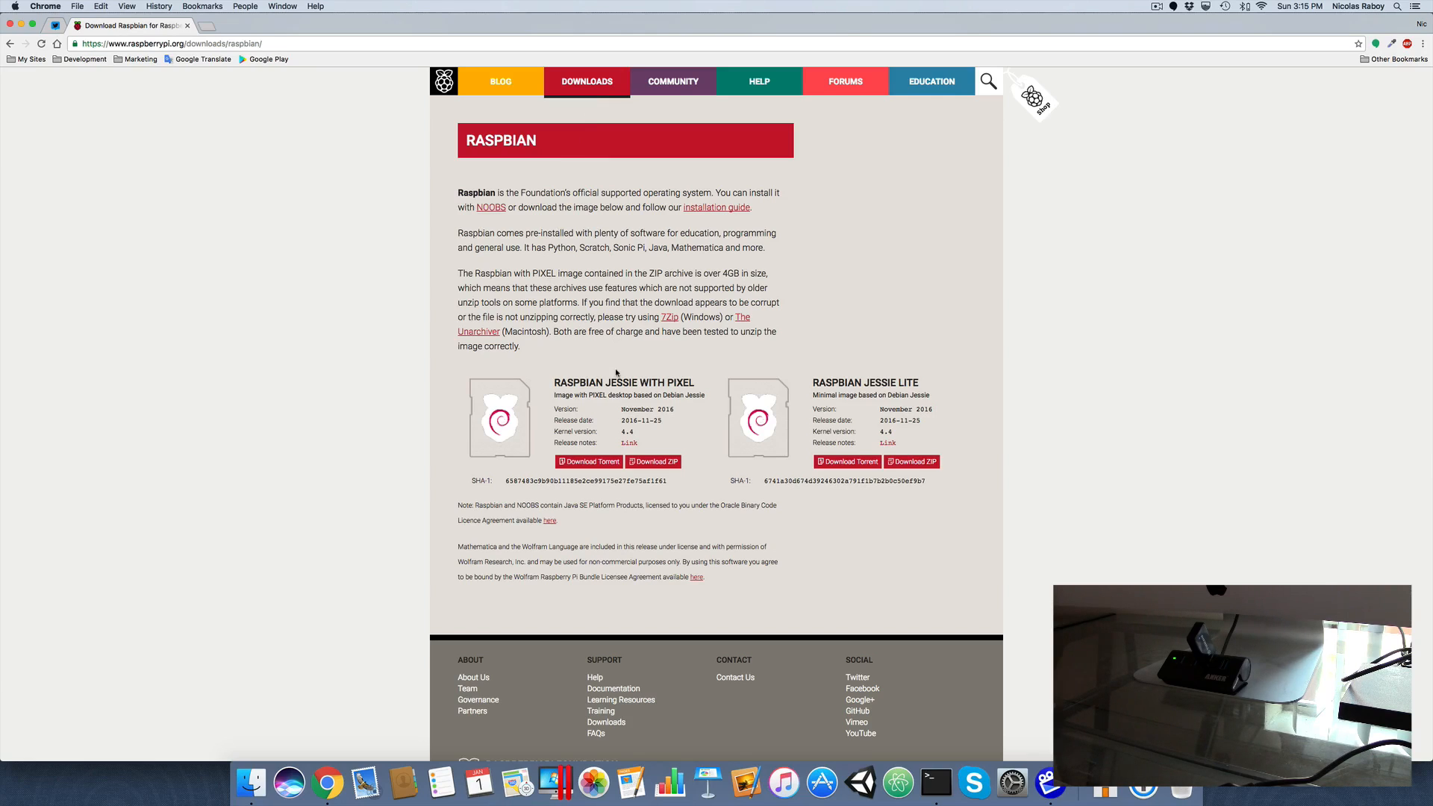
mouse_move(850, 394)
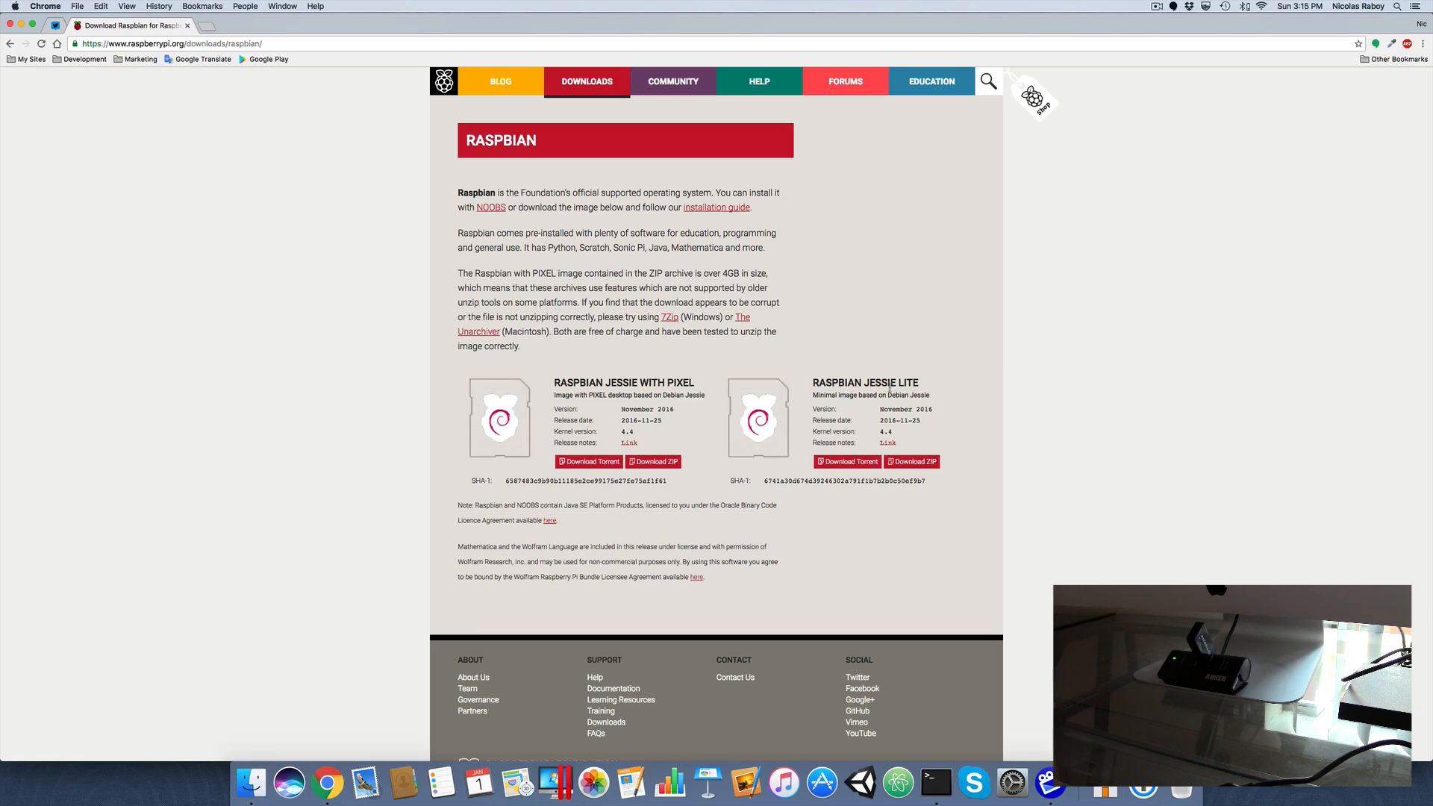
mouse_move(686, 369)
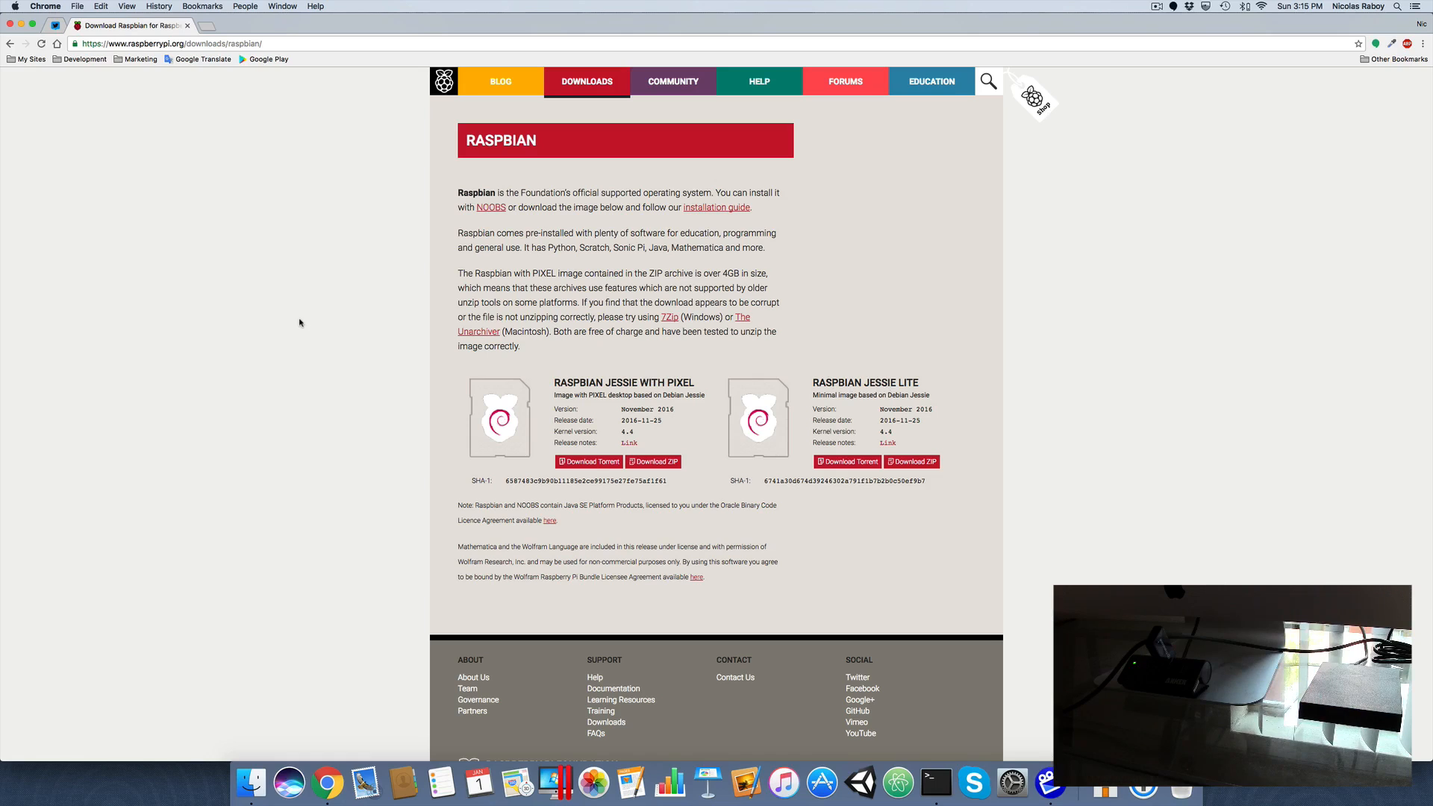
mouse_move(599, 102)
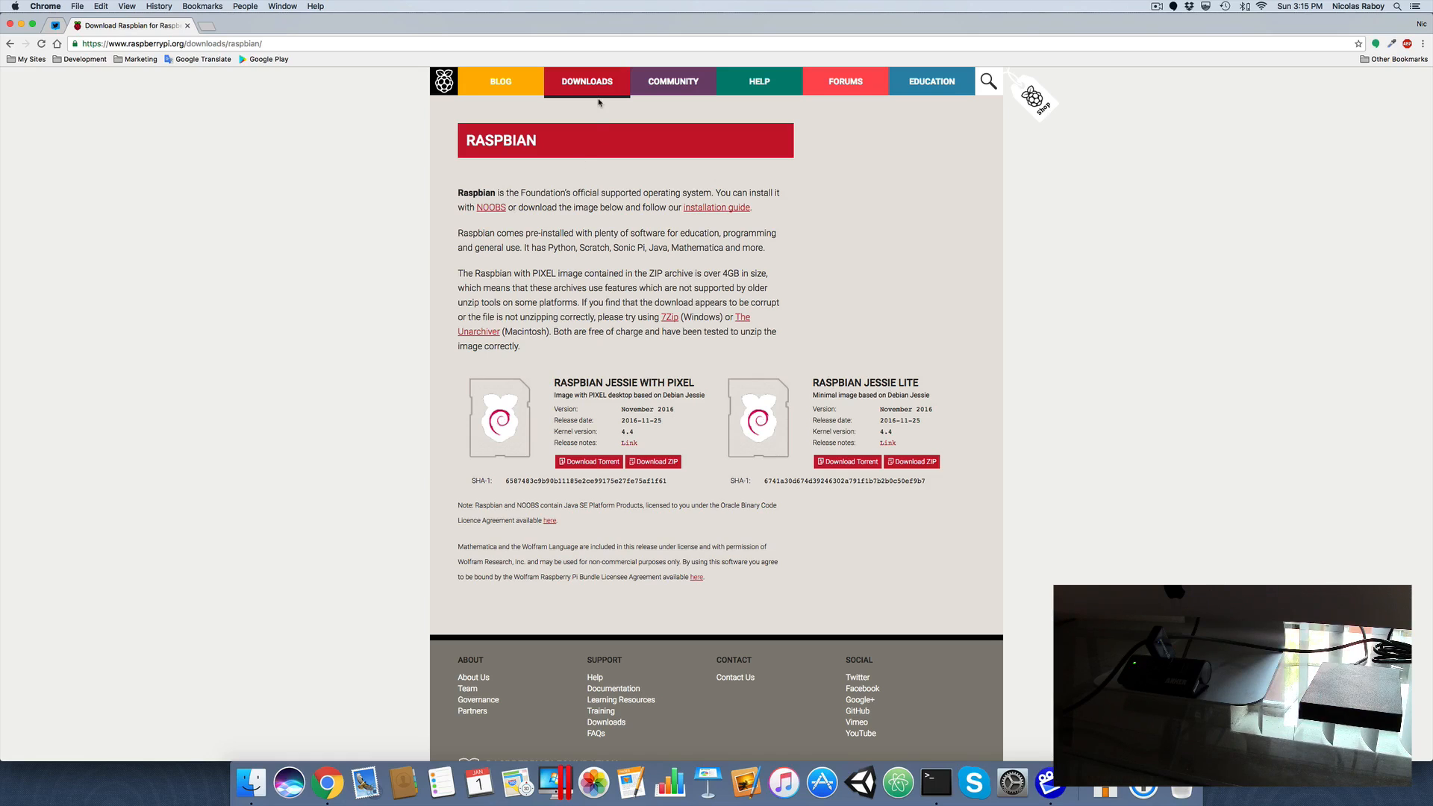
mouse_move(595, 333)
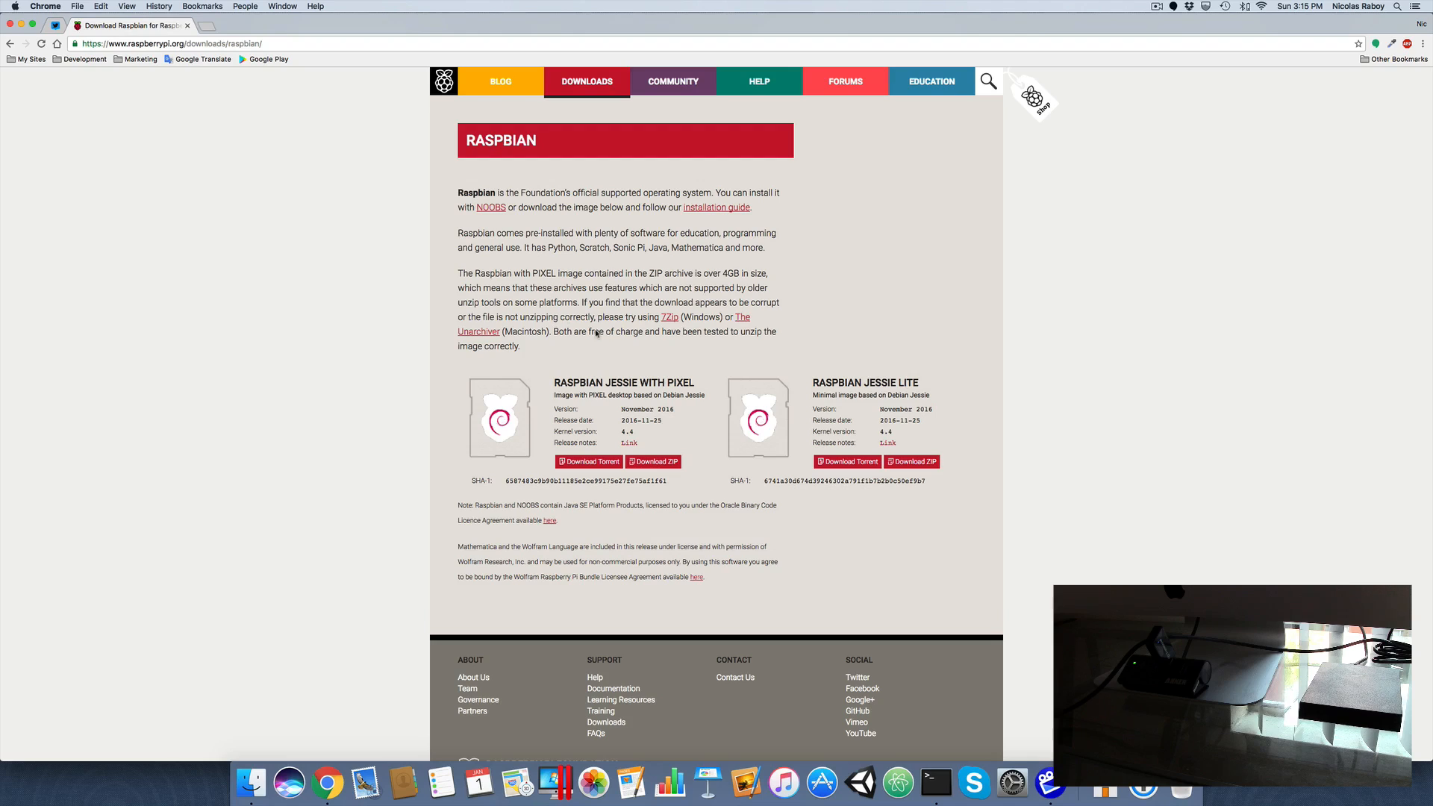
mouse_move(615, 372)
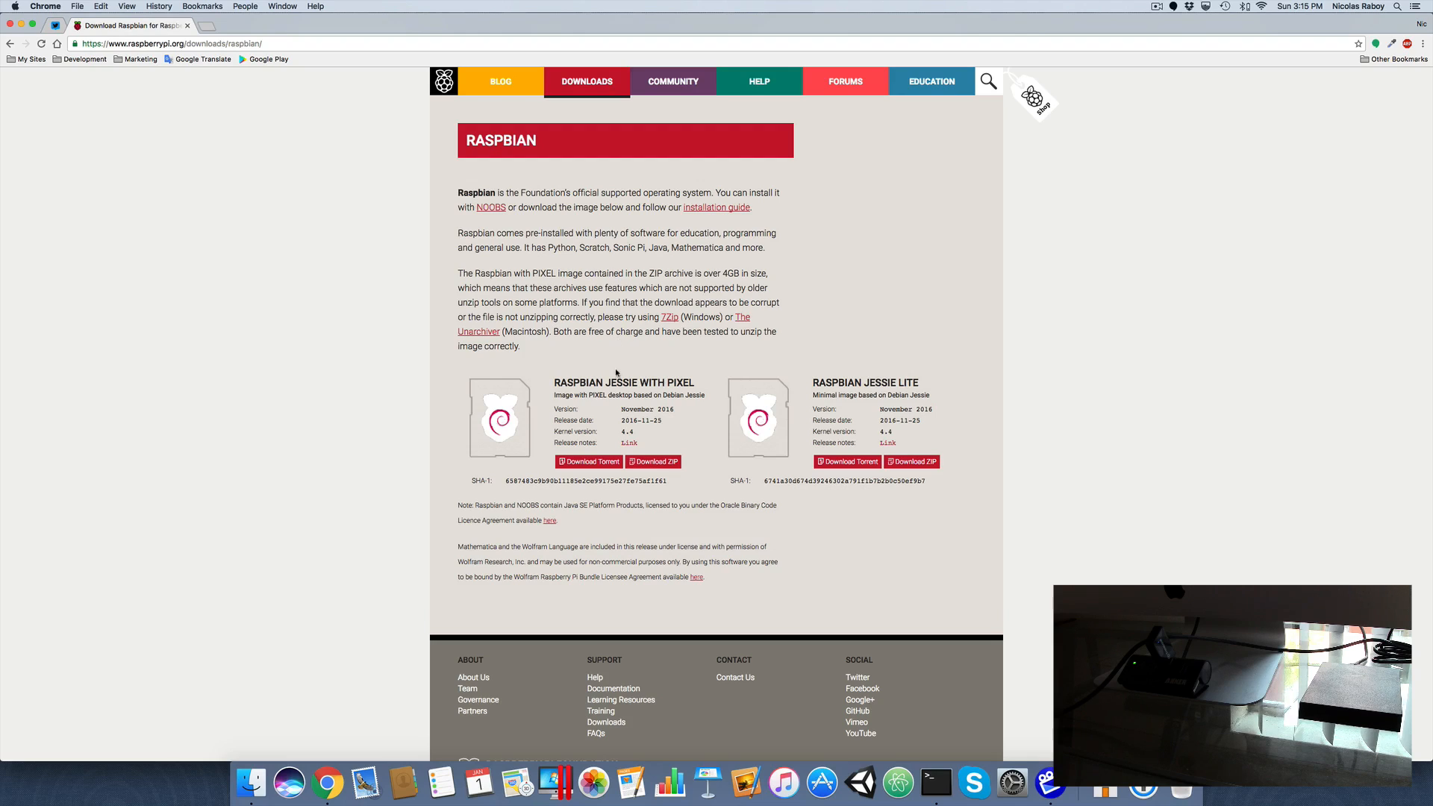
mouse_move(731, 378)
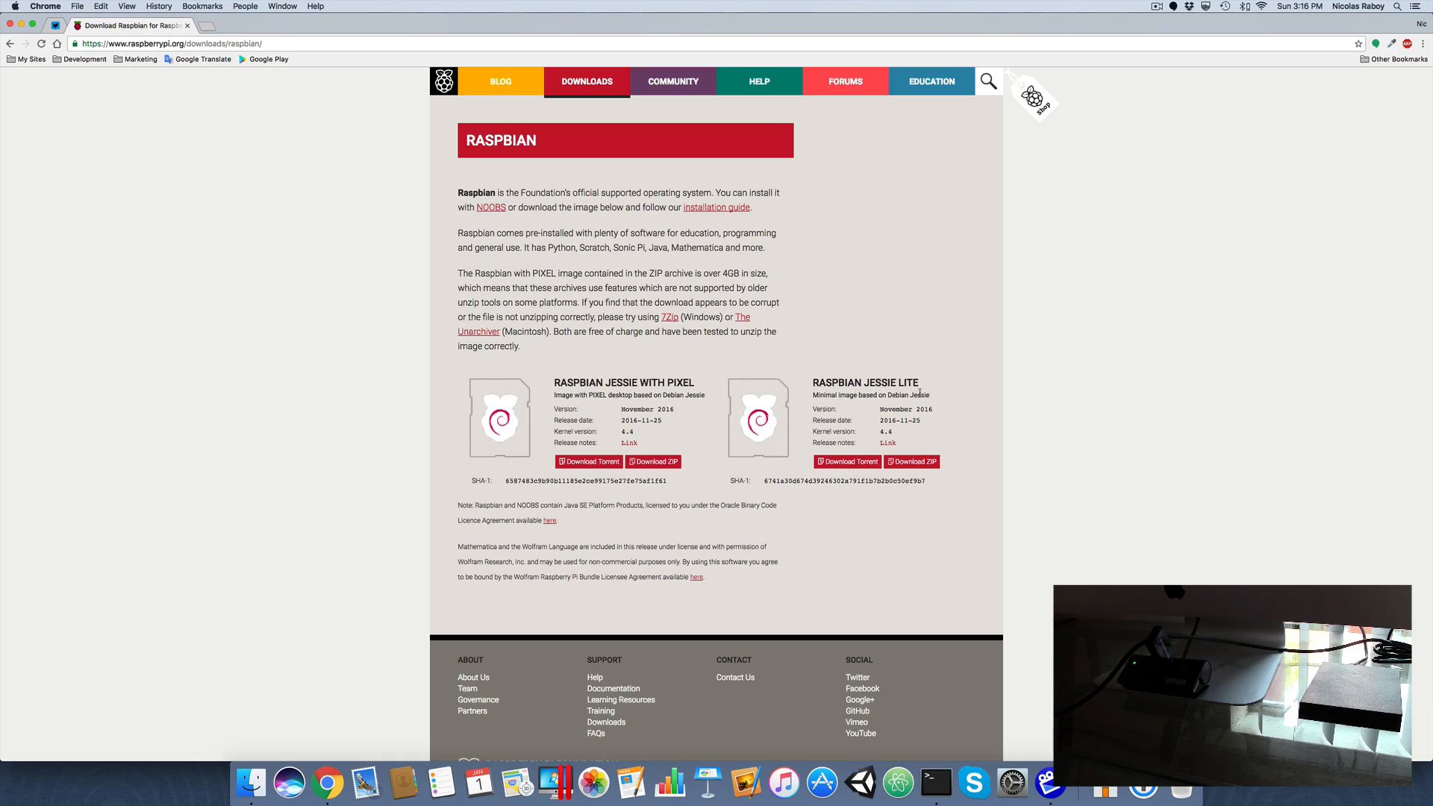
mouse_move(921, 424)
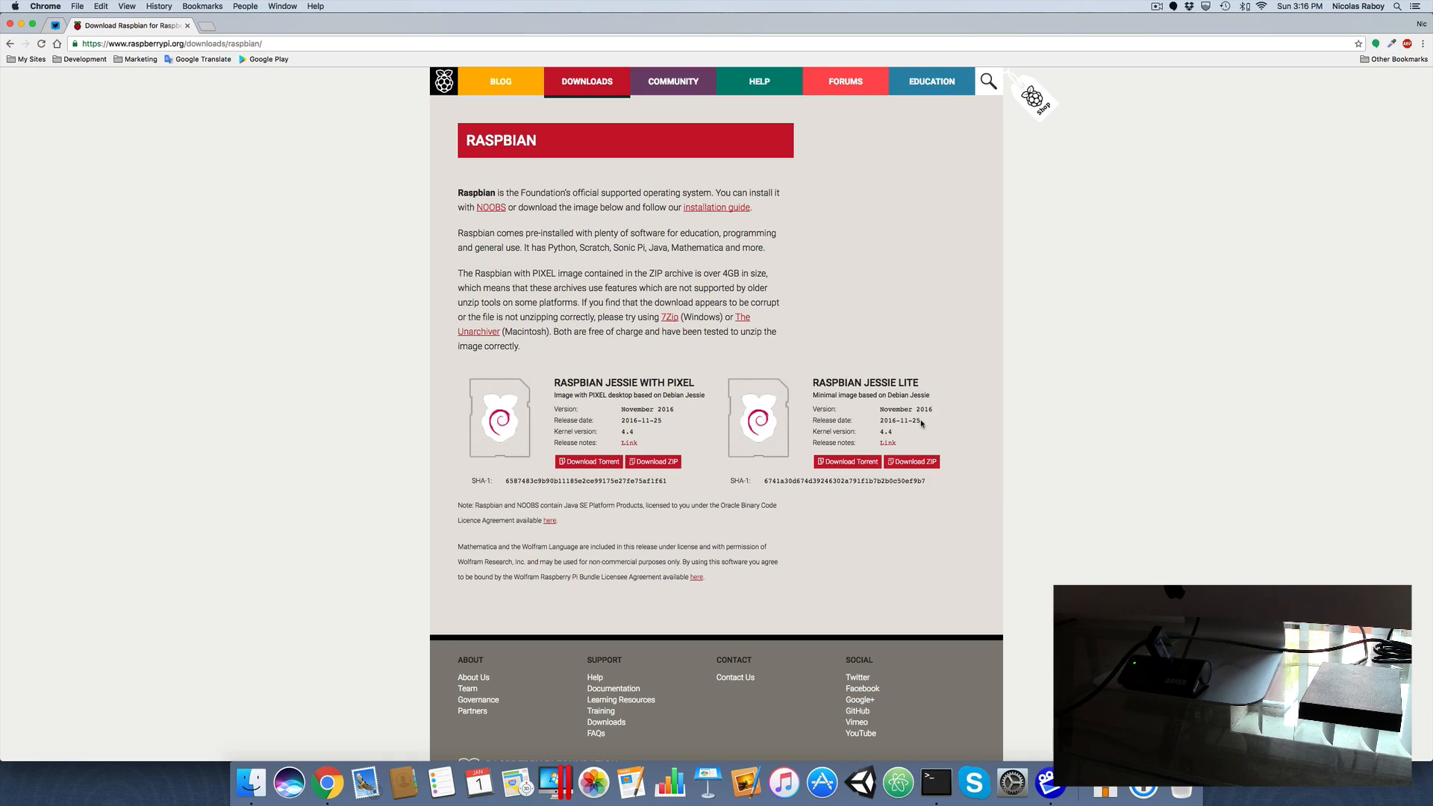
mouse_move(921, 427)
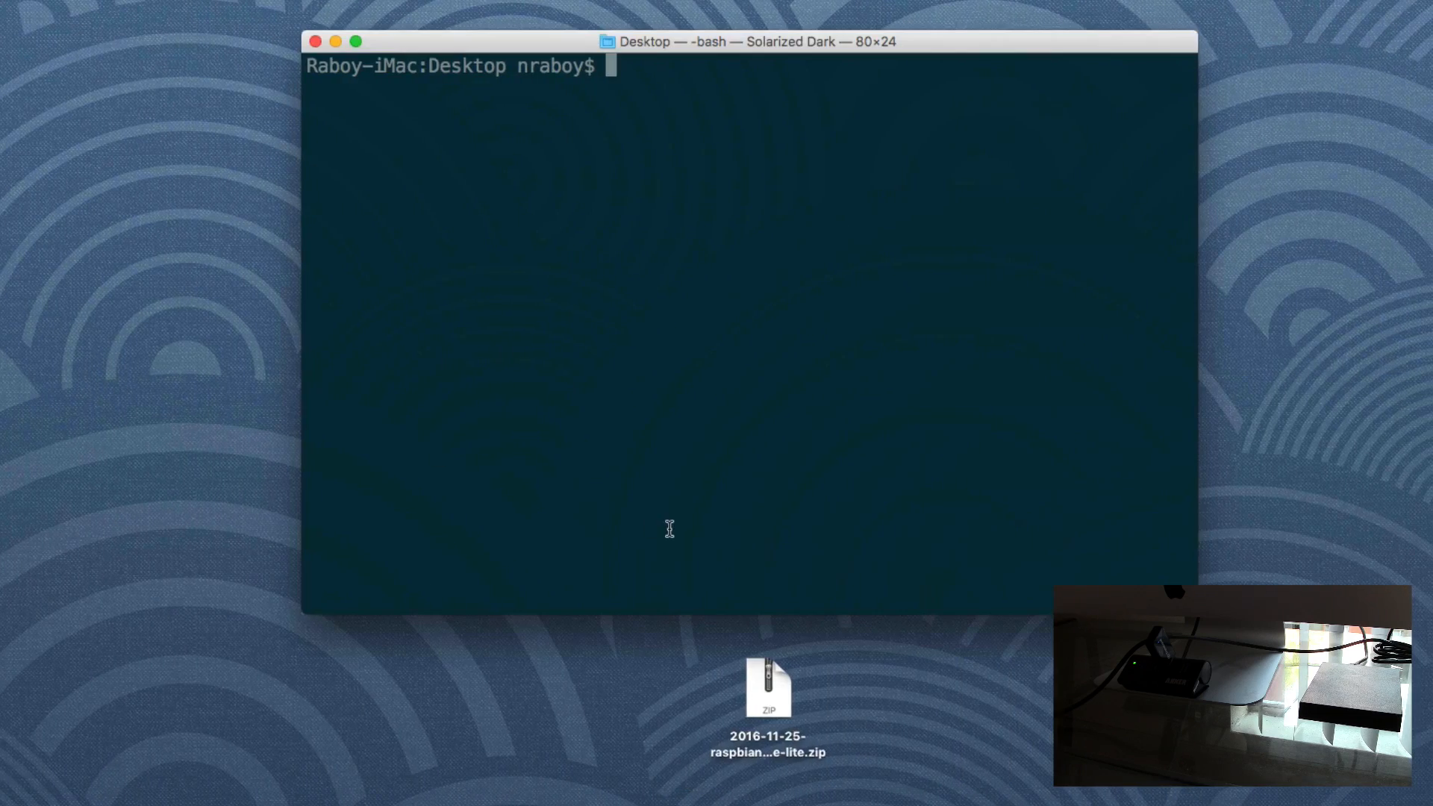
Extract the Raspbian Lite zip into its .img on the Desktop and launch Disk Utility via Spotlight
click(767, 687)
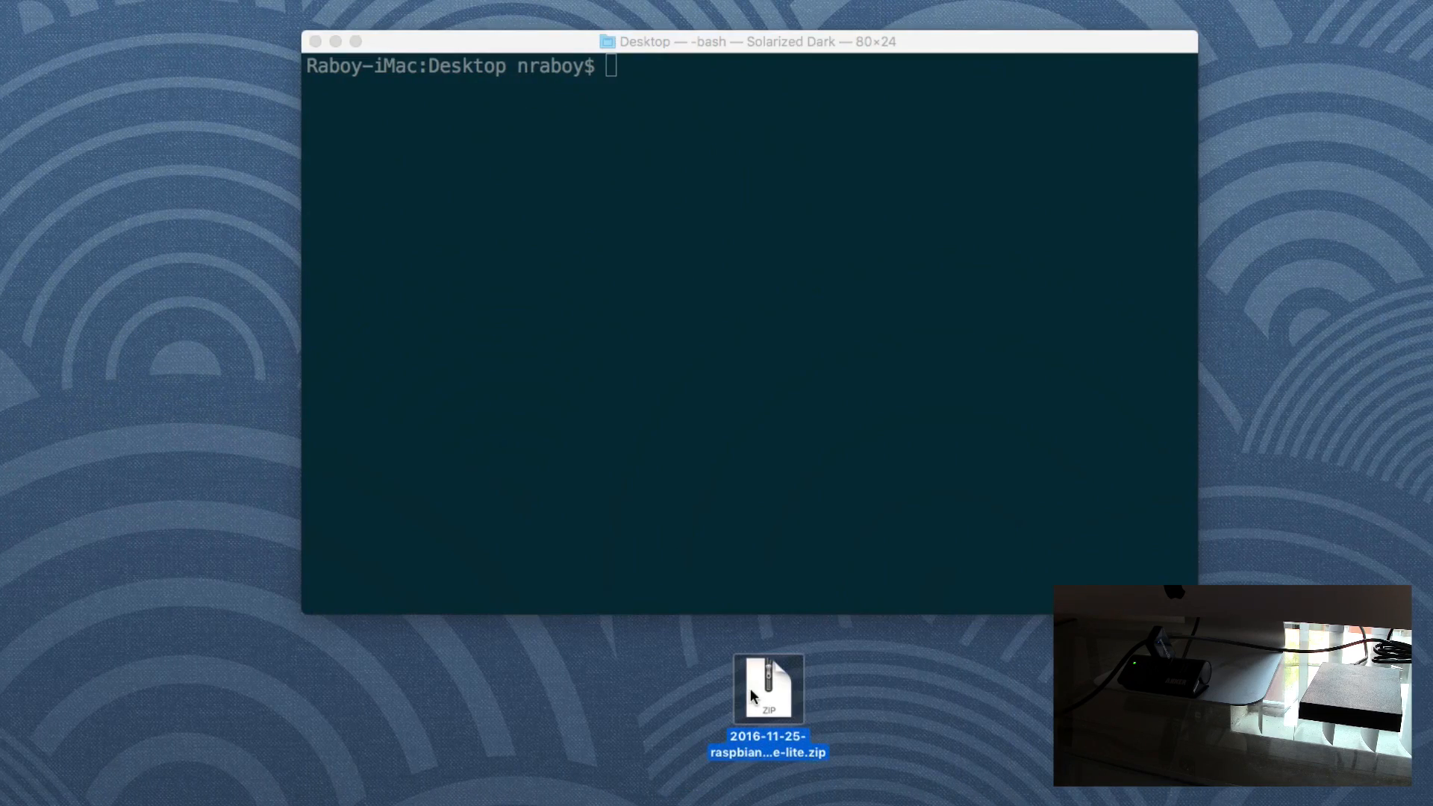
mouse_move(801, 697)
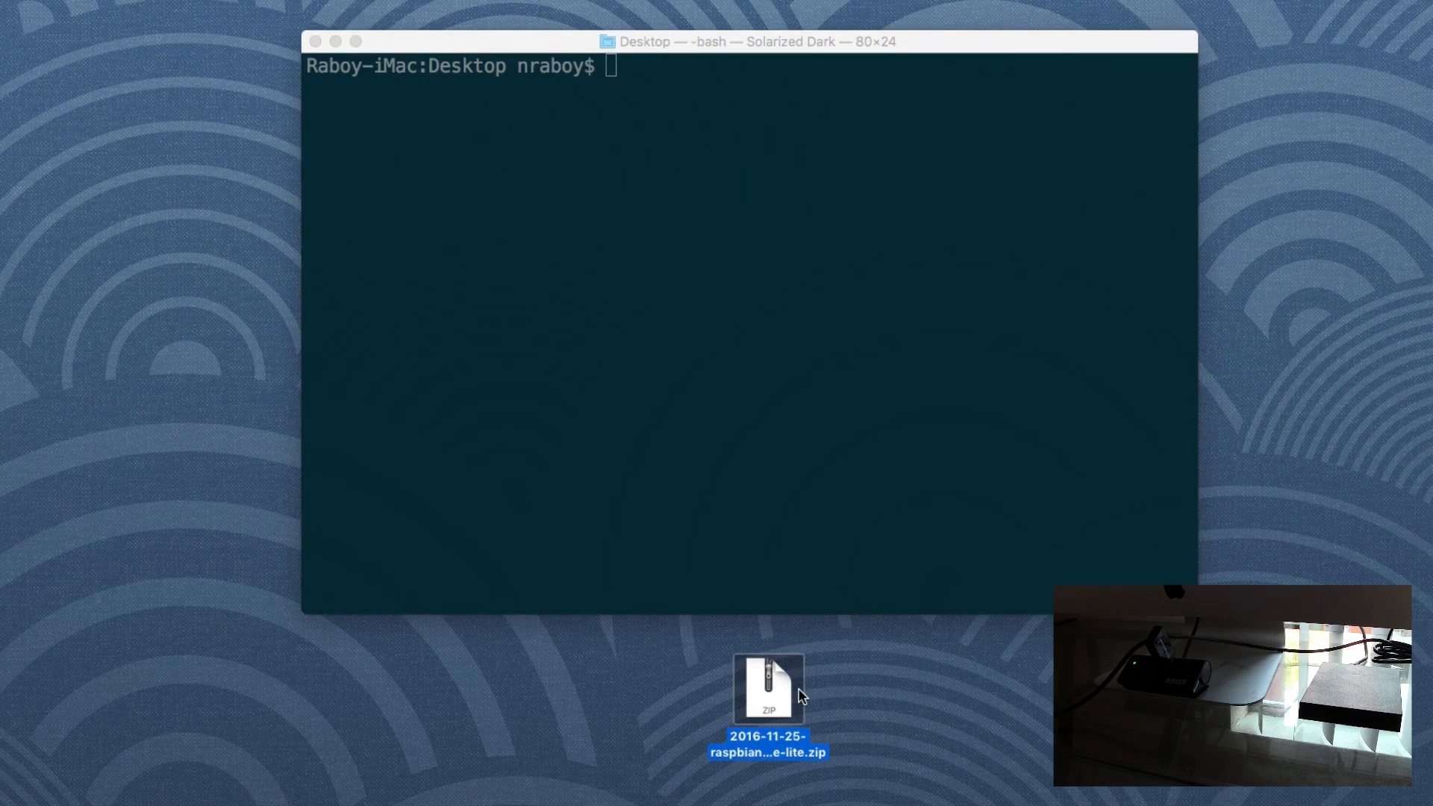
double_click(767, 690)
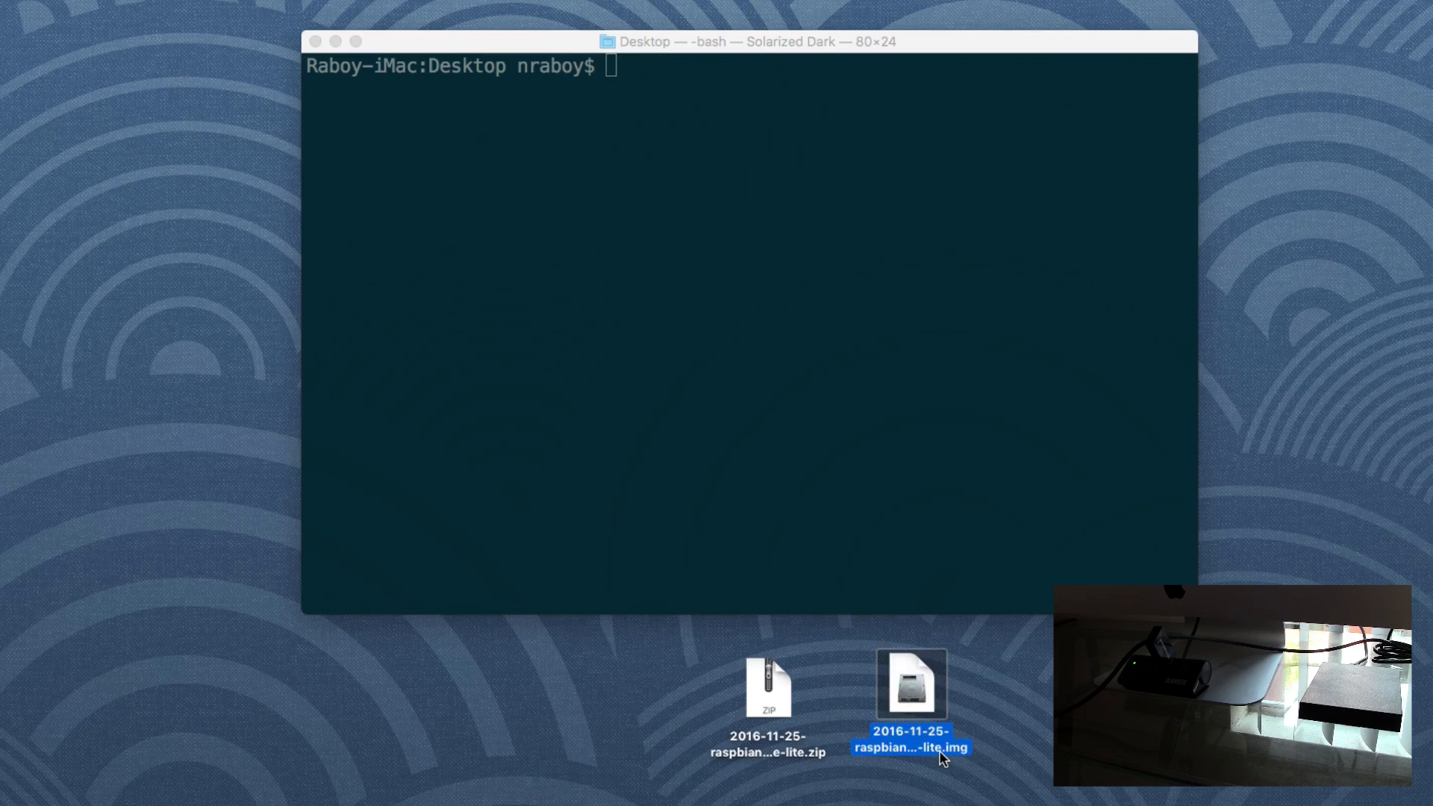
click(767, 687)
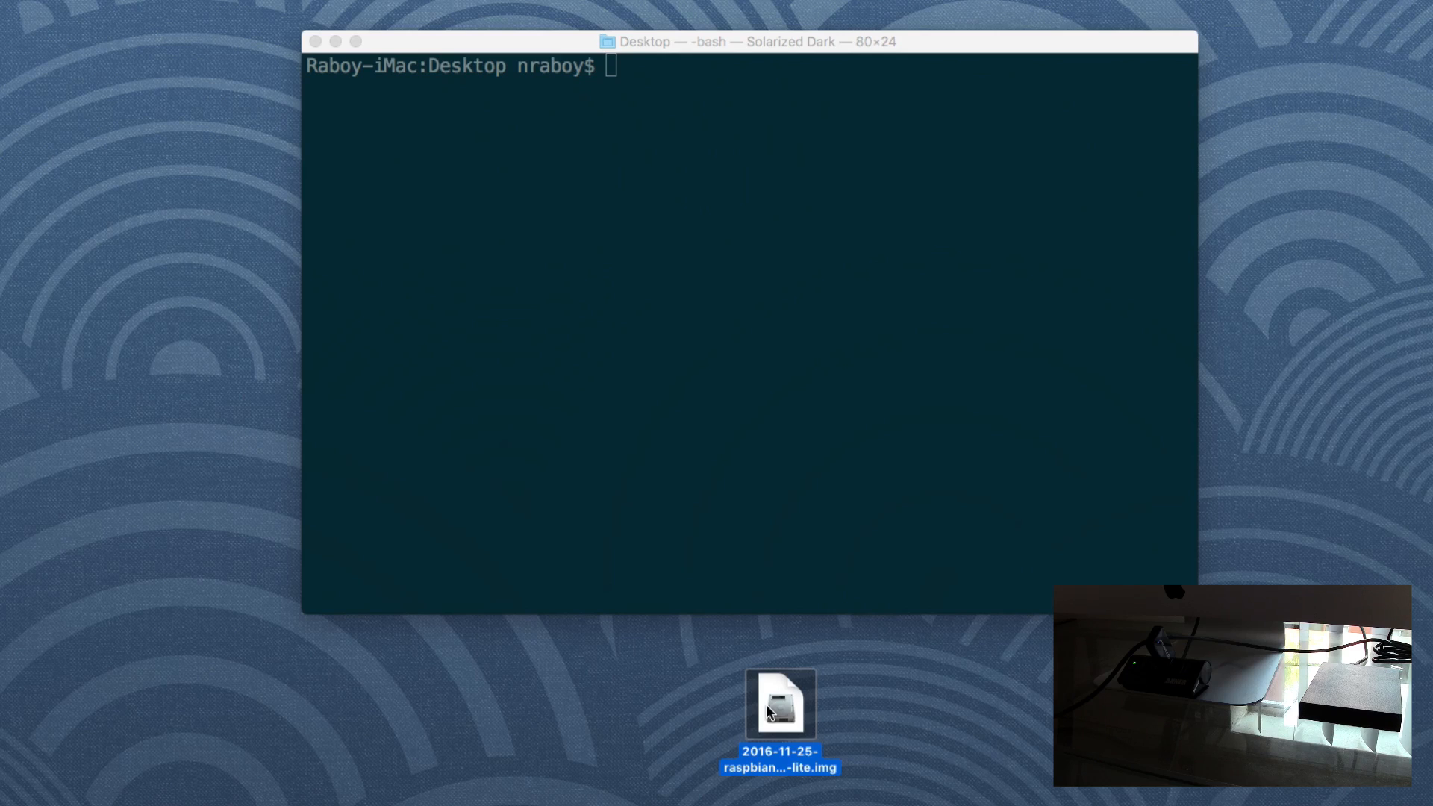
key(cmd+space)
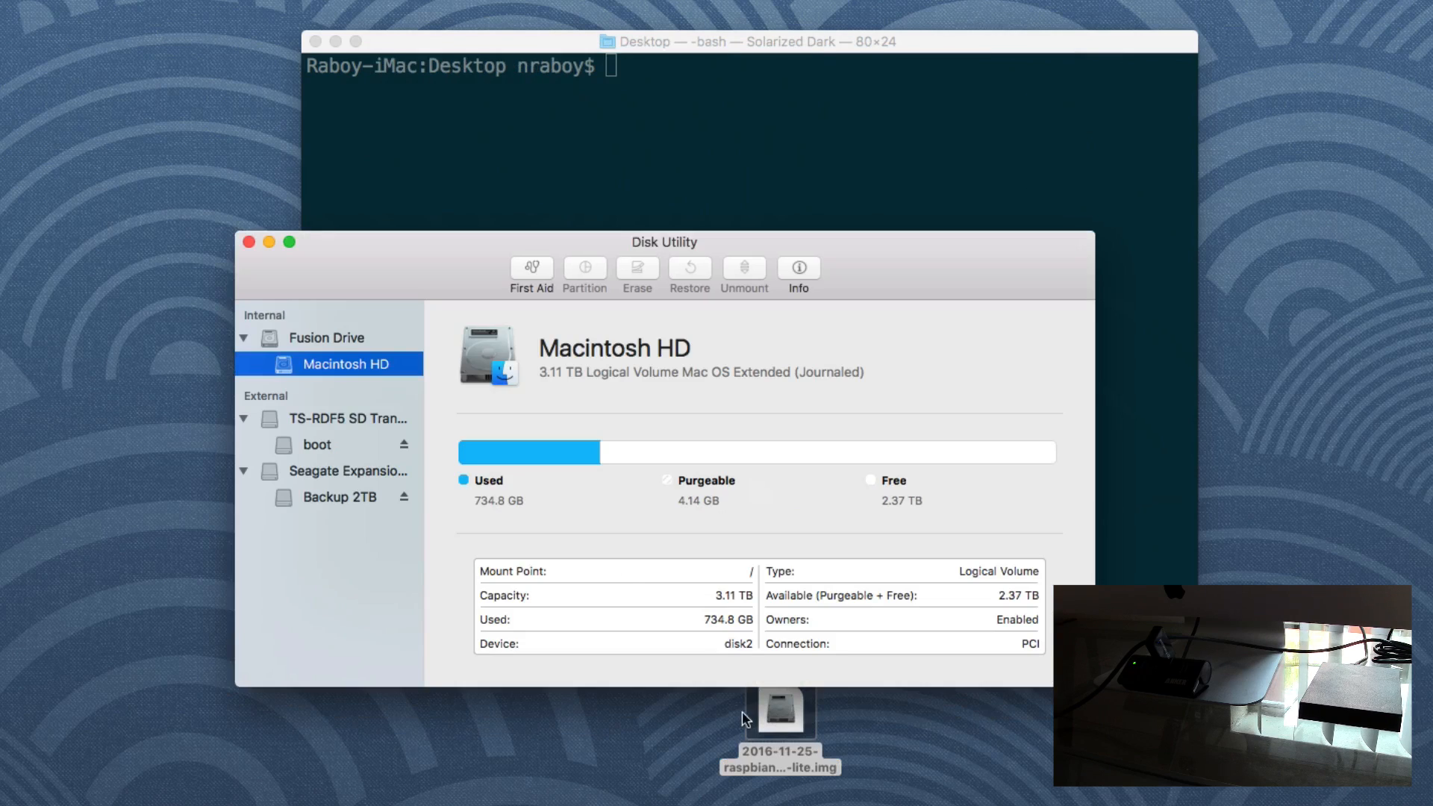
Erase the Transcend SD card as MS-DOS (FAT) from the Erase dialog
click(353, 418)
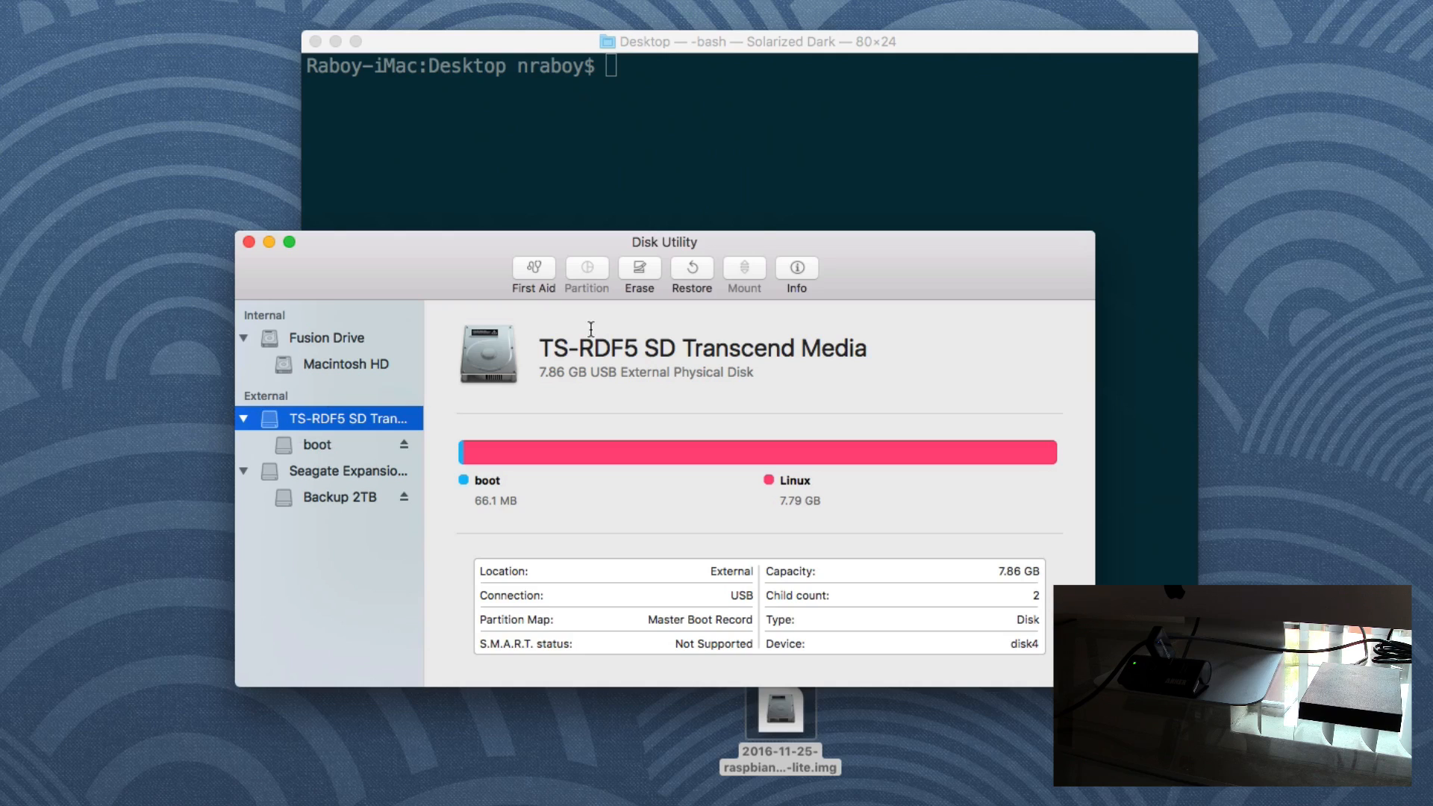
click(639, 271)
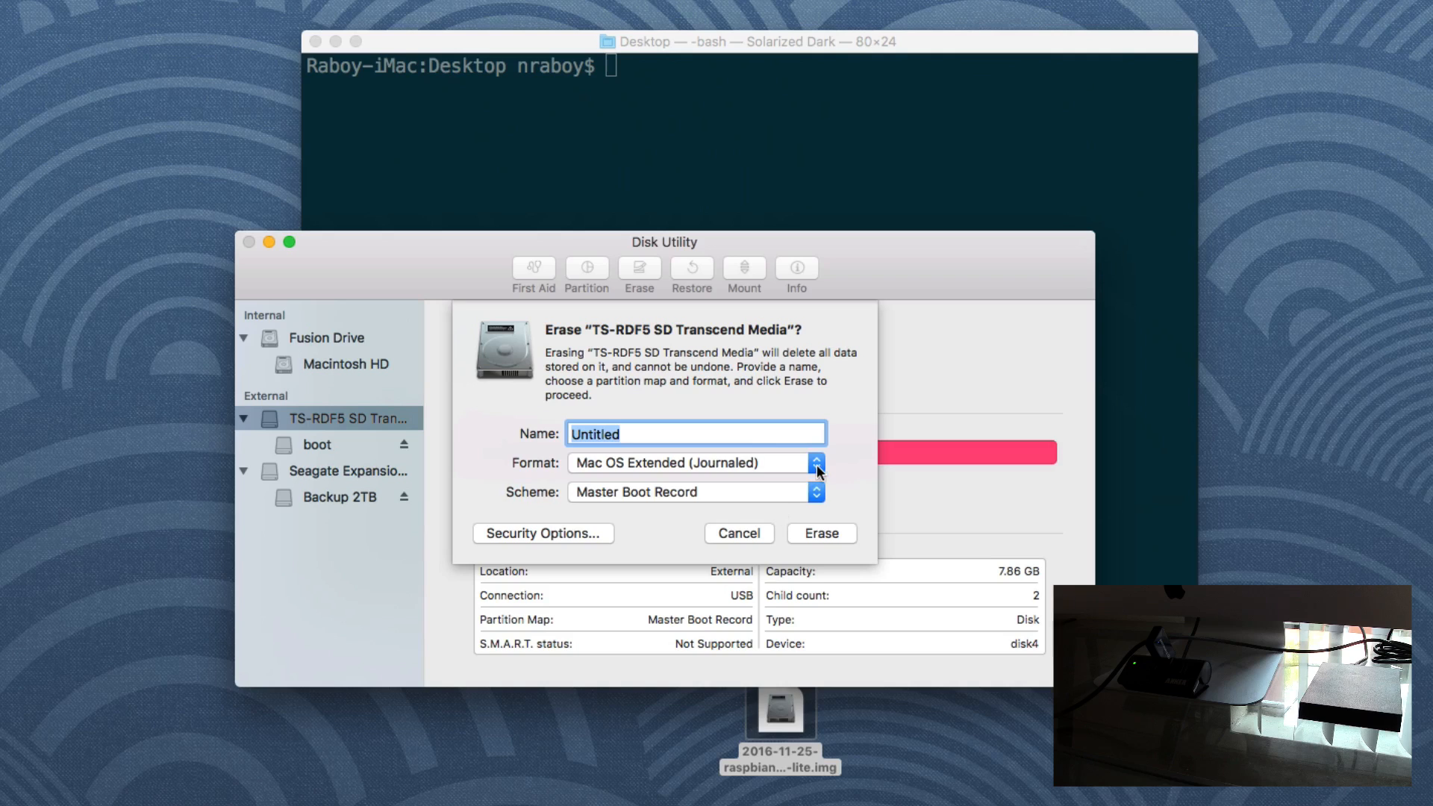
click(695, 462)
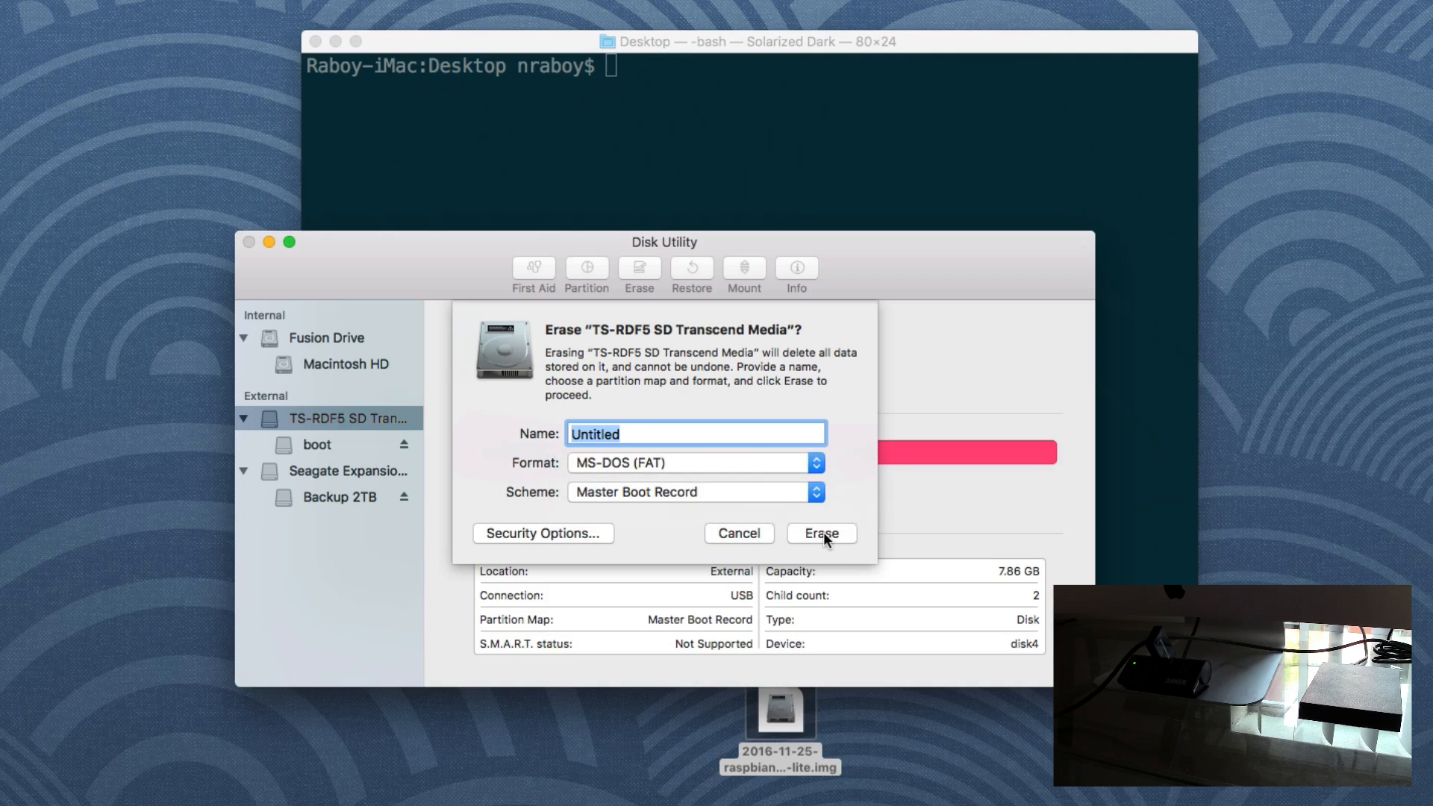
click(821, 533)
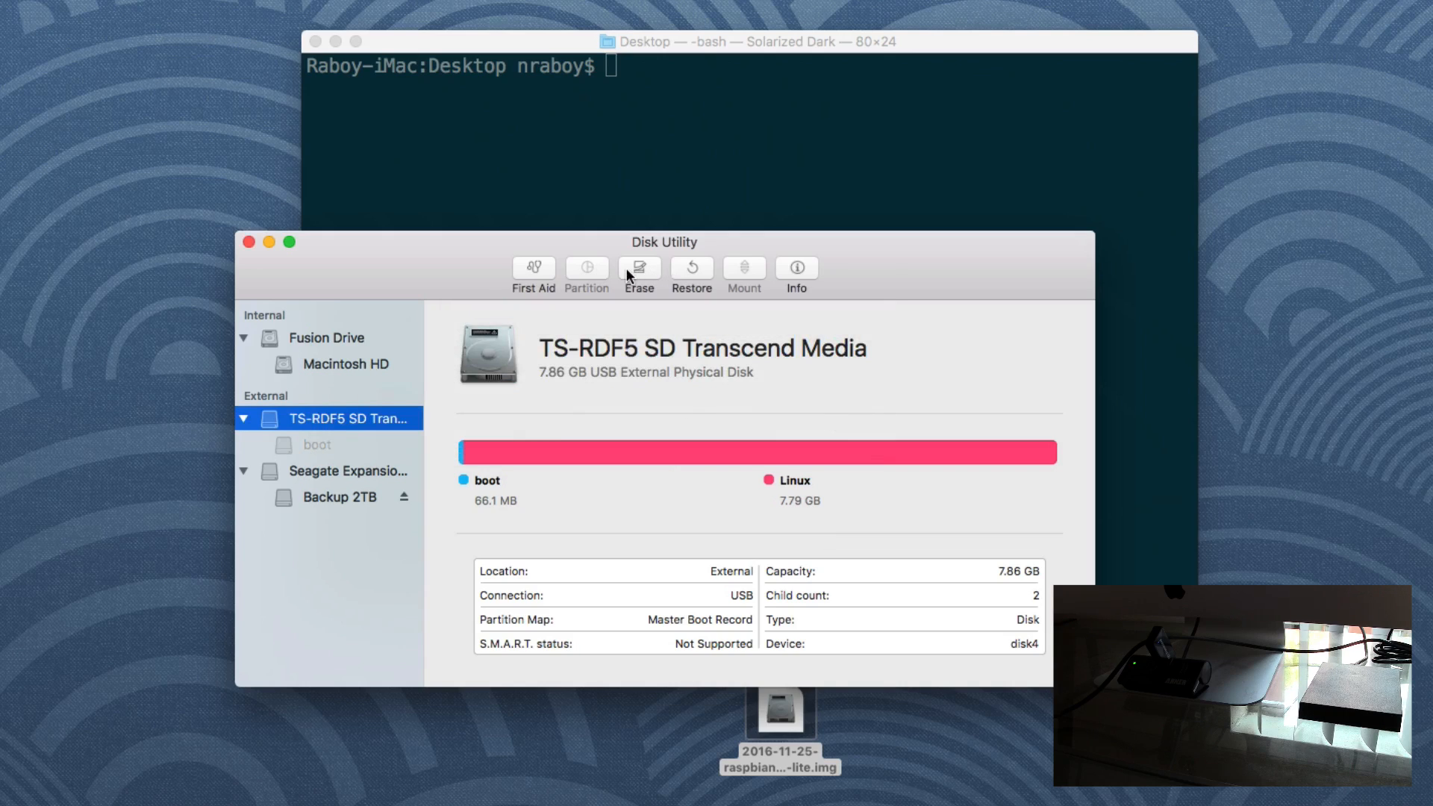
Back out of erasing the whole card and the boot partition separately
click(639, 268)
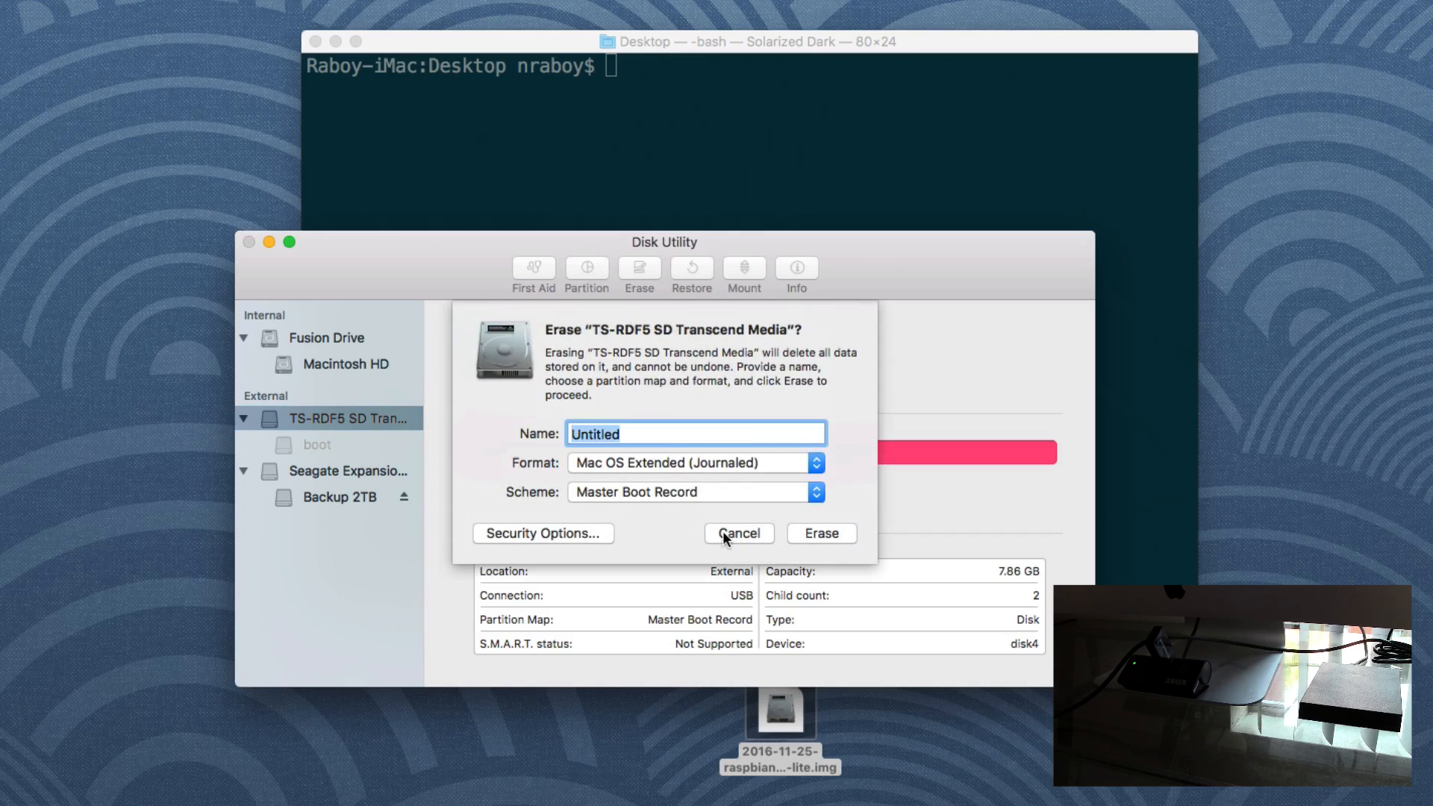
click(738, 533)
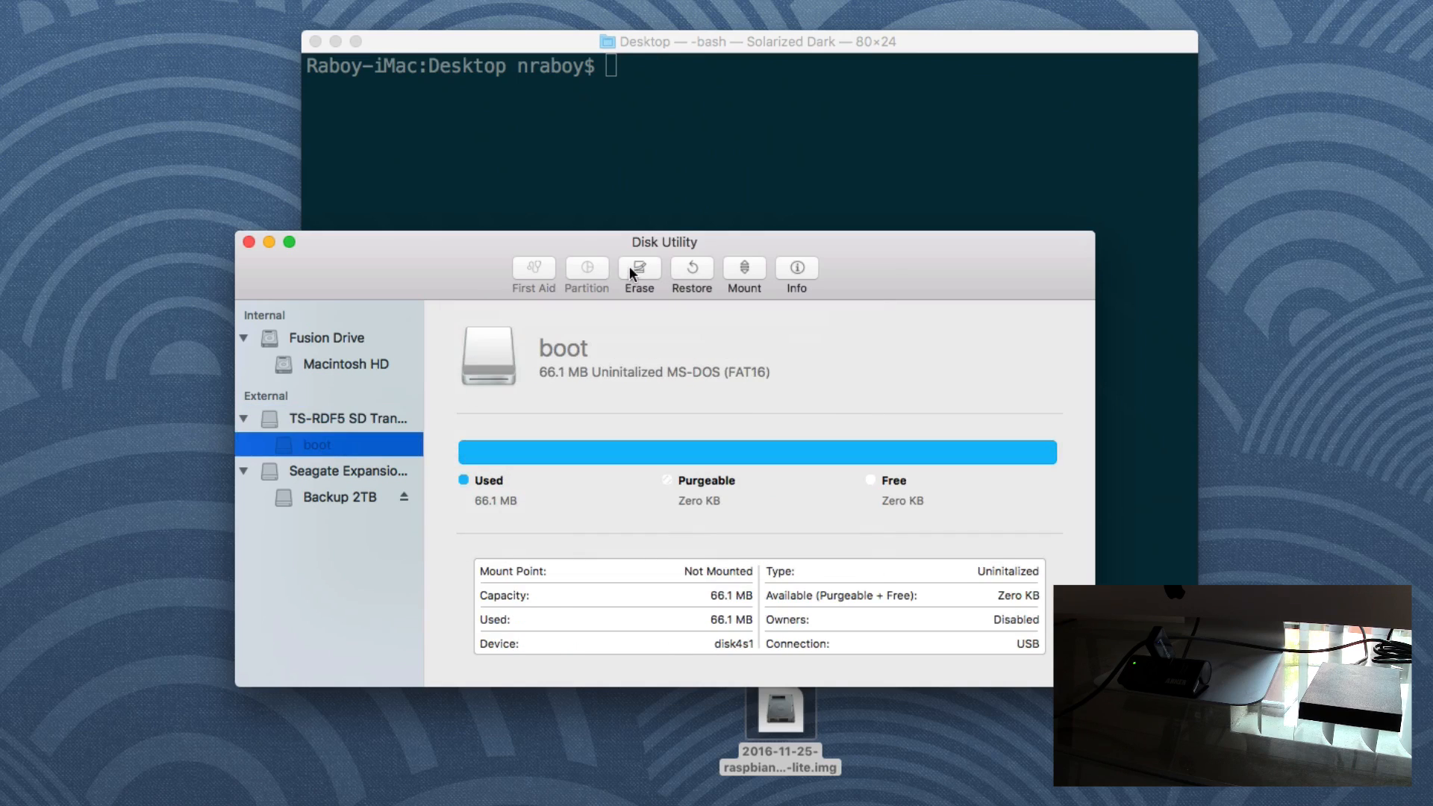
click(639, 270)
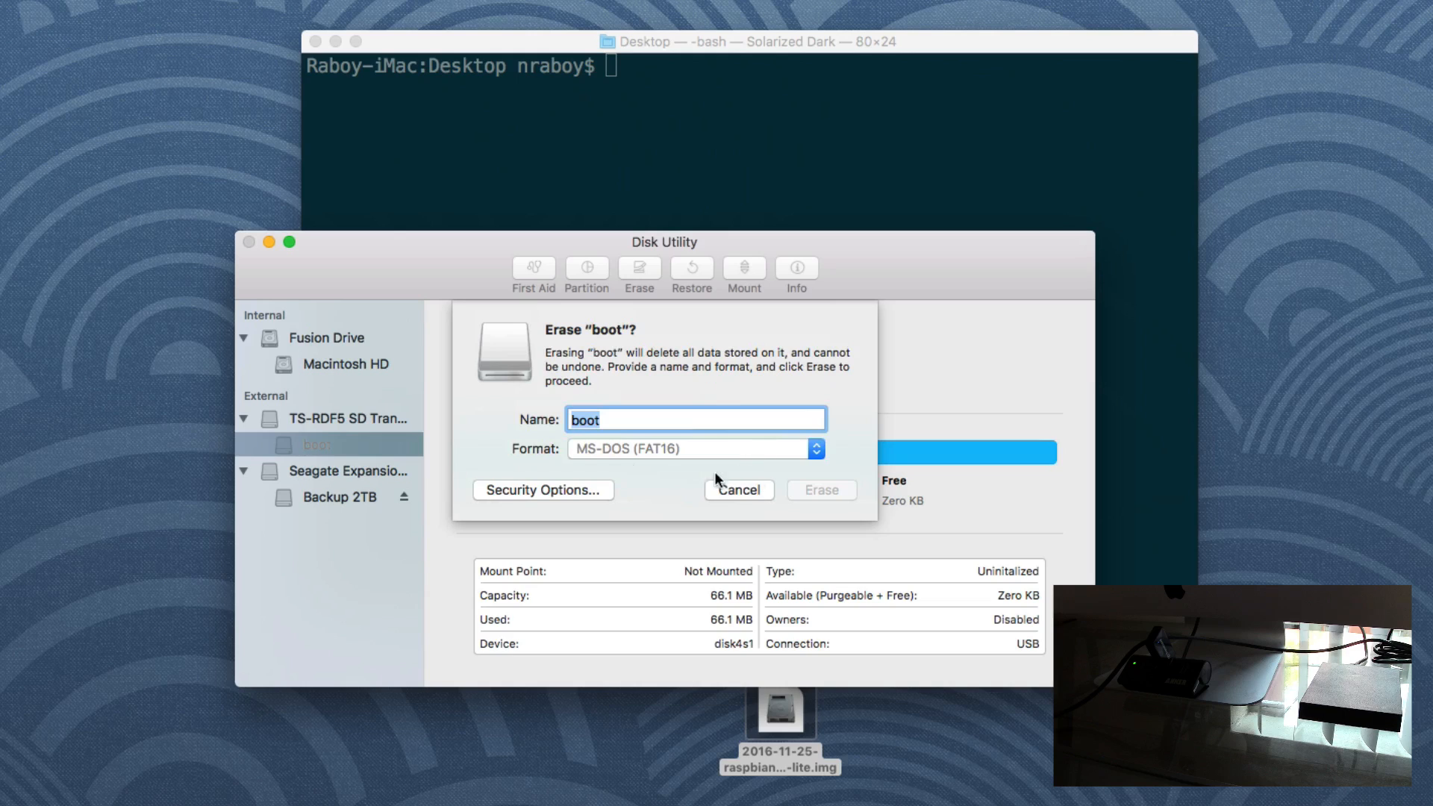
click(737, 490)
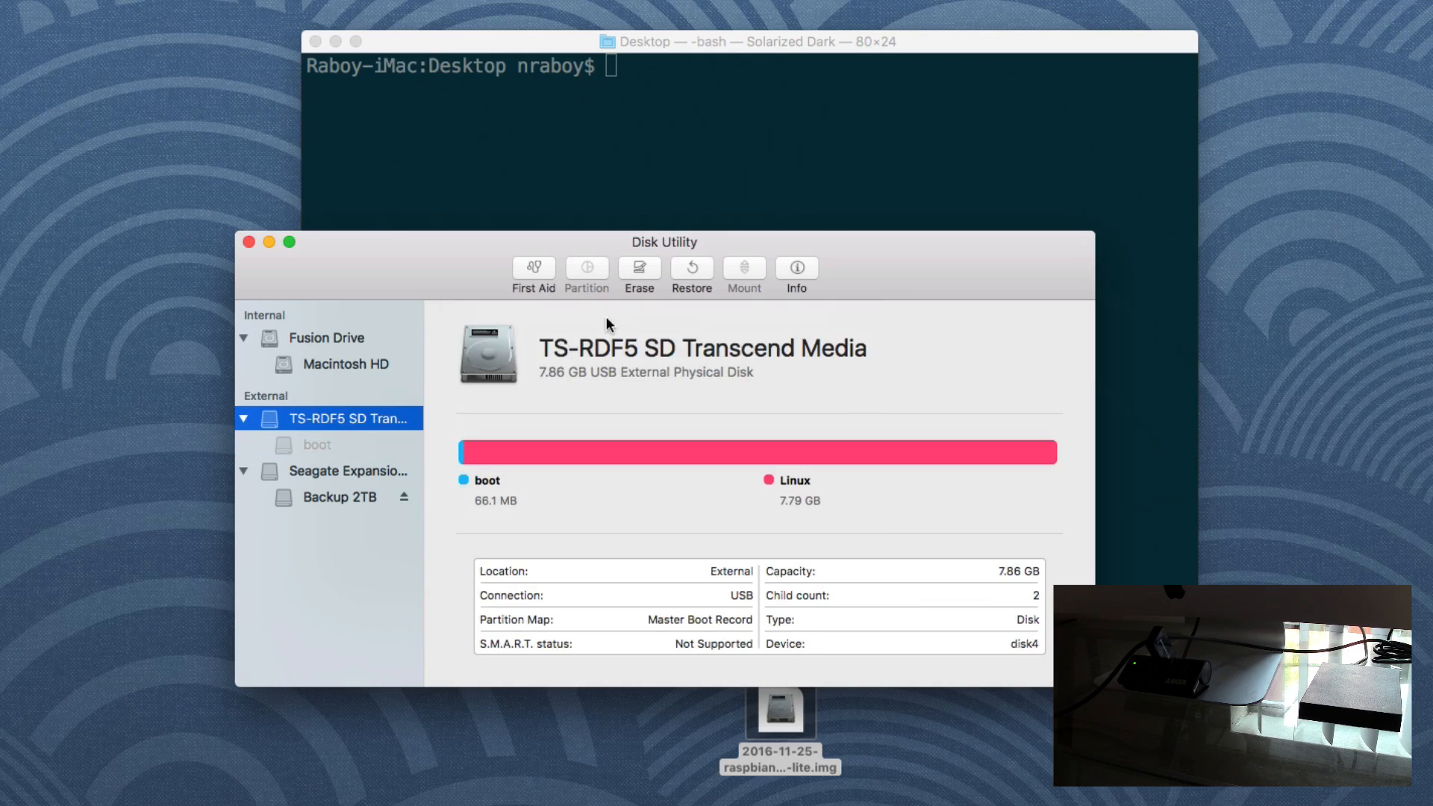
Erase the whole SD card into a single MS-DOS (FAT) volume
click(639, 270)
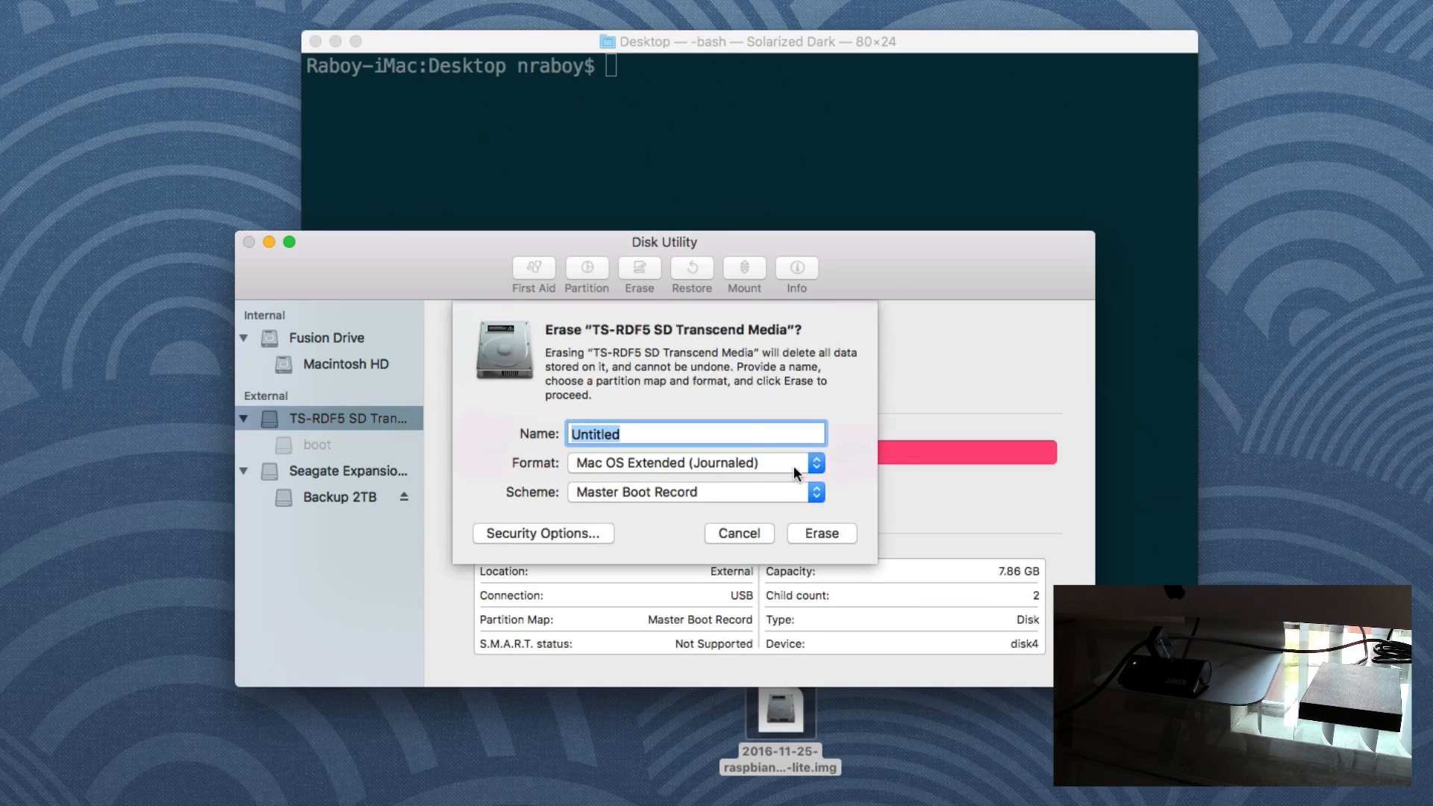
click(690, 462)
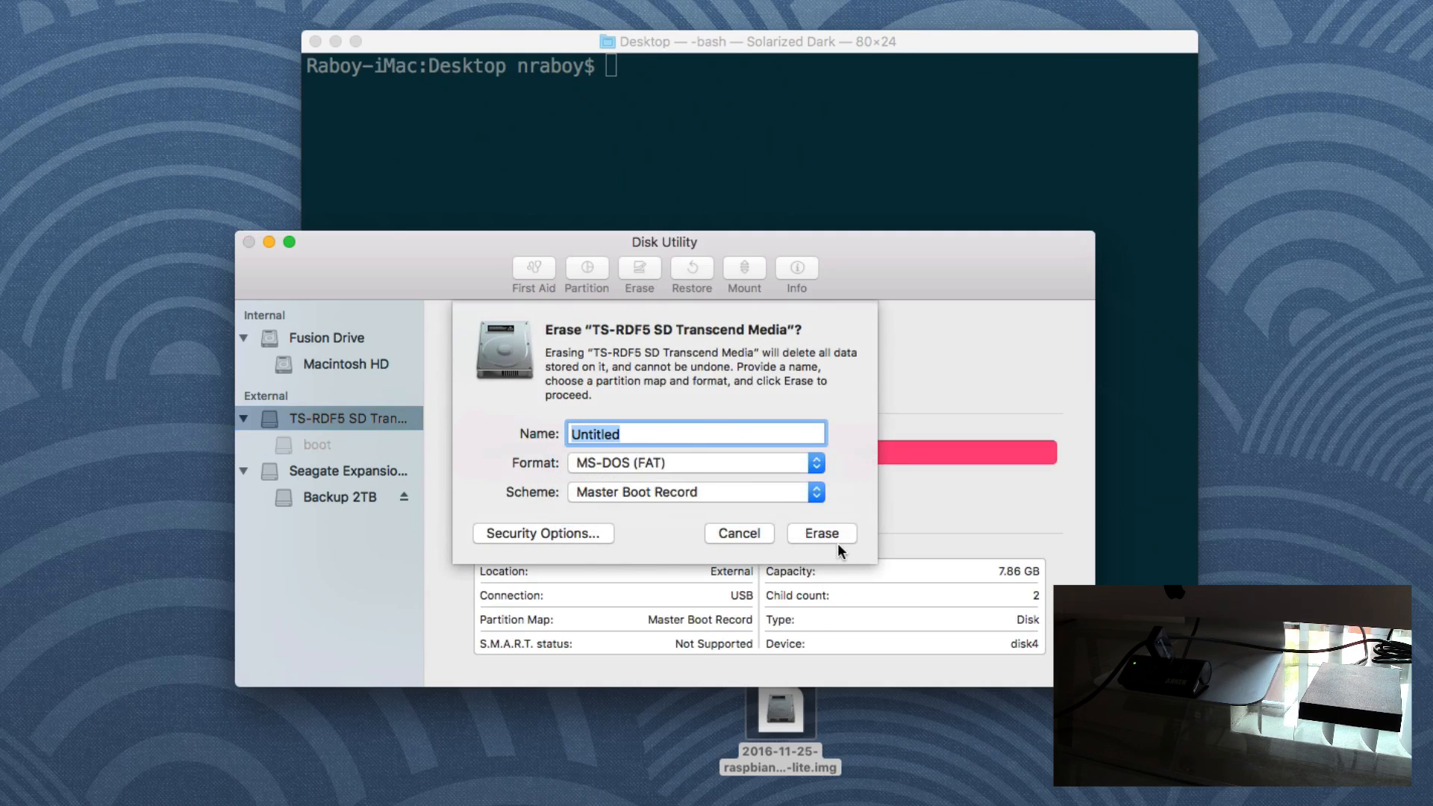
click(819, 533)
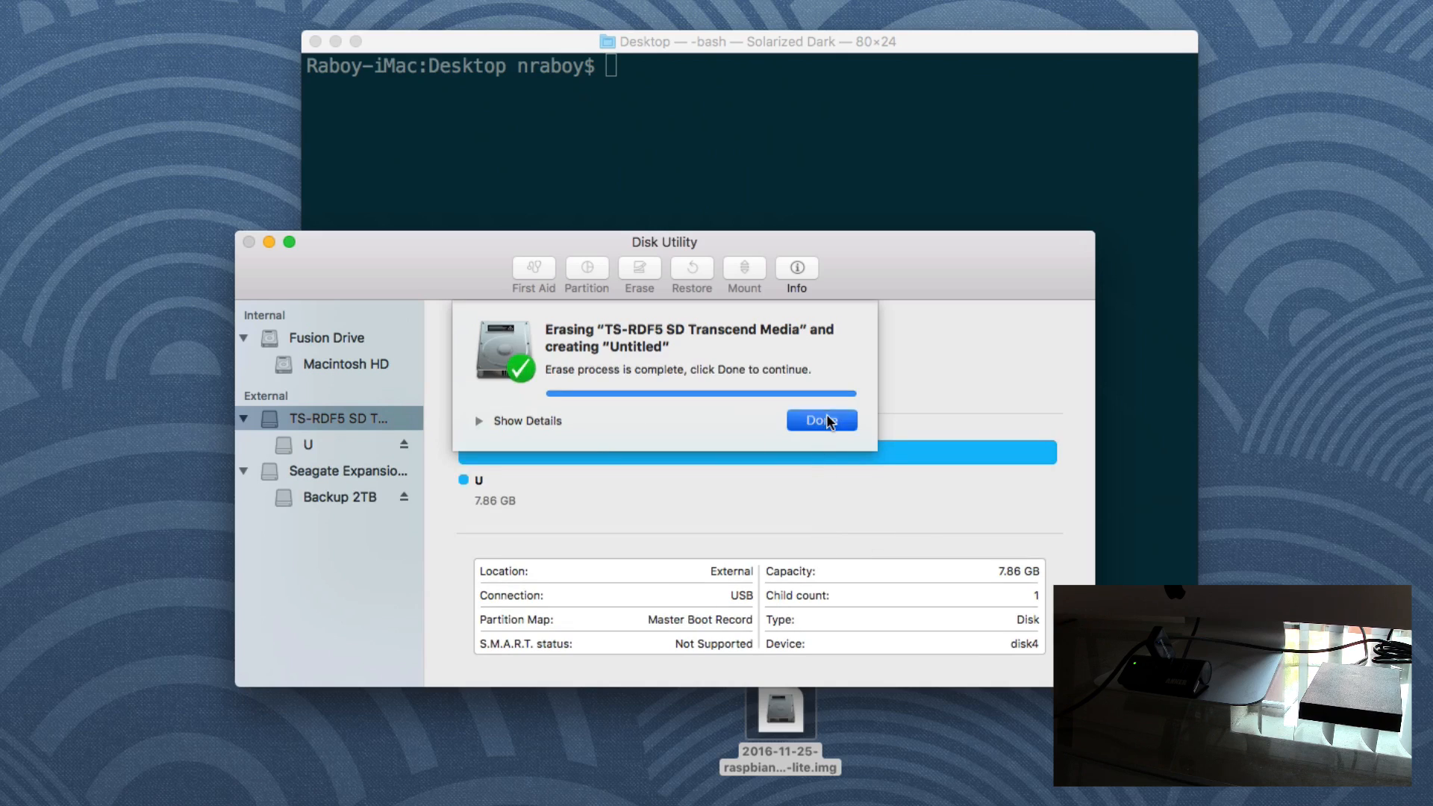
Read the card's device IDs (disk4, volume U as disk4s1) and bring Terminal forward
click(819, 421)
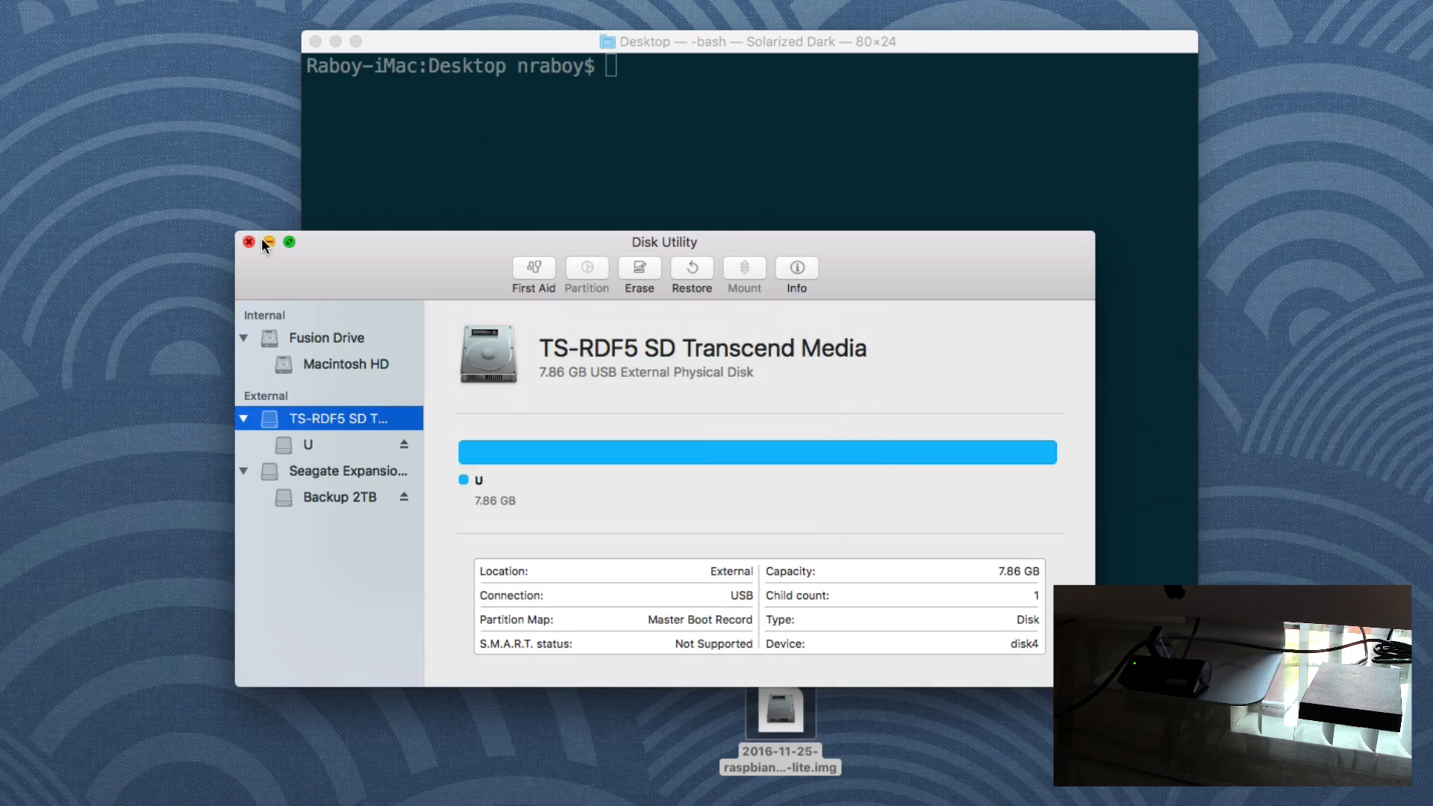
click(309, 444)
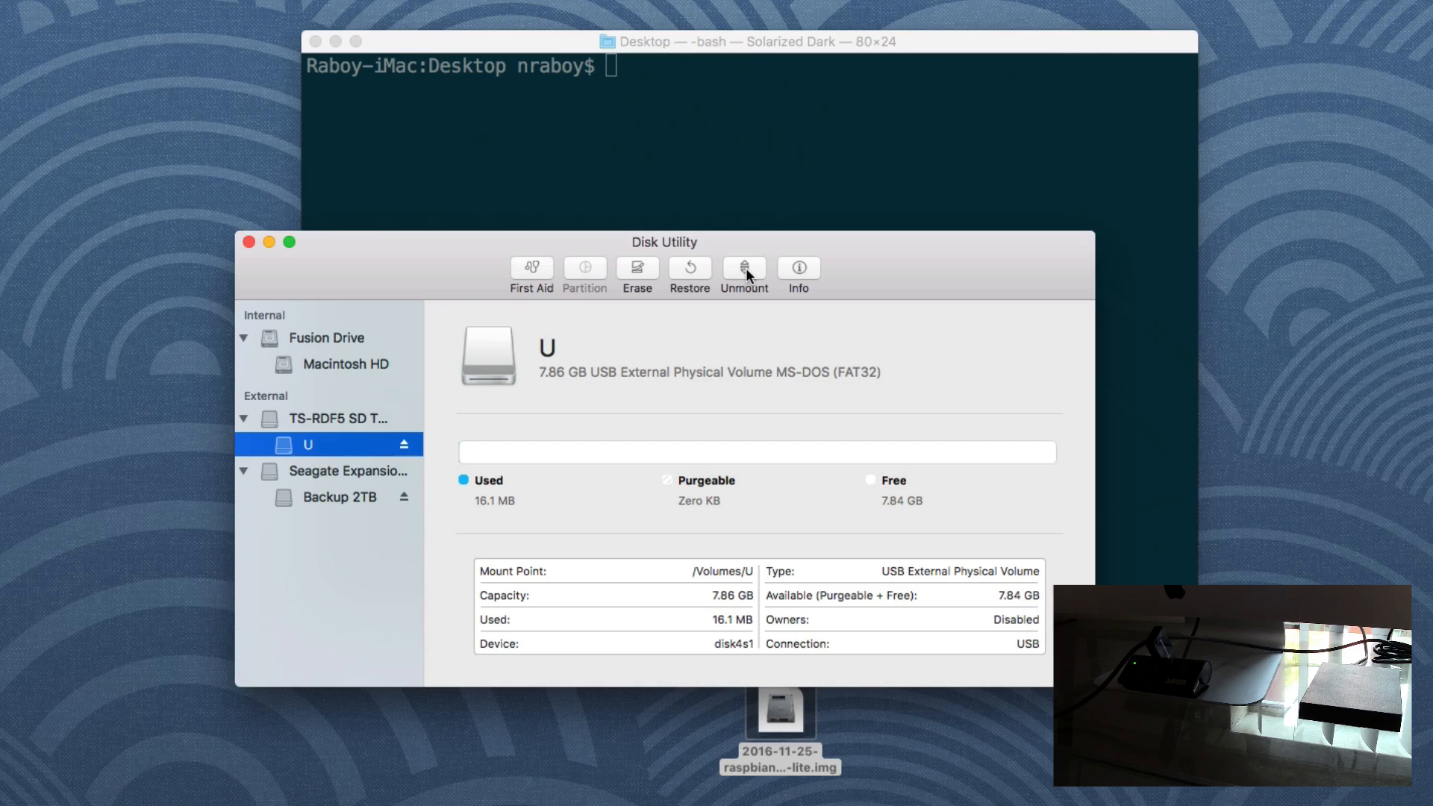
click(744, 272)
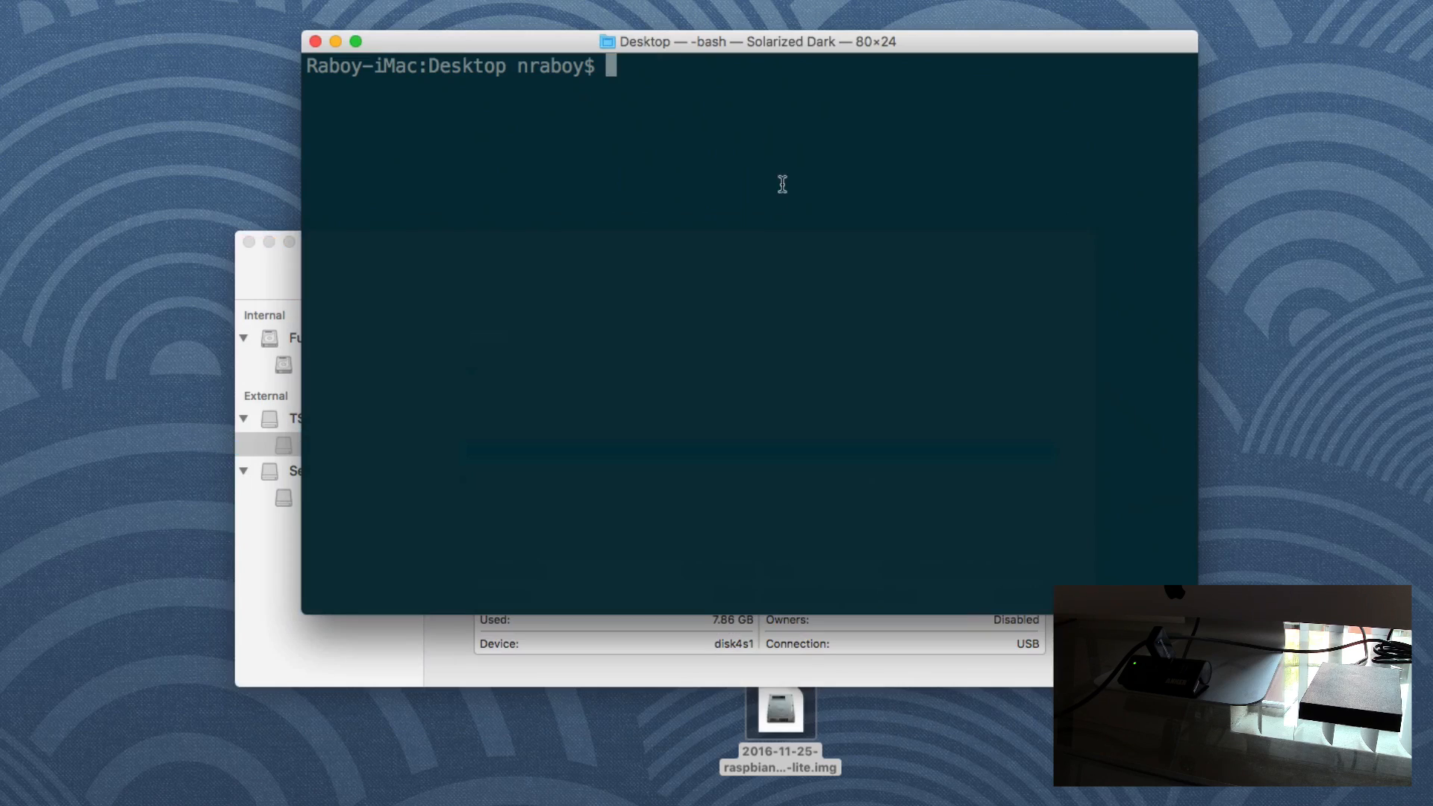
mouse_move(794, 201)
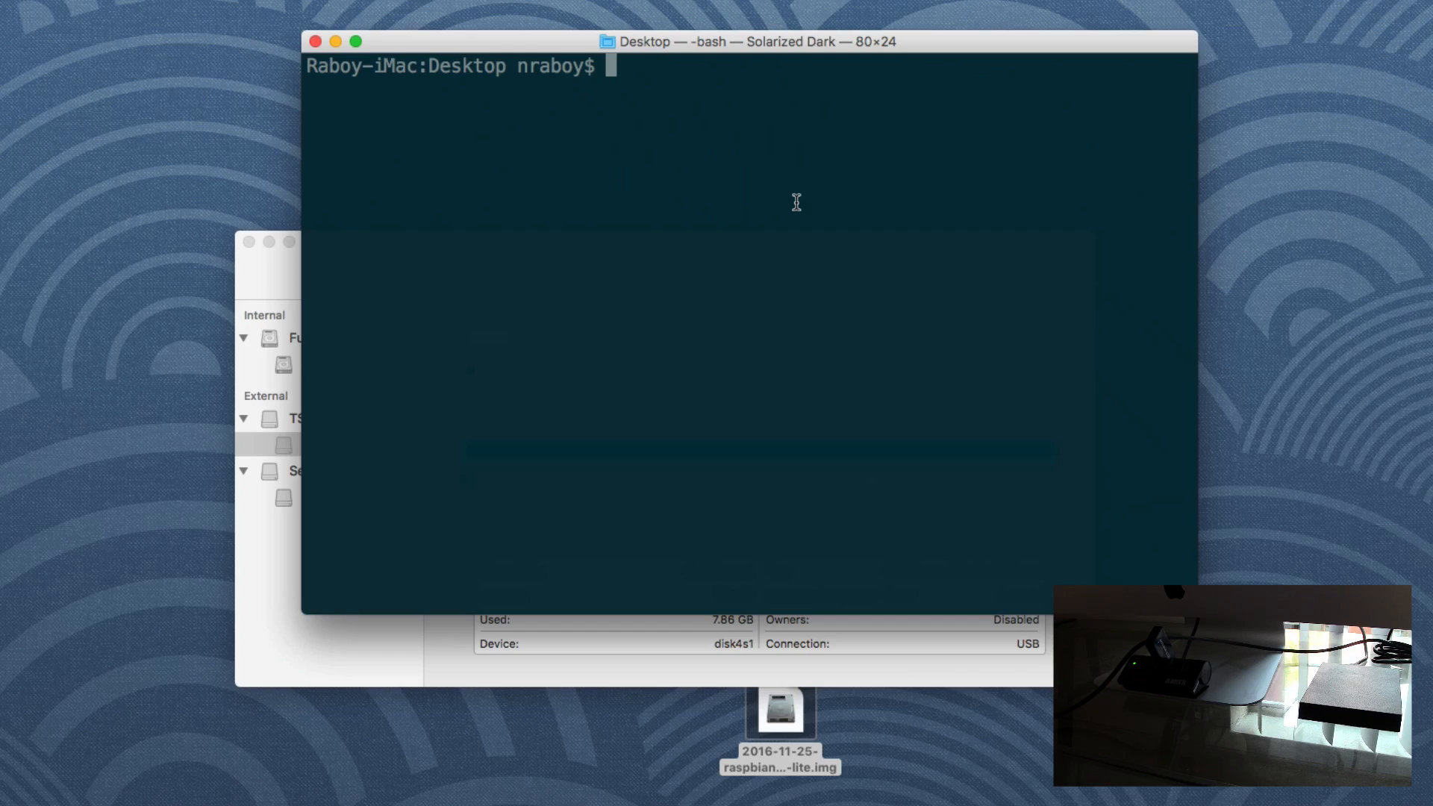
Run diskutil list to confirm the SD card as /dev/disk4 with FAT32 volume U
text(diskutil)
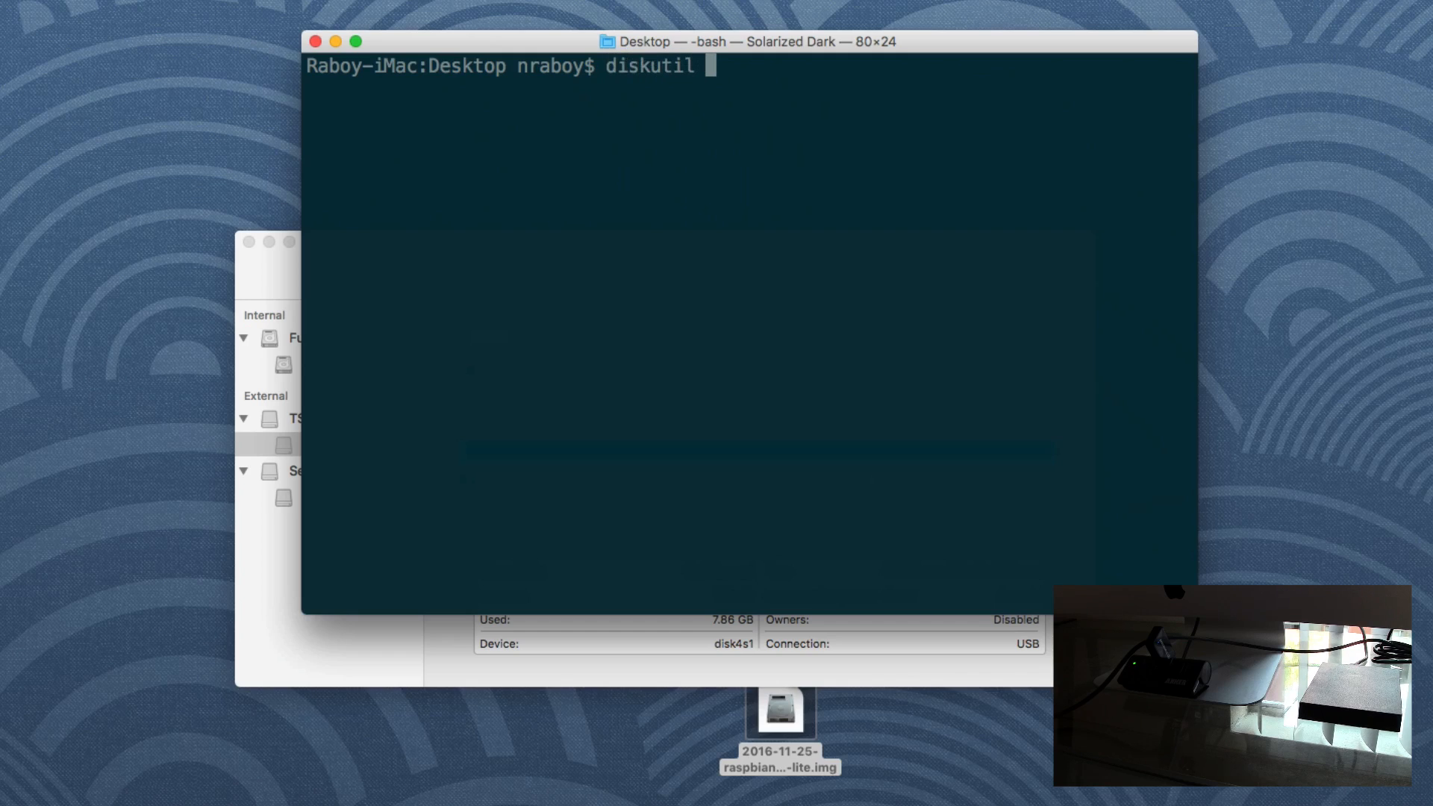
text(list)
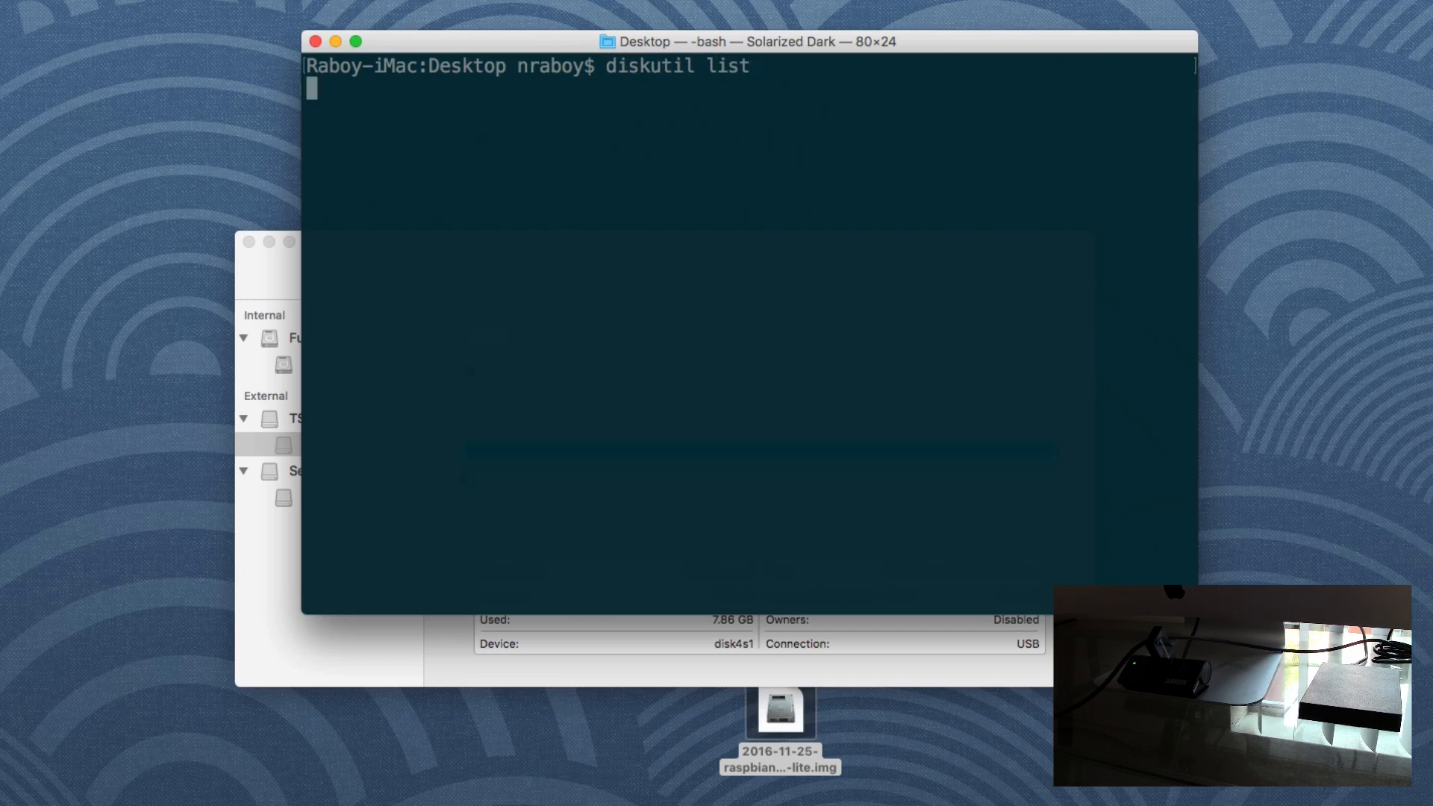
key(Return)
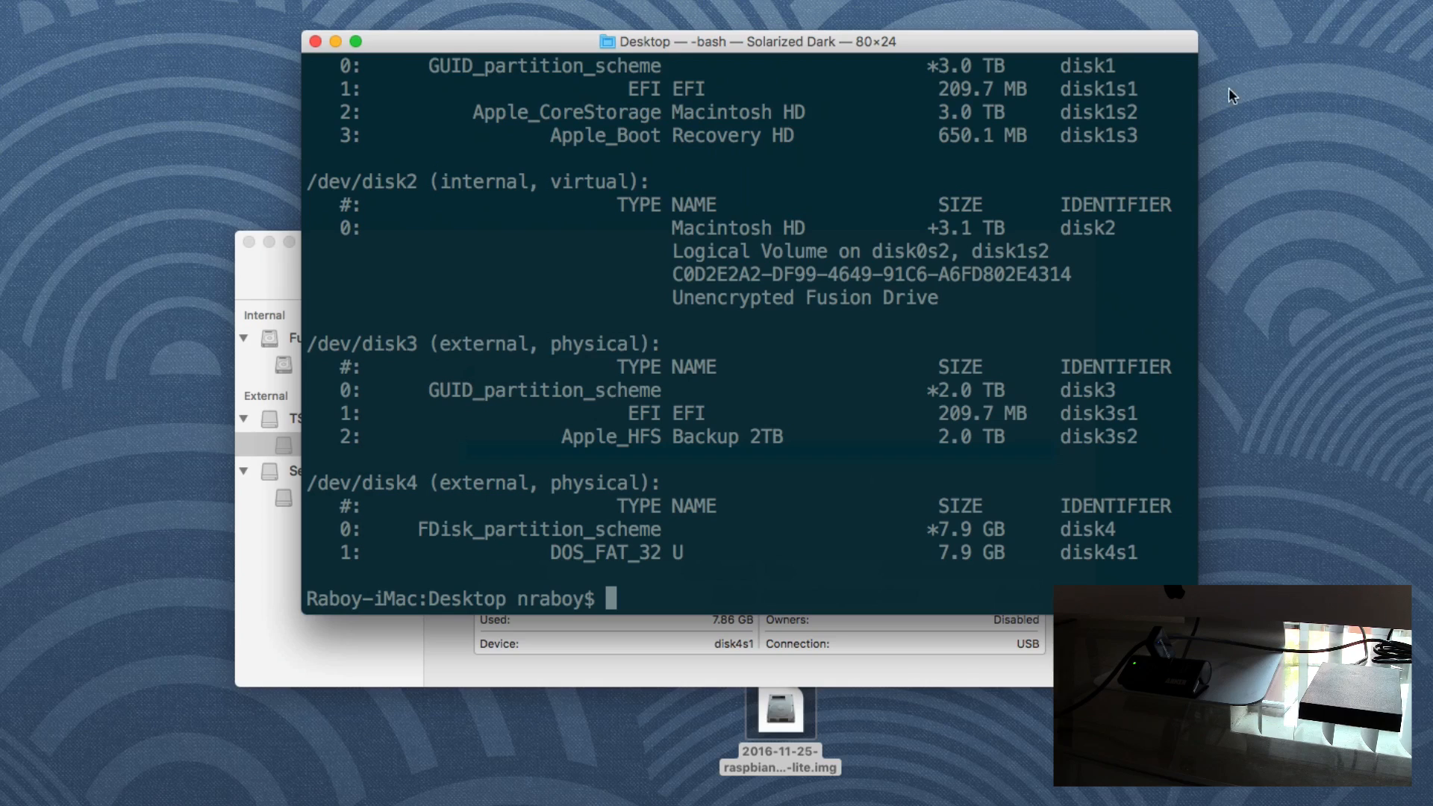
mouse_move(902, 390)
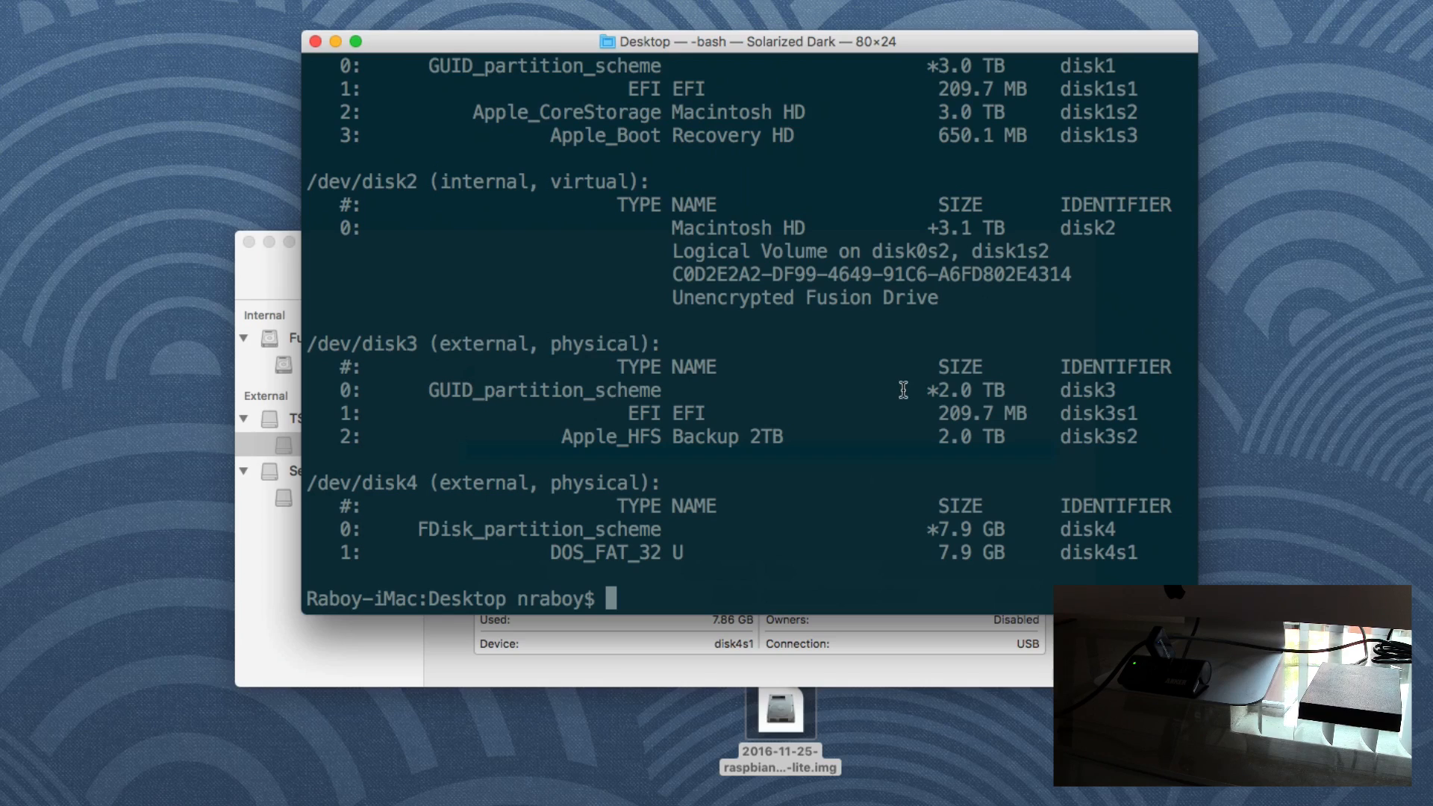
mouse_move(939, 503)
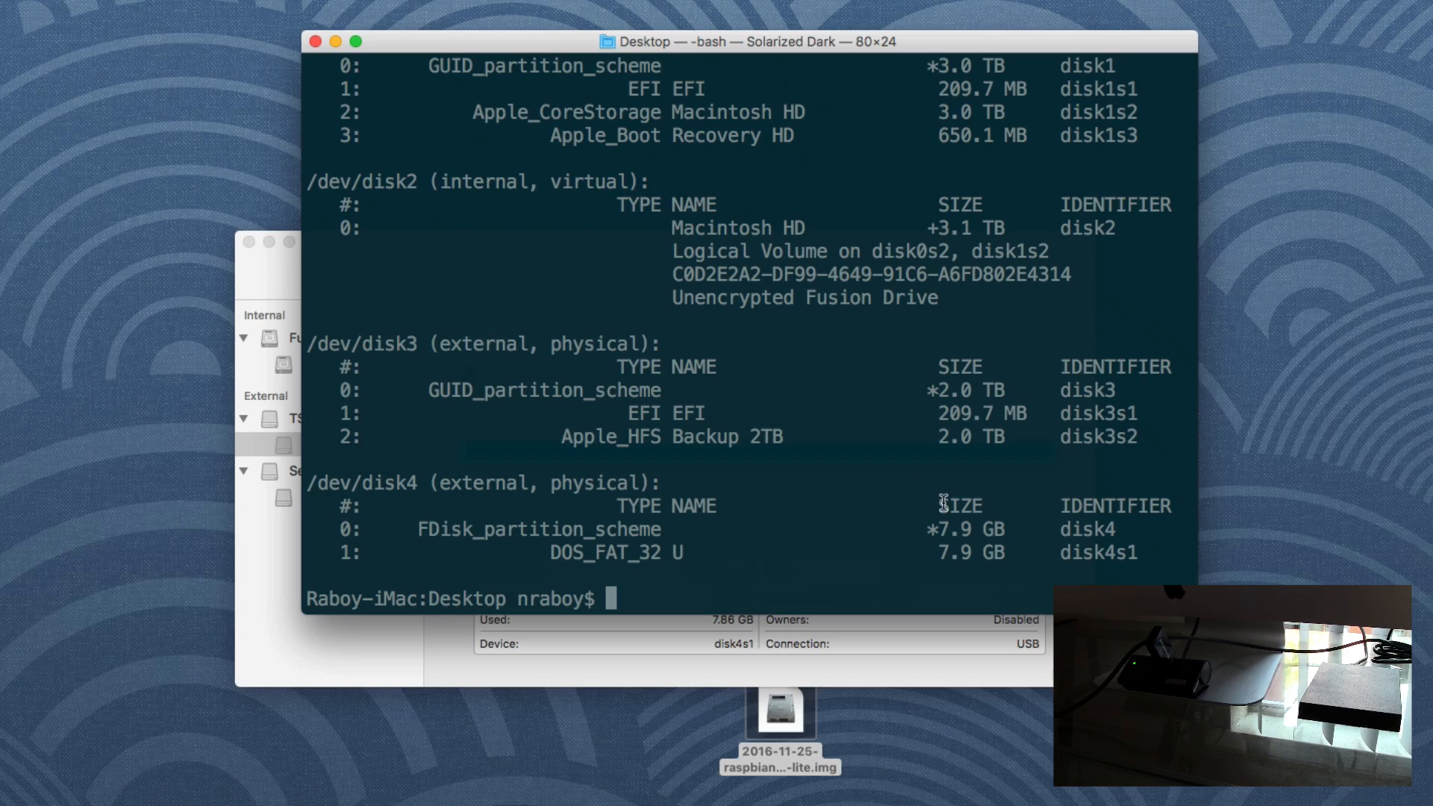
mouse_move(985, 539)
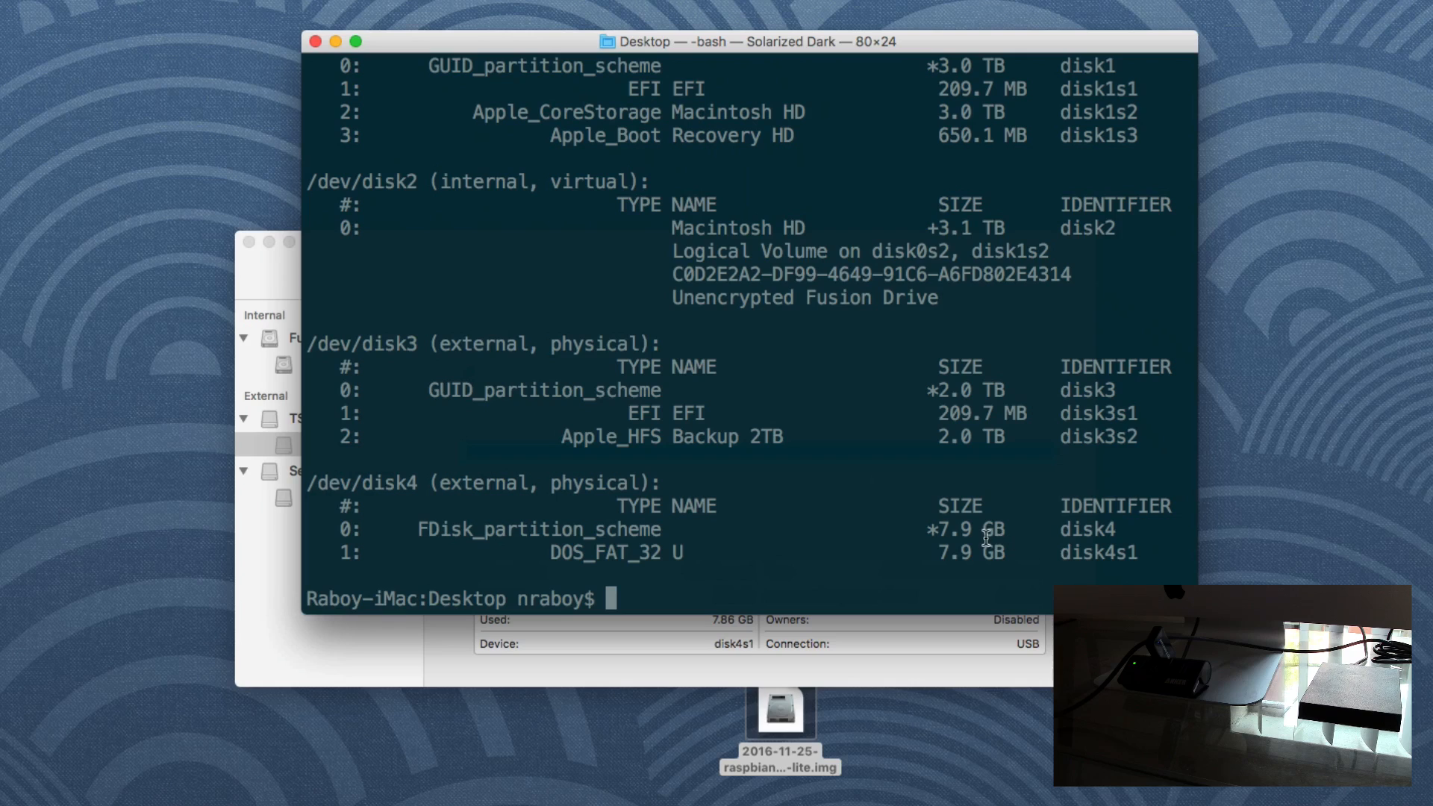
mouse_move(1015, 416)
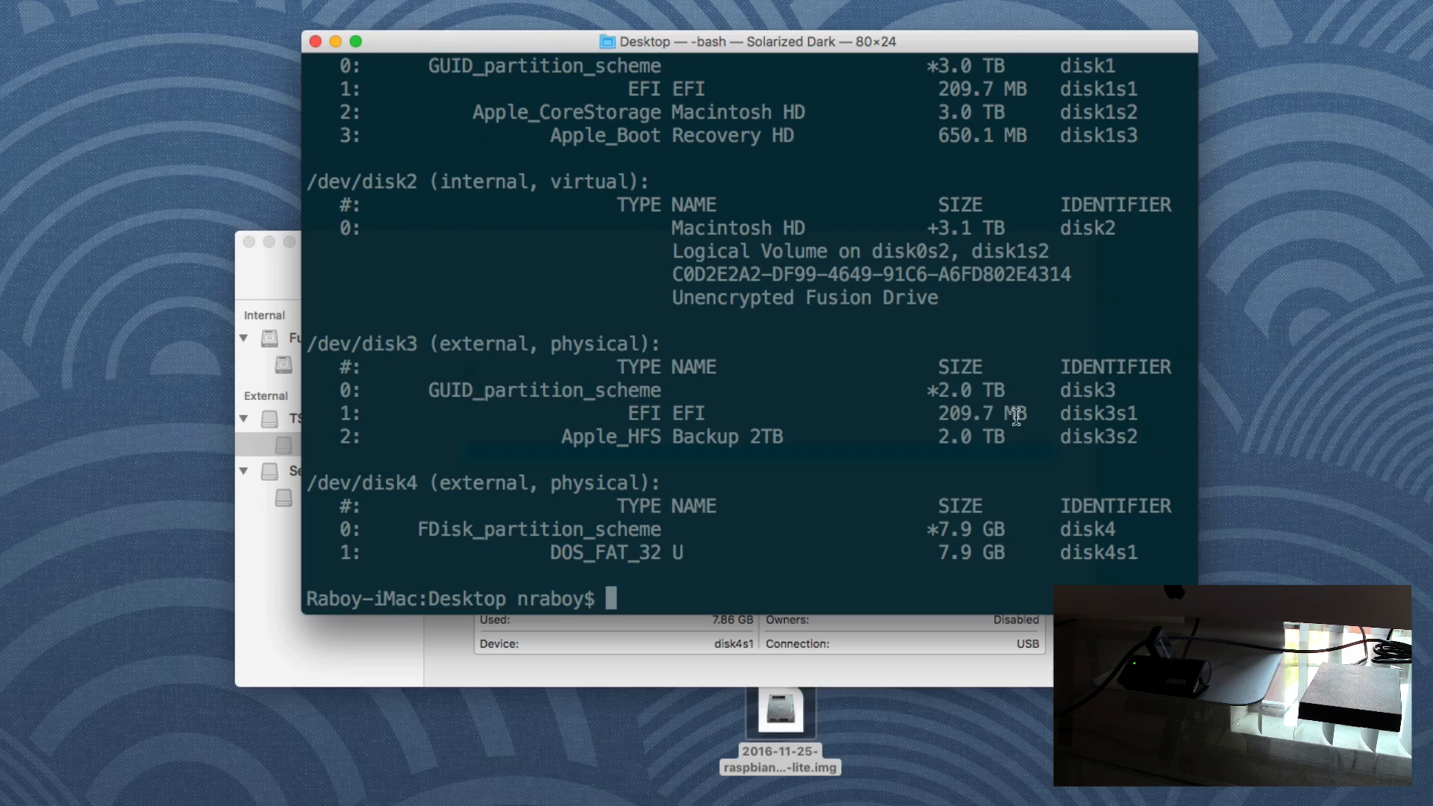
mouse_move(406, 466)
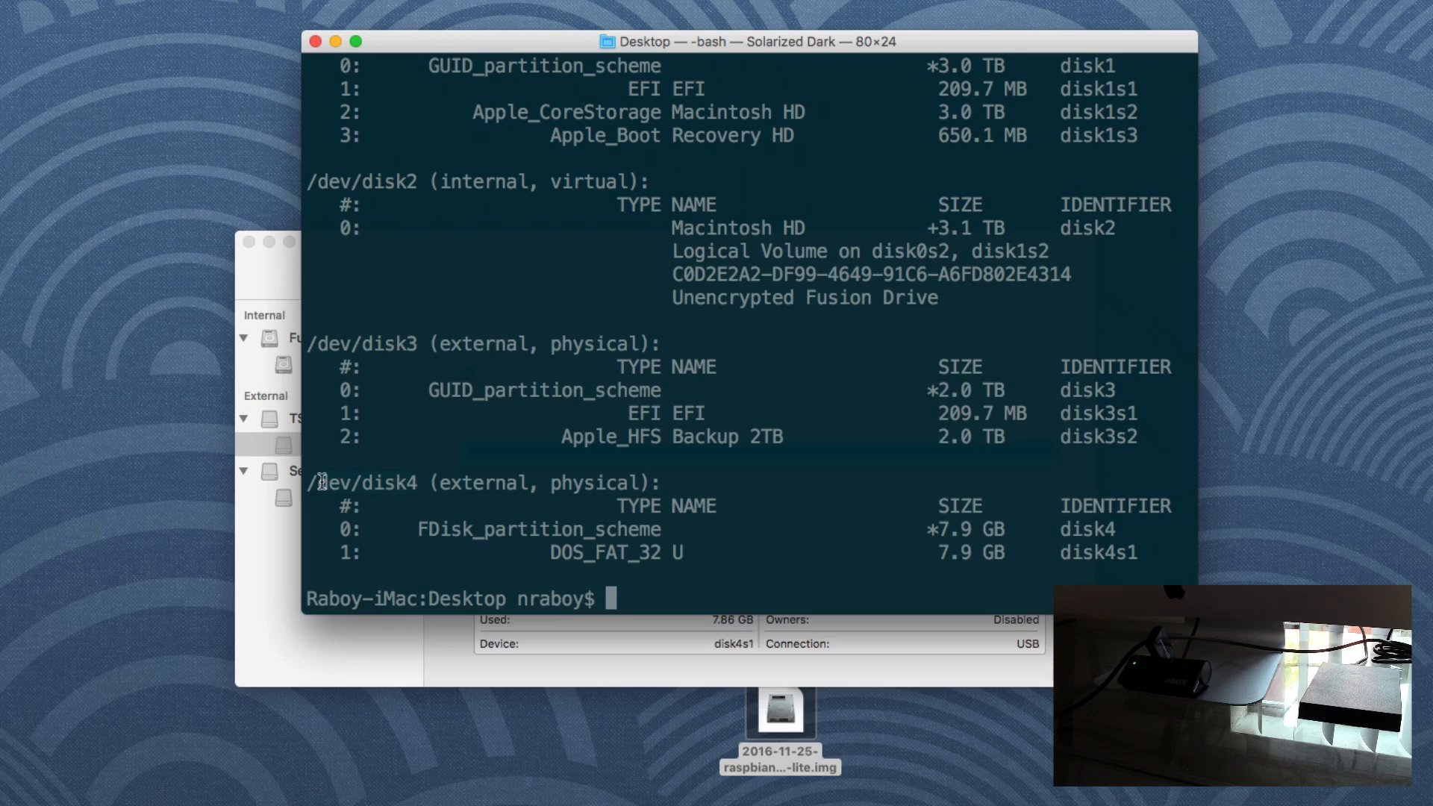
mouse_move(894, 576)
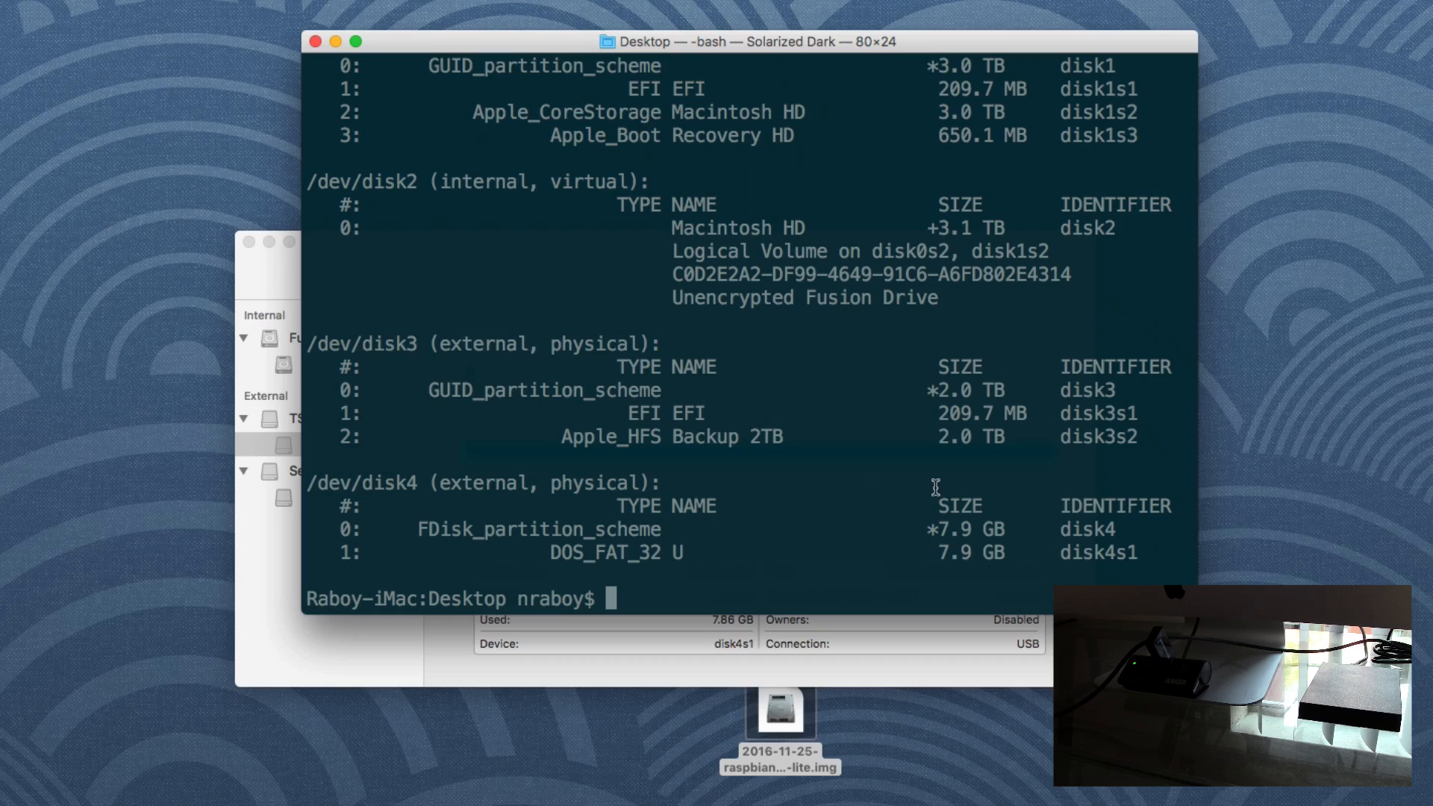
mouse_move(860, 485)
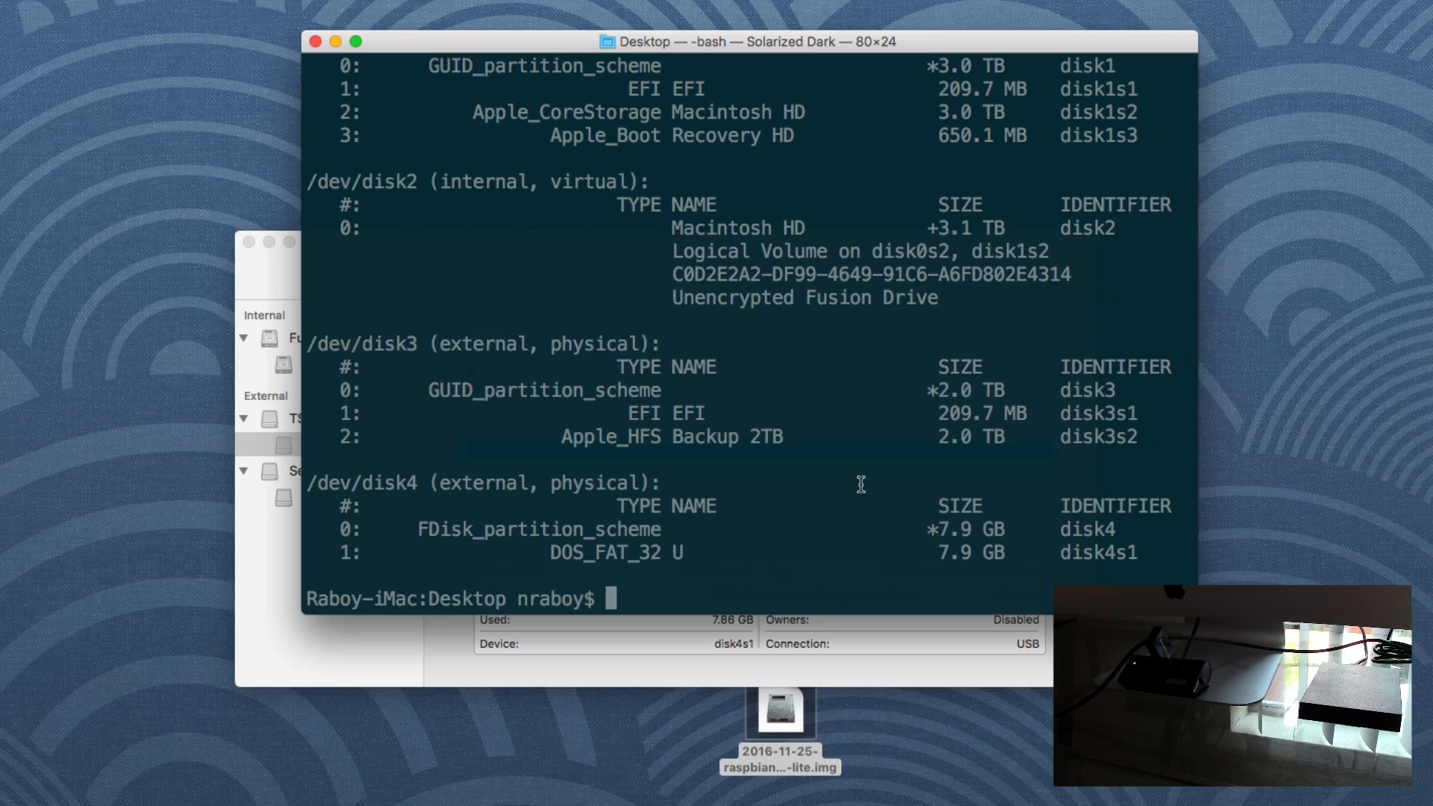
mouse_move(770, 741)
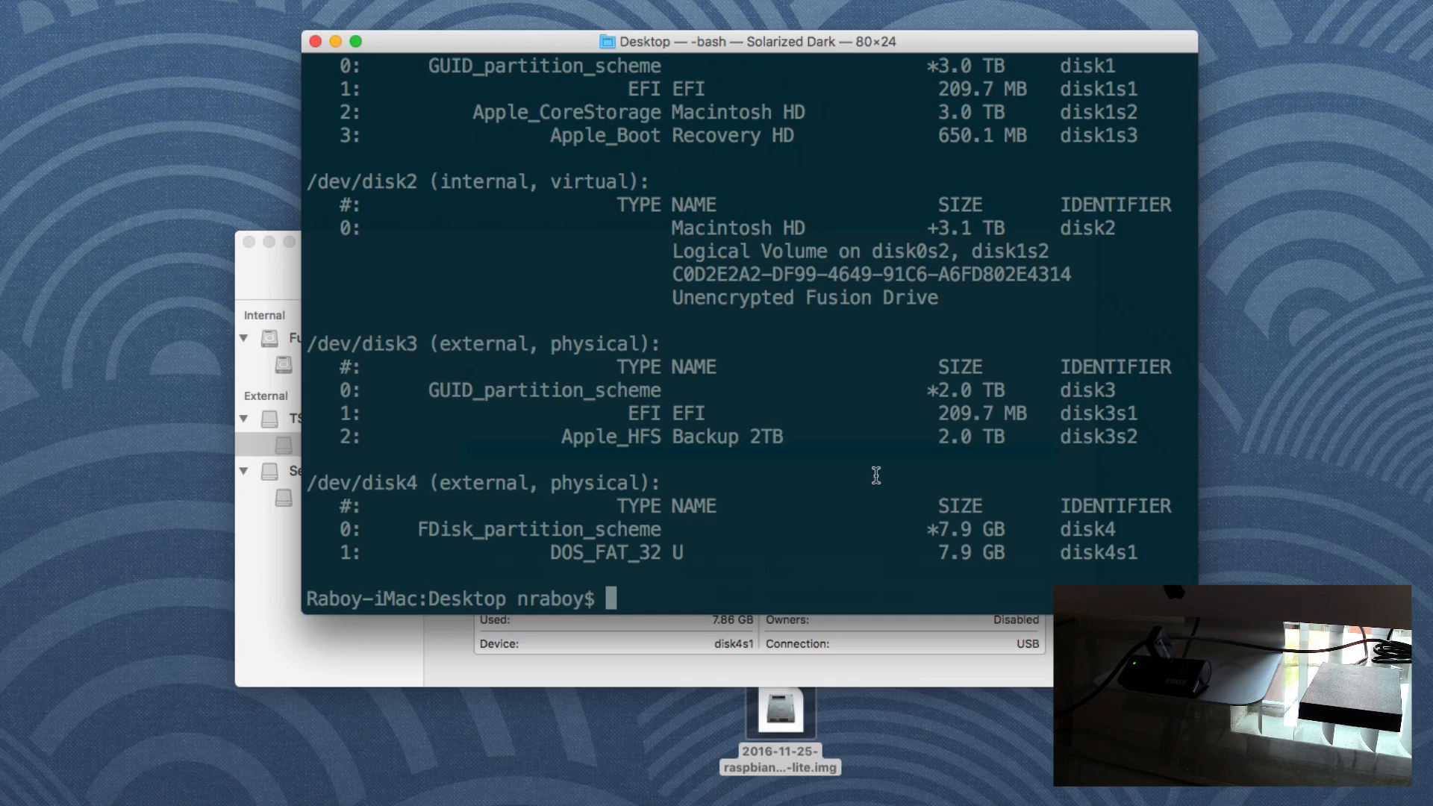
Enter sudo dd bs=1m with the Desktop raspbian-jessie-lite.img as input and /dev/rdisk4 as output
text(sudo dd bs)
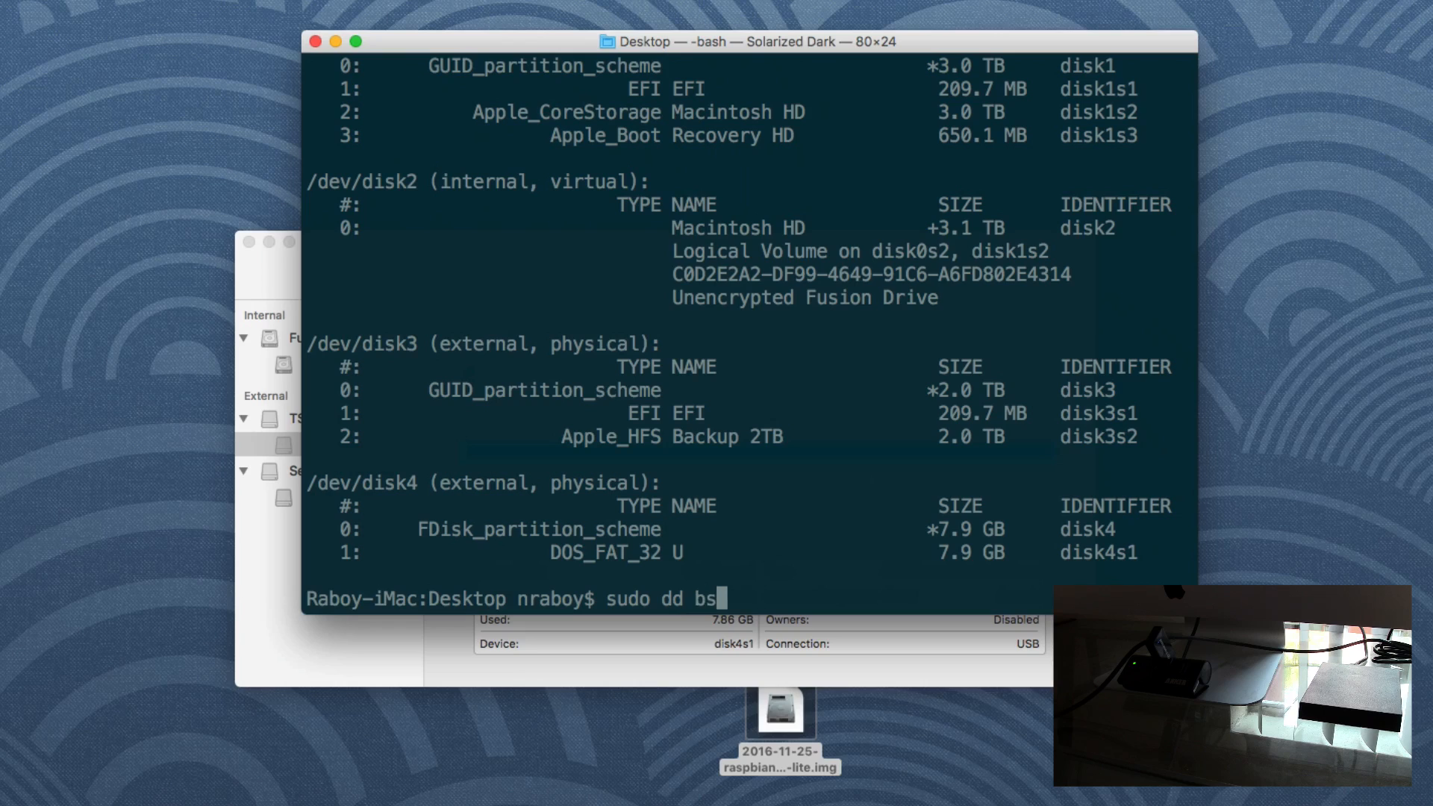
text(=1m)
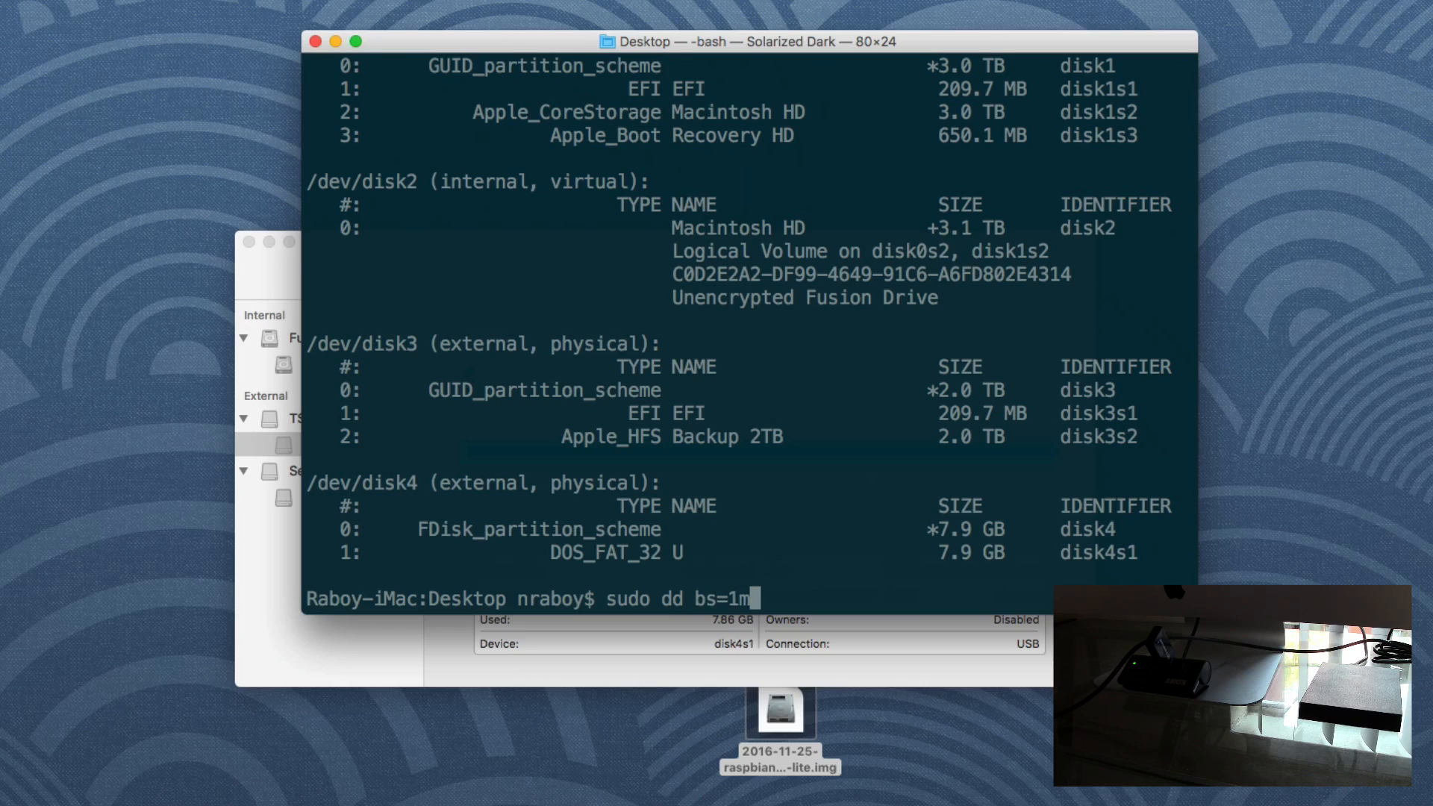
text(i)
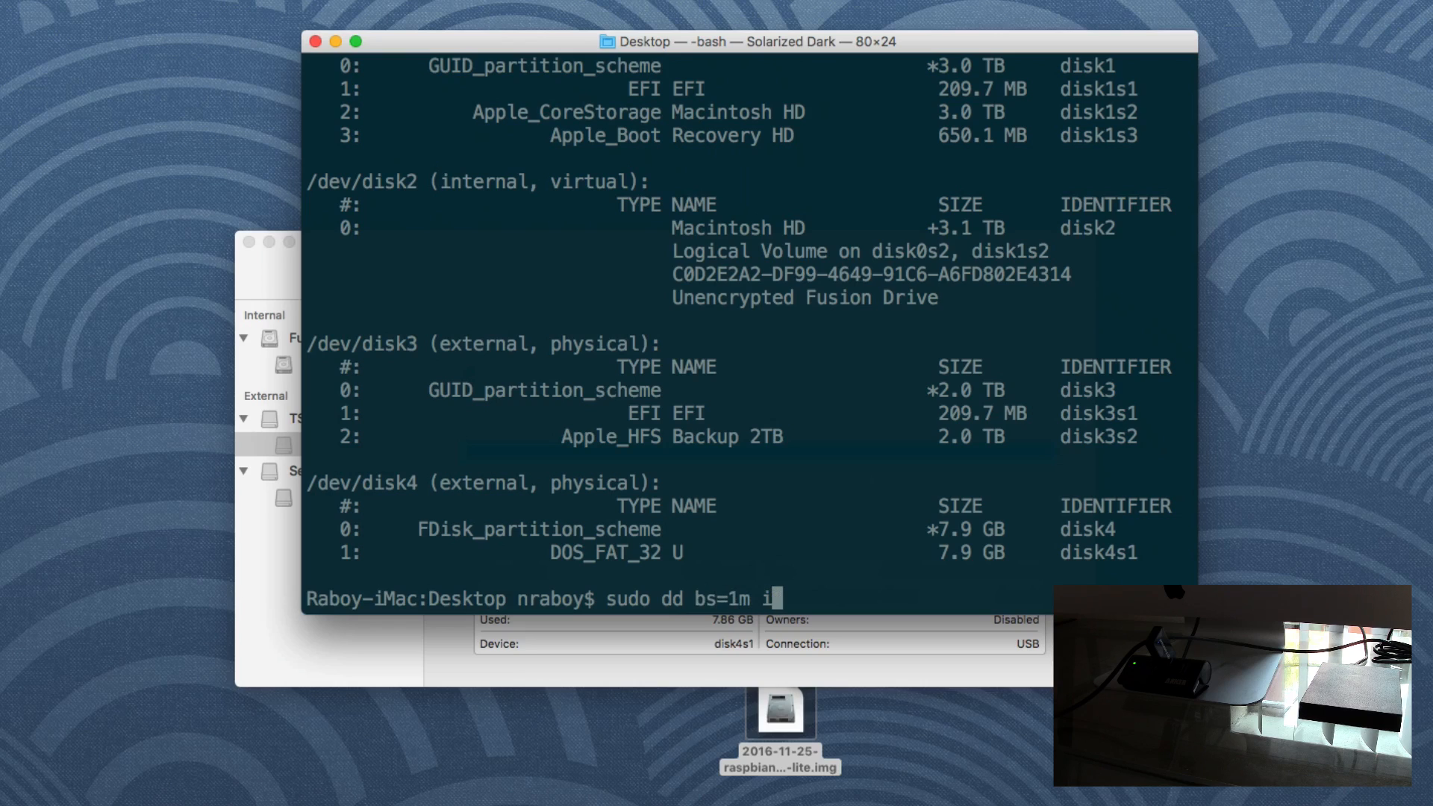
text(f)
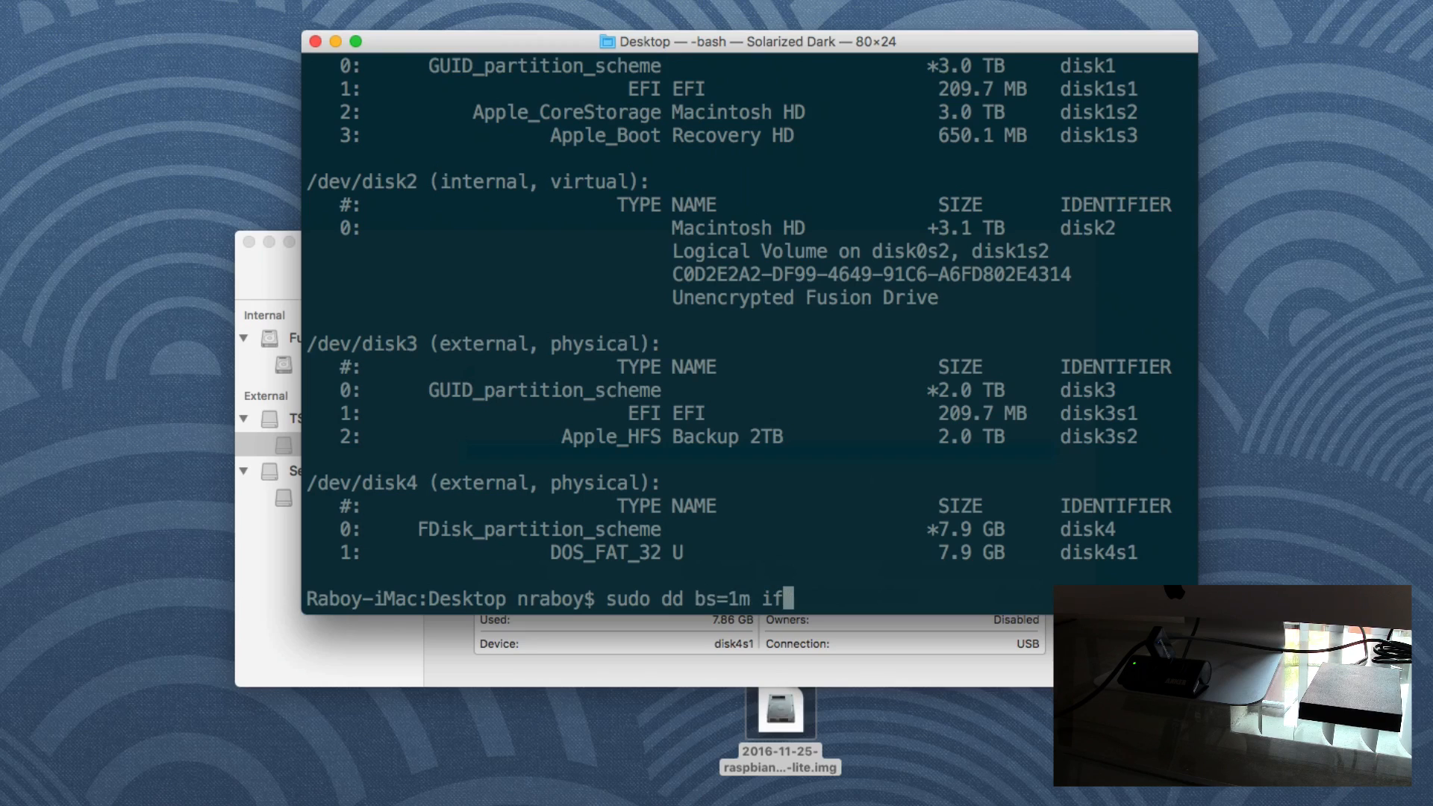
text(20)
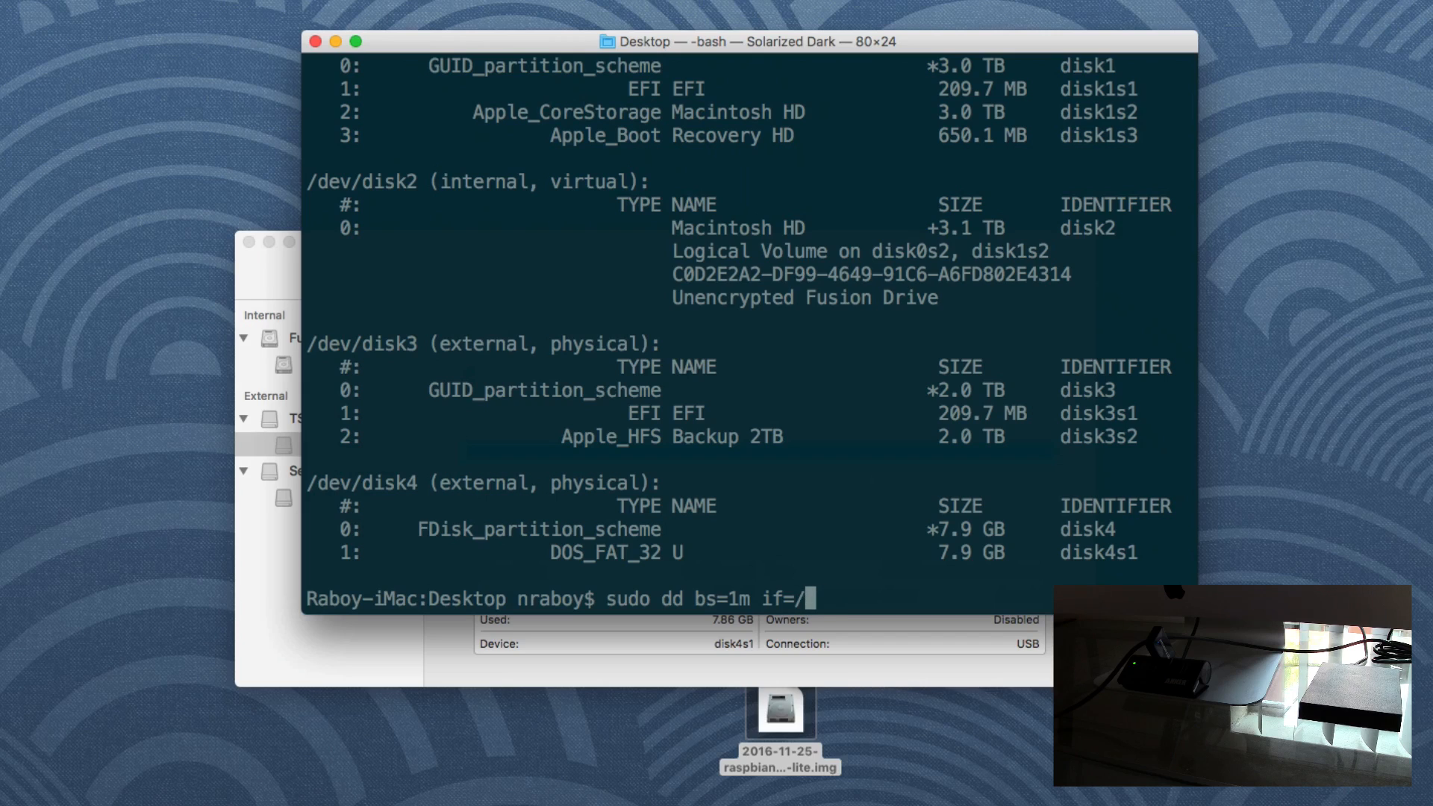
text(User)
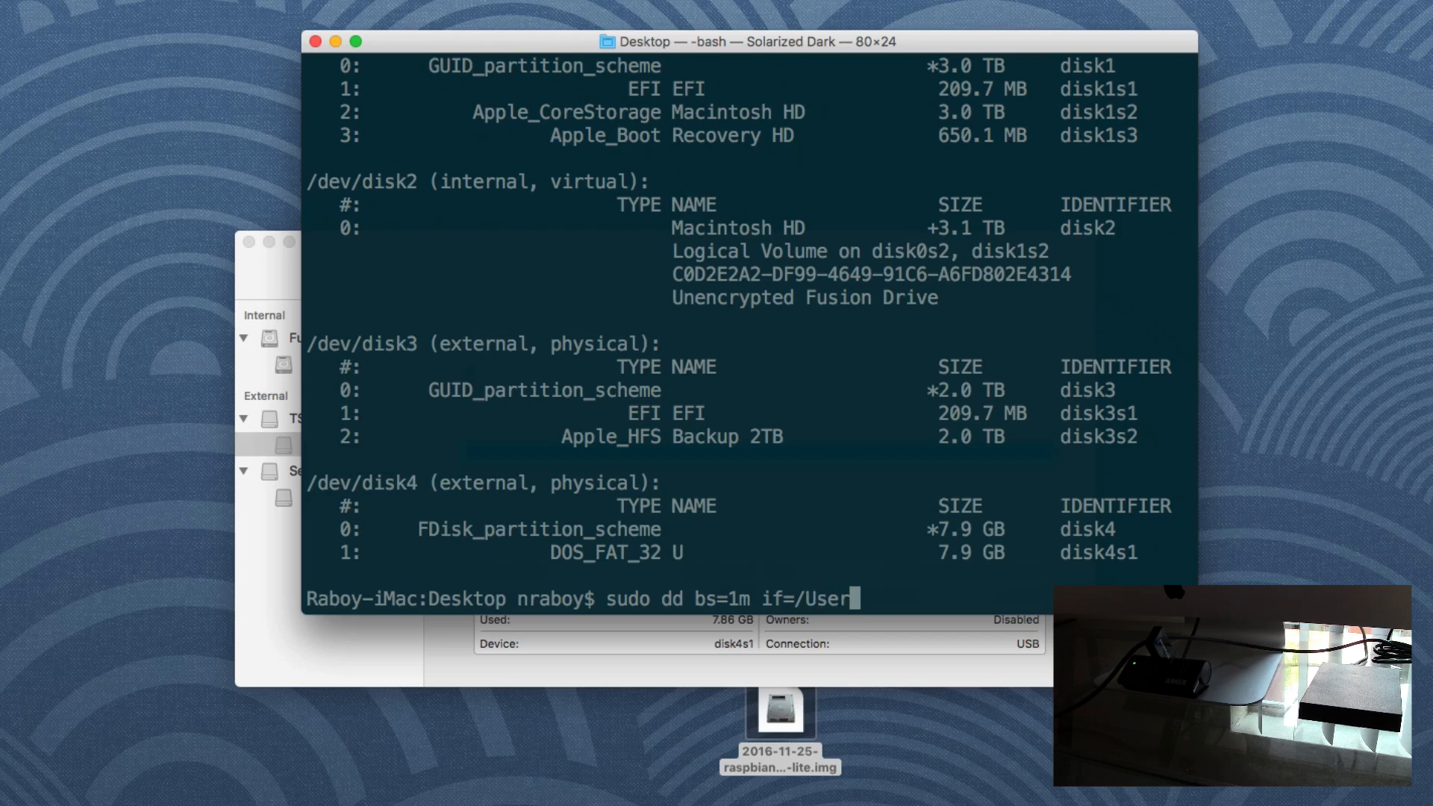
text(s)
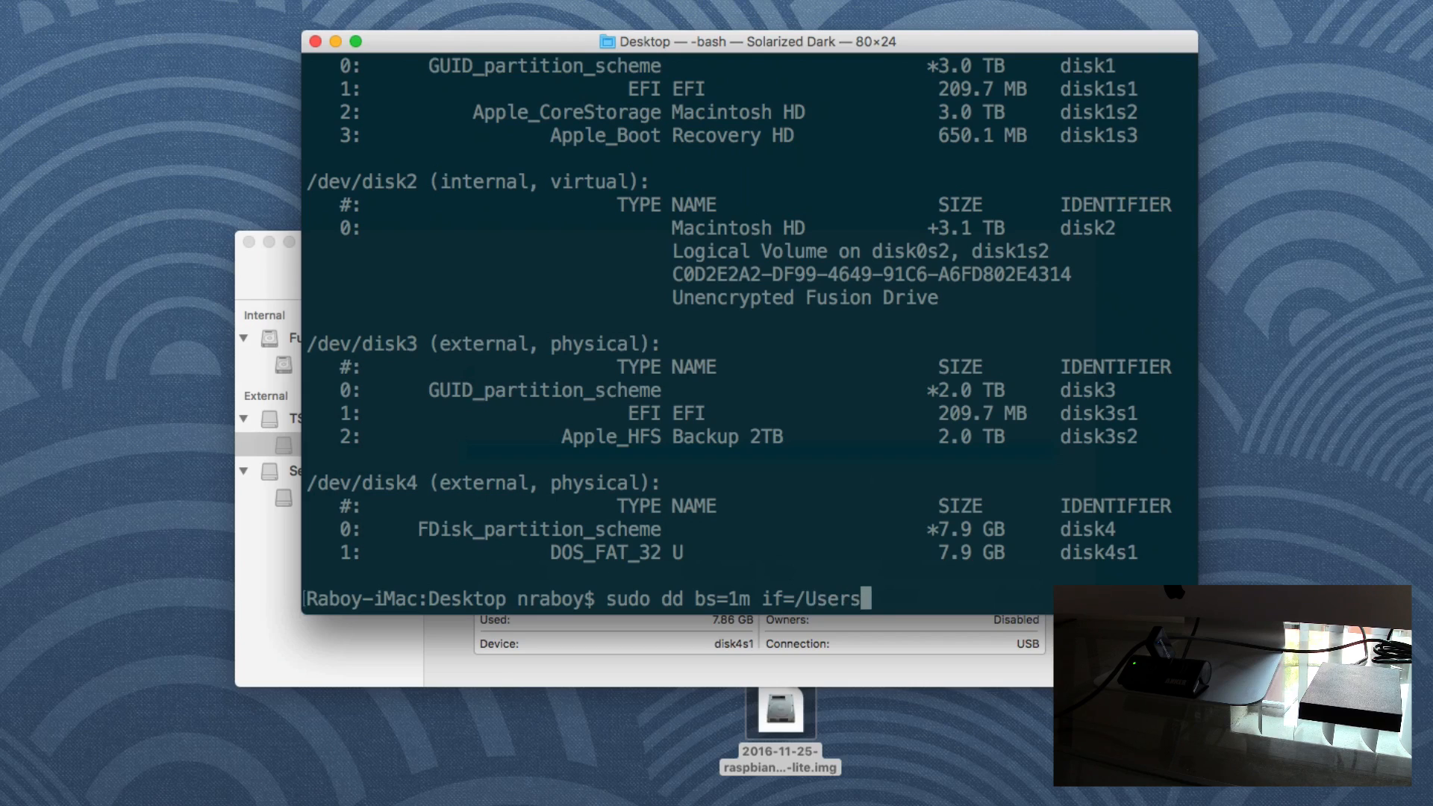
text(/nraboy/Des)
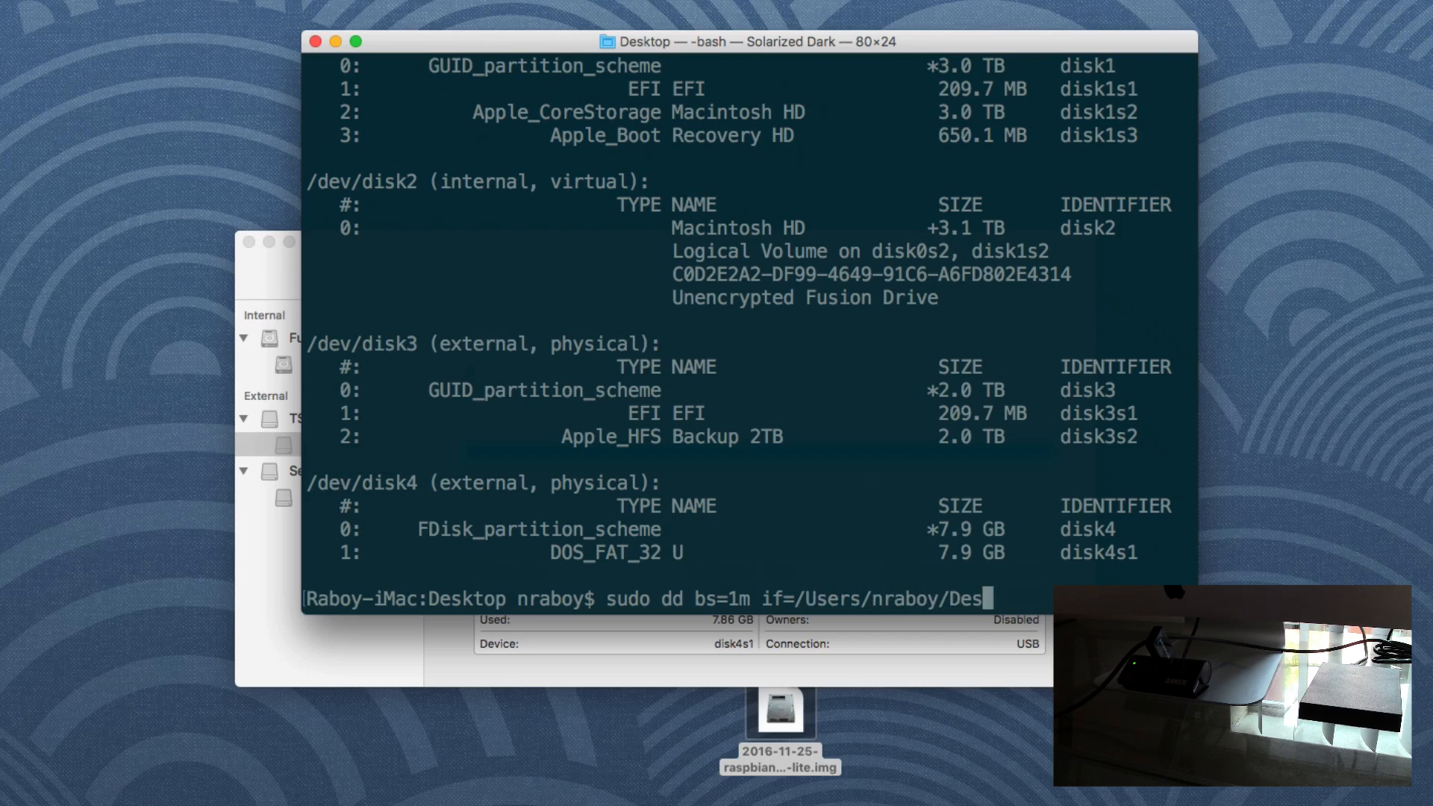
text(ktop/2016-11-25-raspbian-jessie-lite.img)
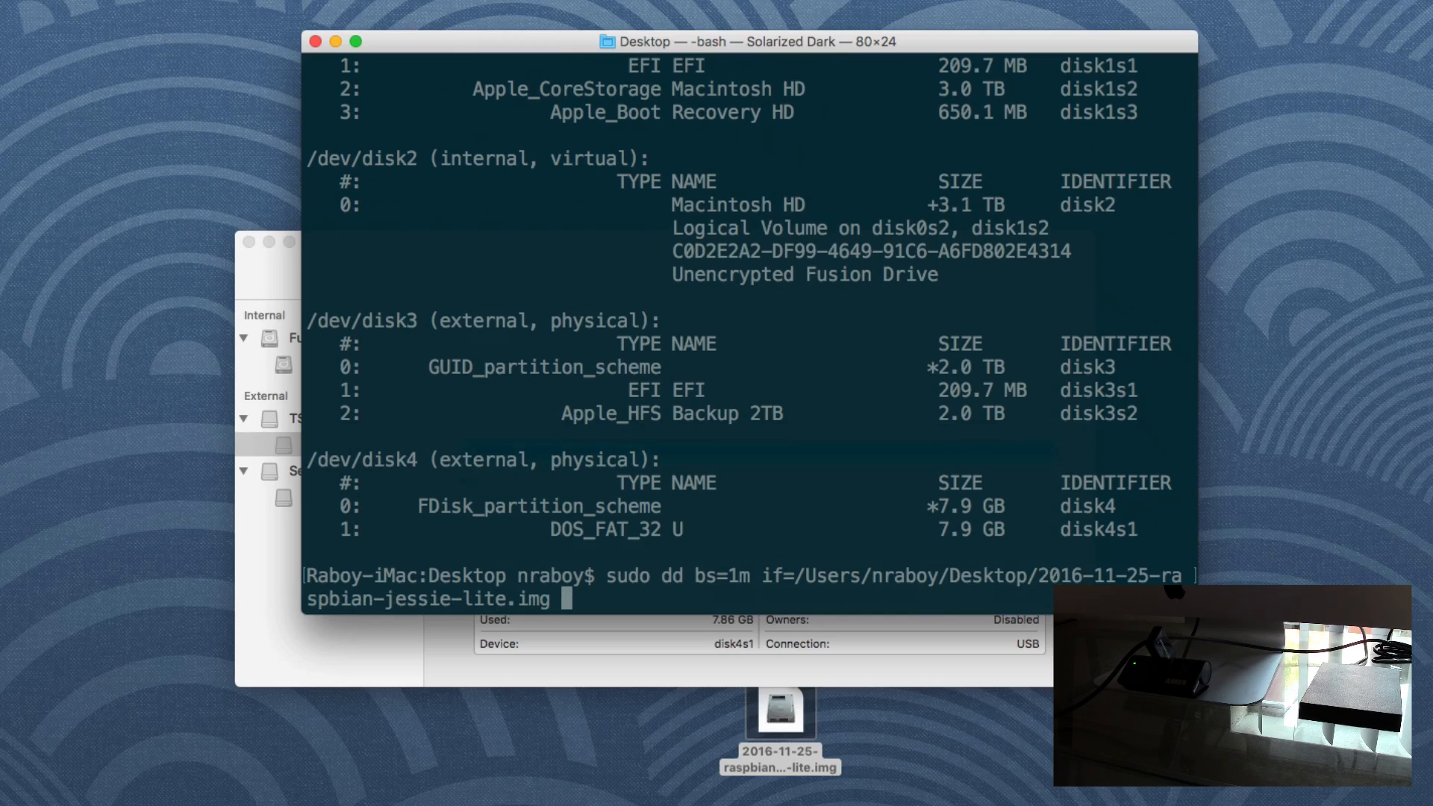
text(of=)
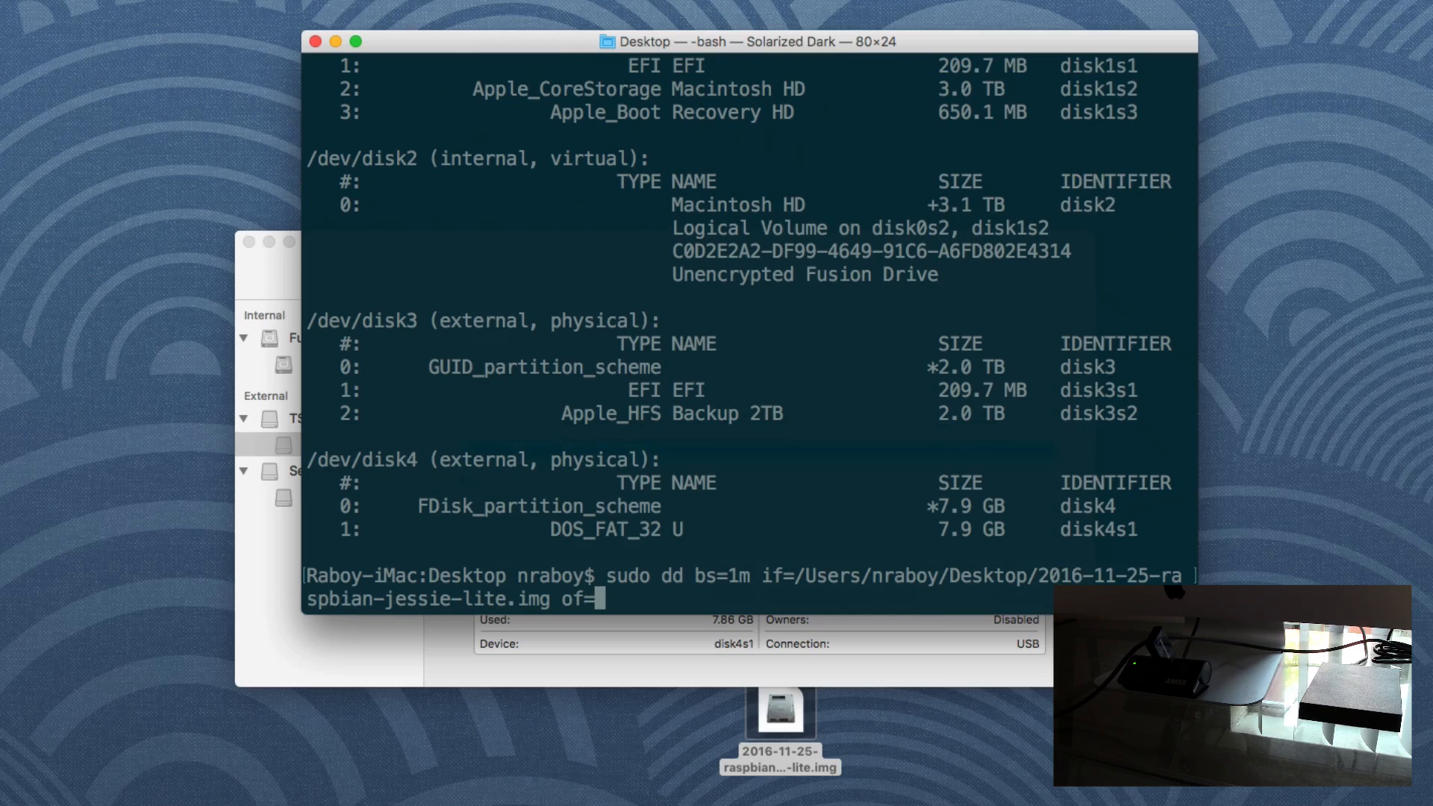
text(/dev/)
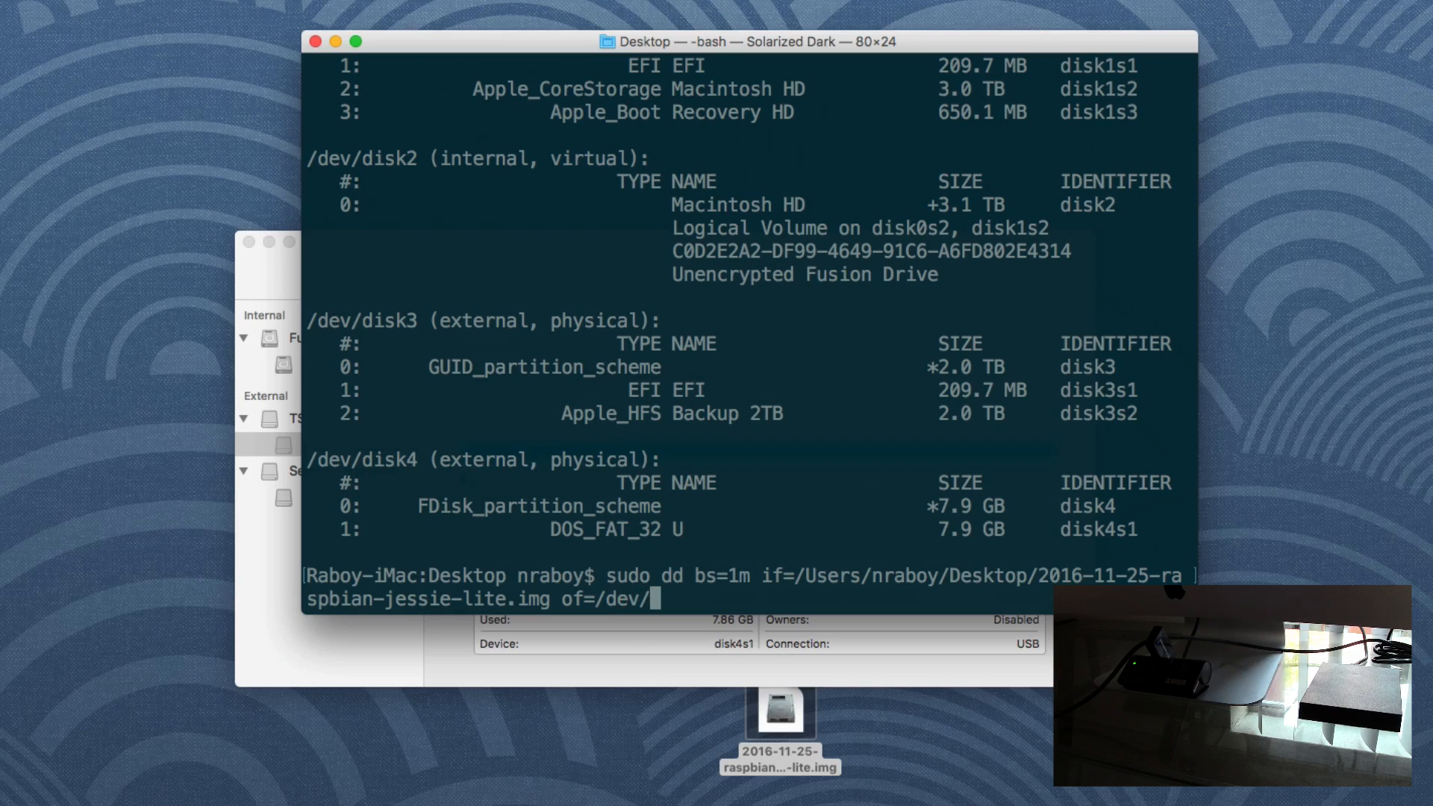
text(rdisk4)
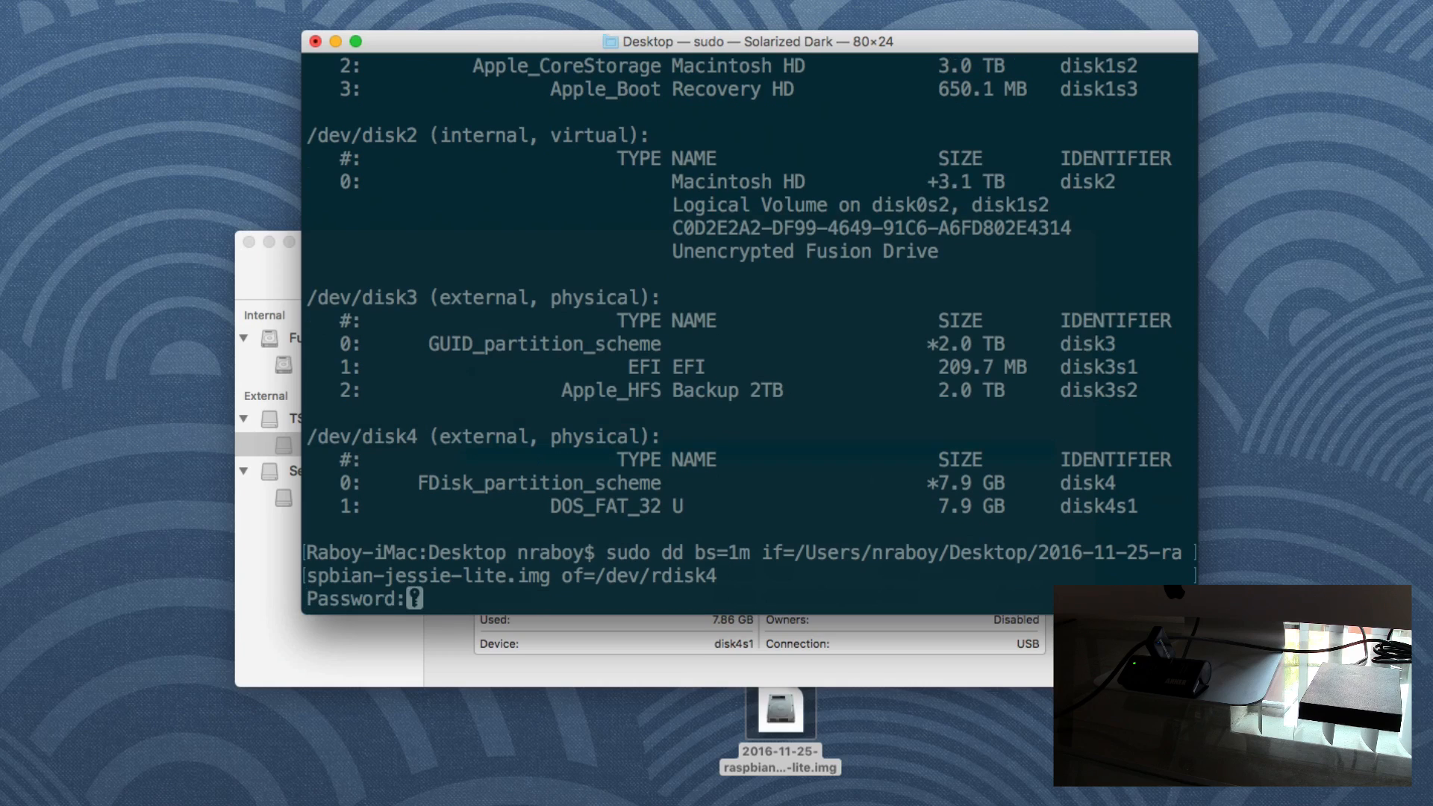
Submit the password to write the image, then view the card's new 66.1 MB FAT16 boot volume
key(enter)
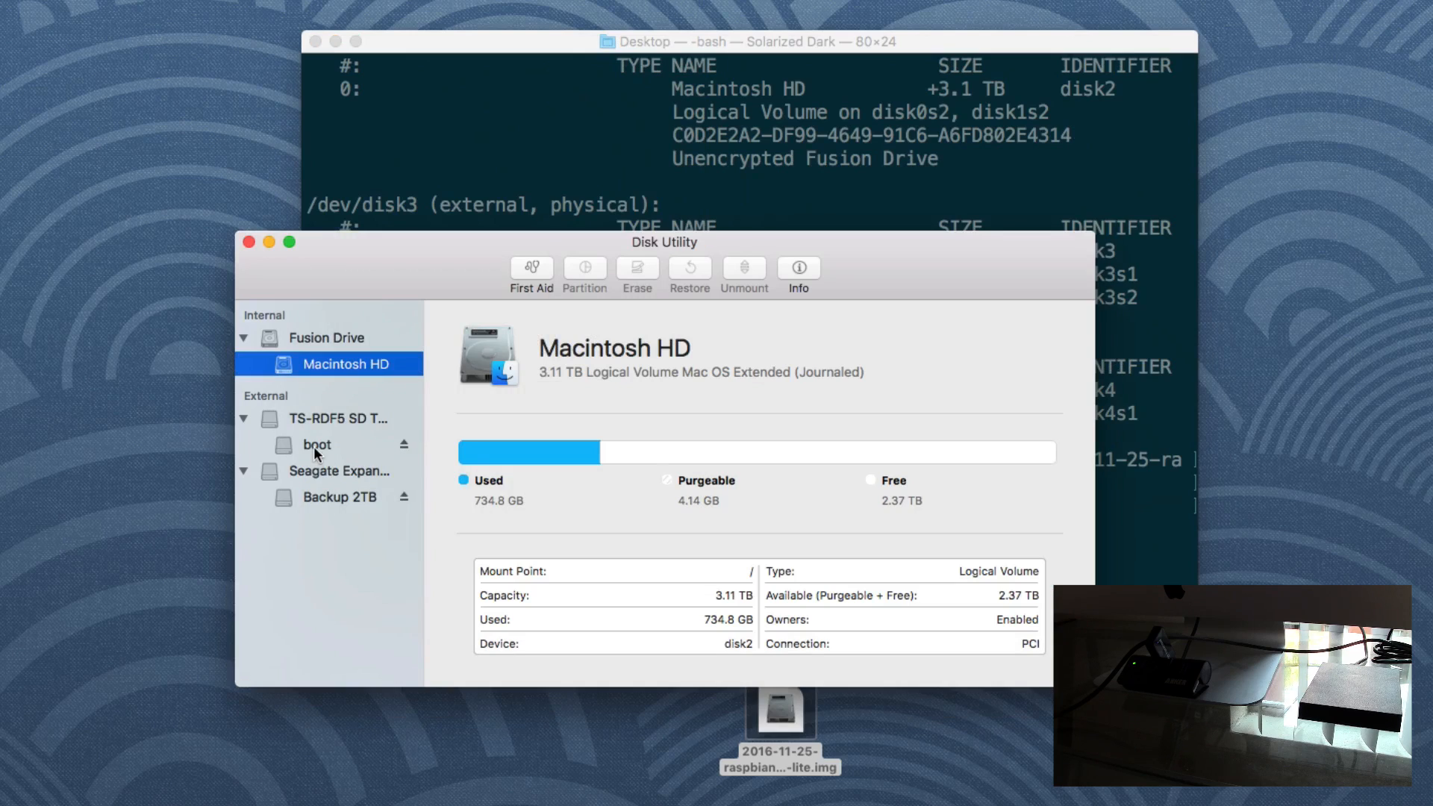
click(317, 445)
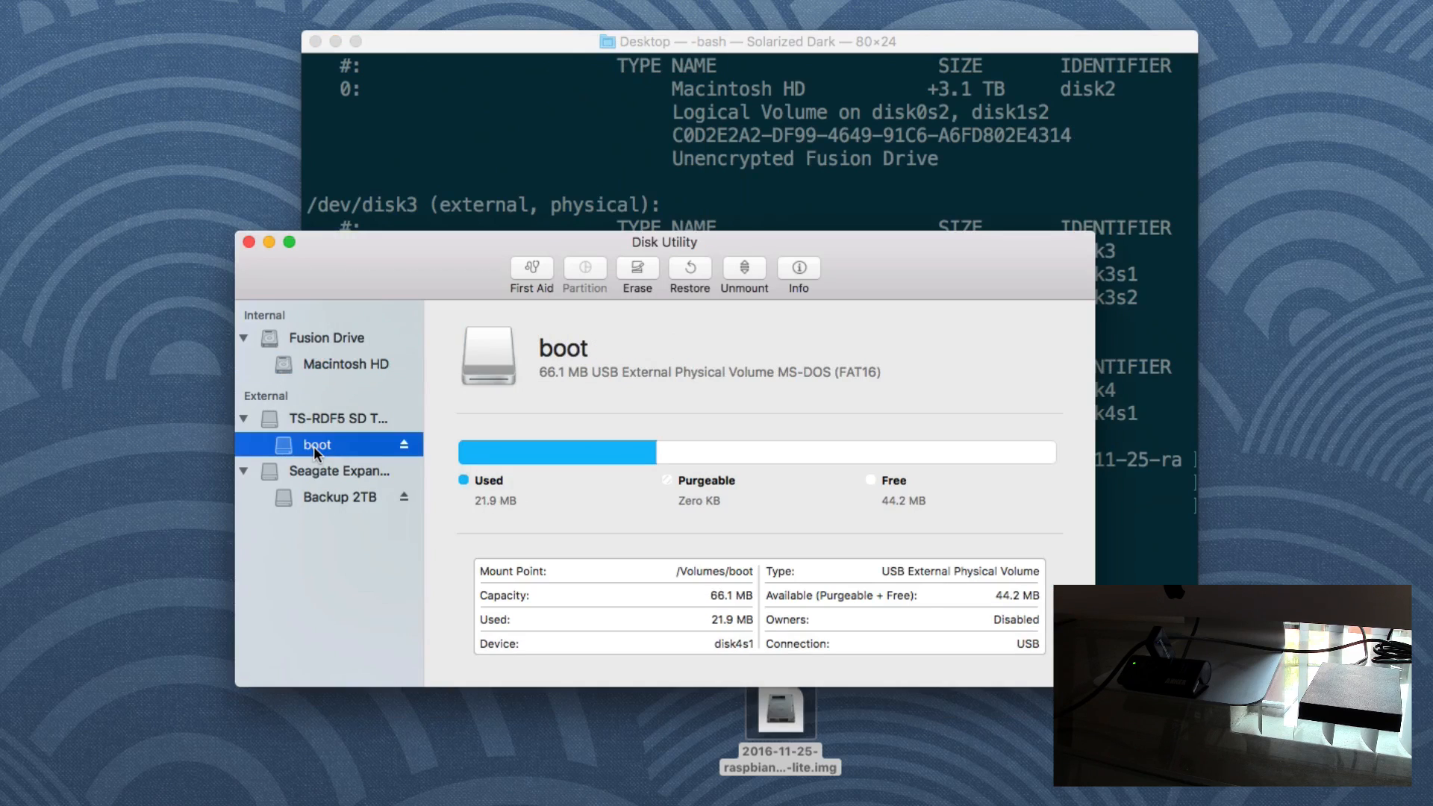
mouse_move(314, 421)
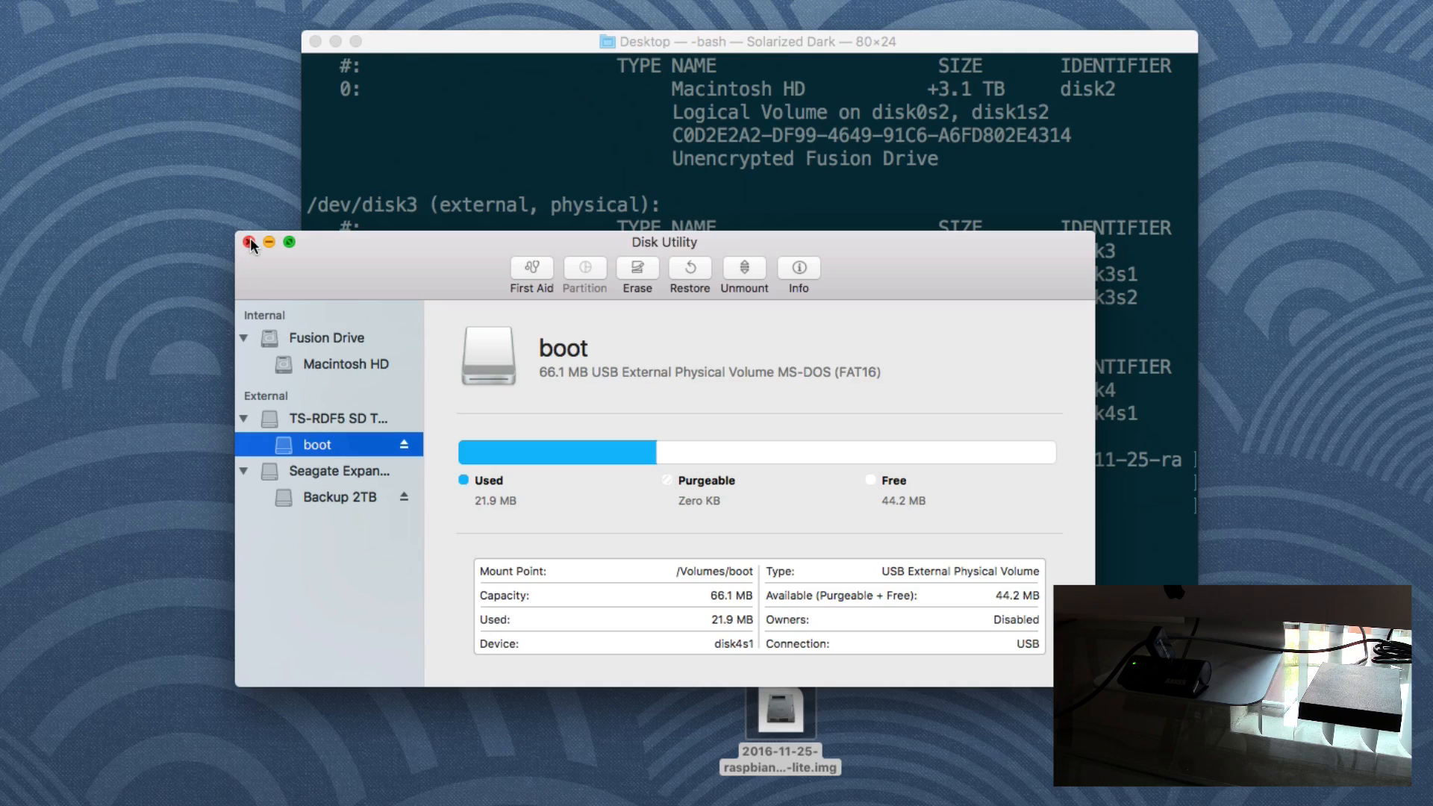
Close the disk details and select config.txt and cmdline.txt on the boot volume in Finder
click(251, 241)
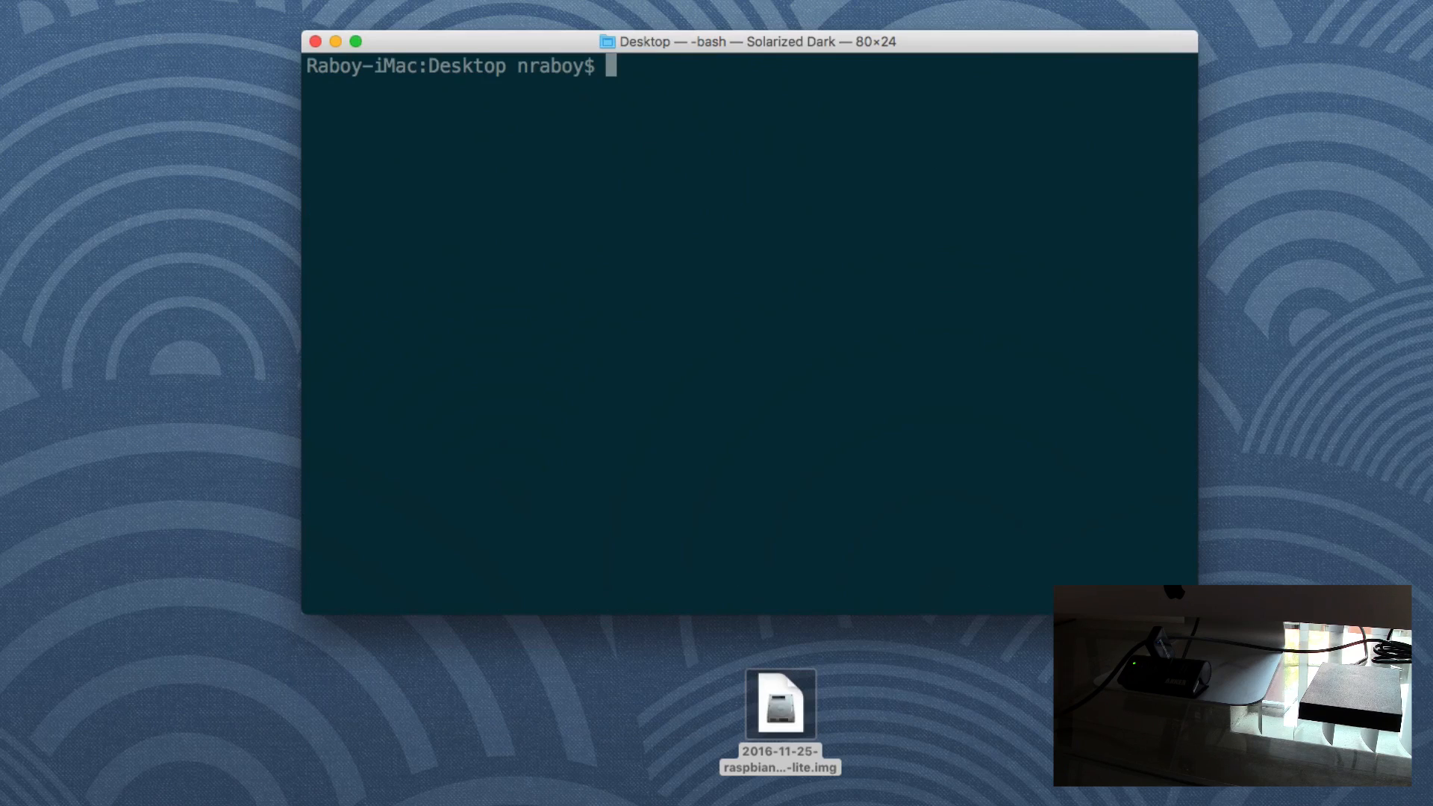
mouse_move(1265, 223)
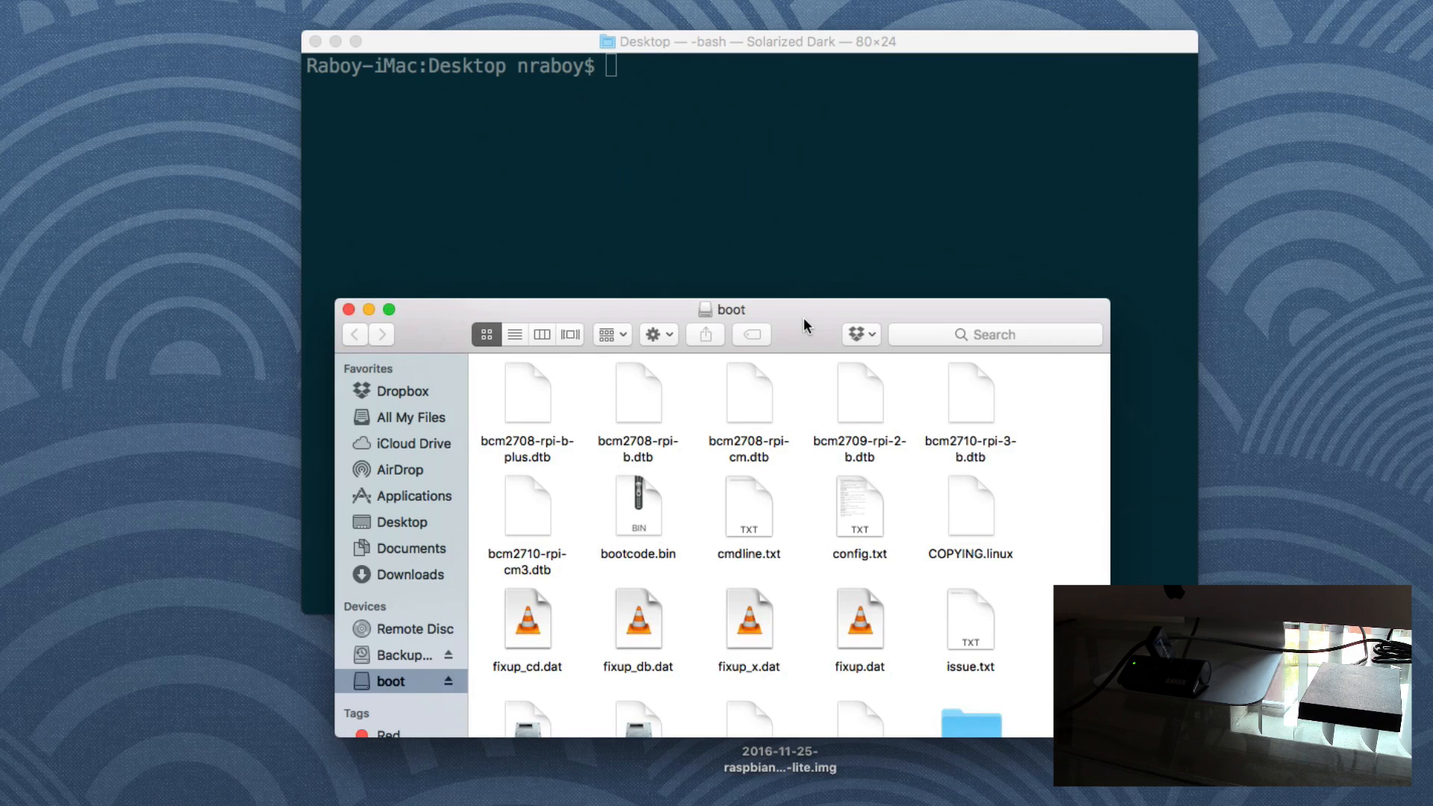
click(747, 42)
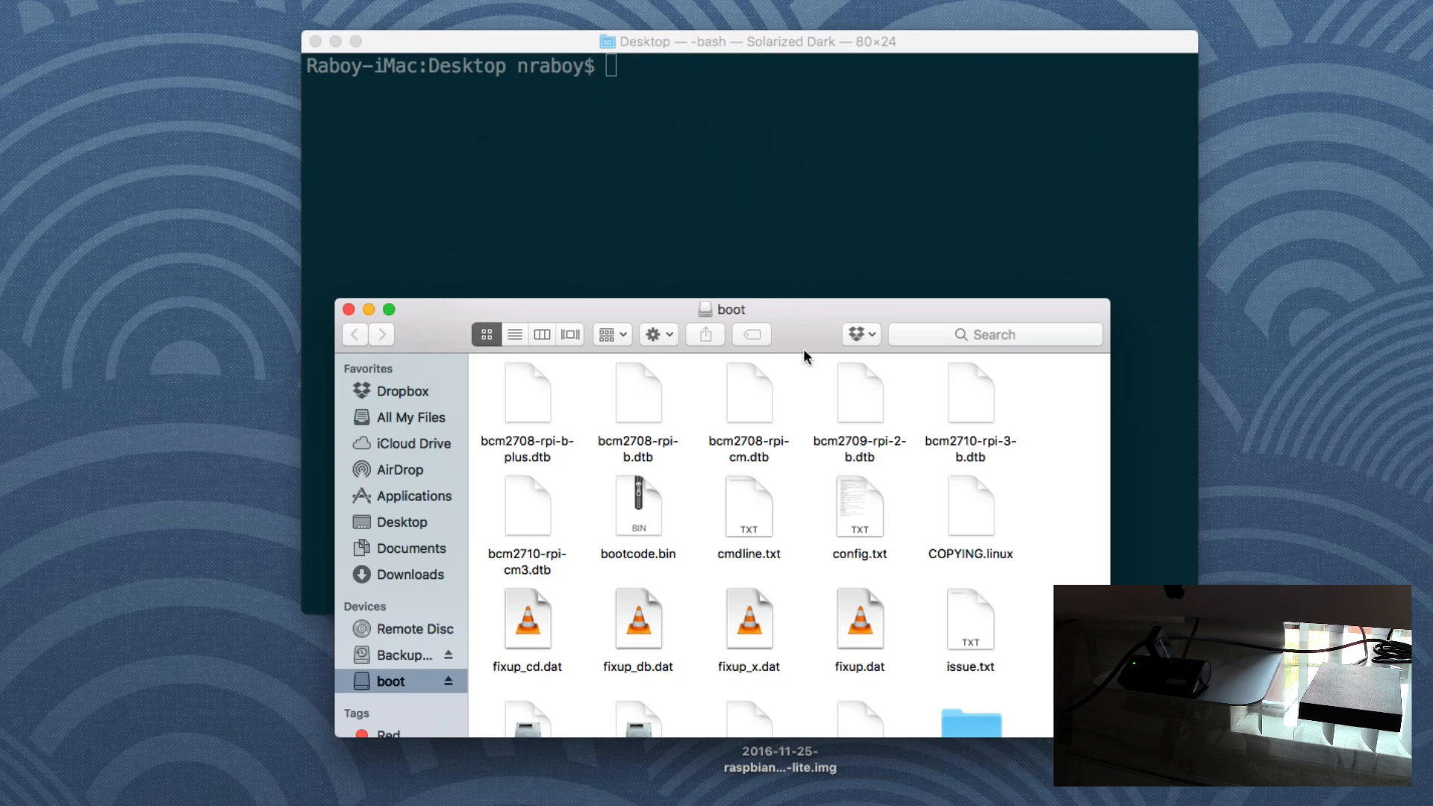
mouse_move(798, 467)
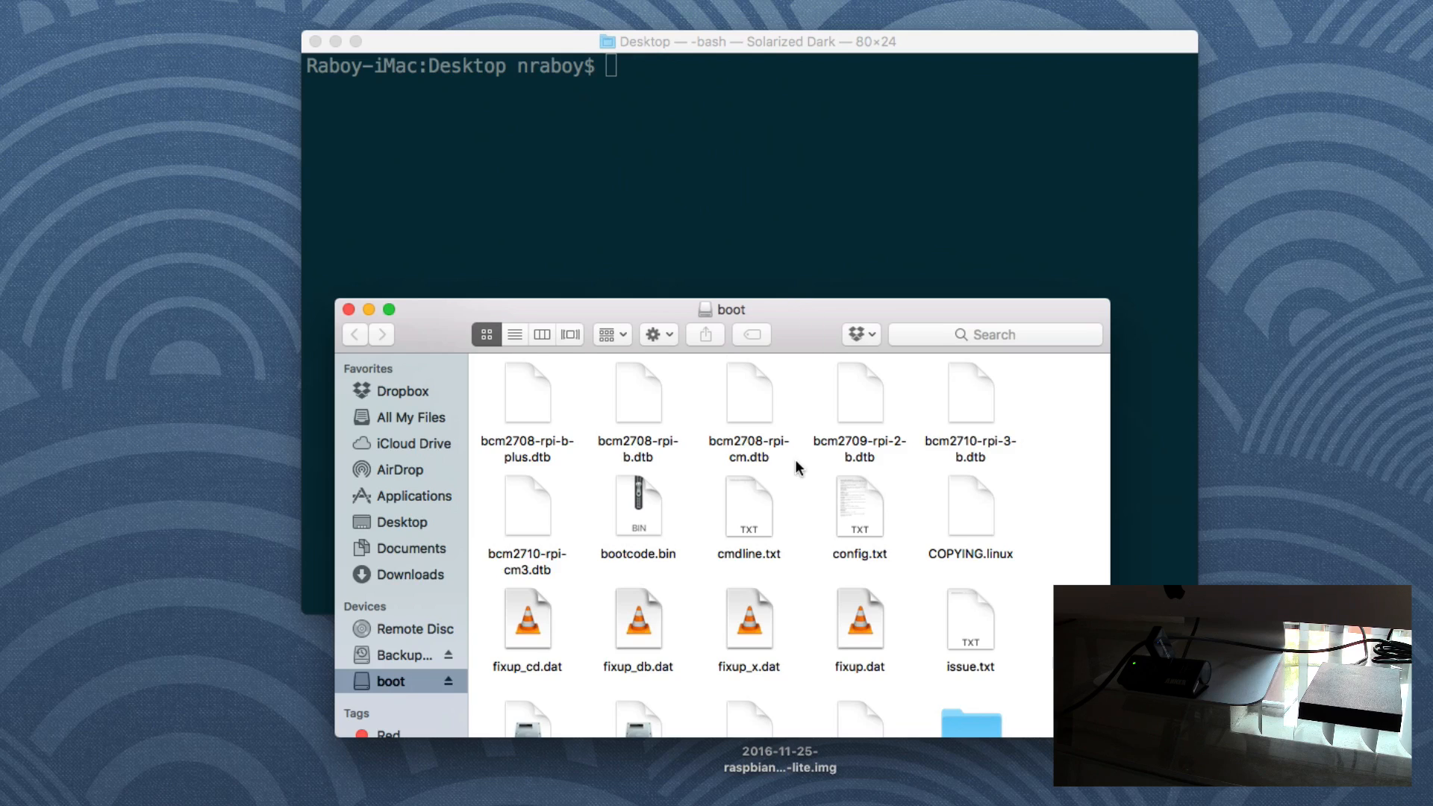
scroll(down, 3)
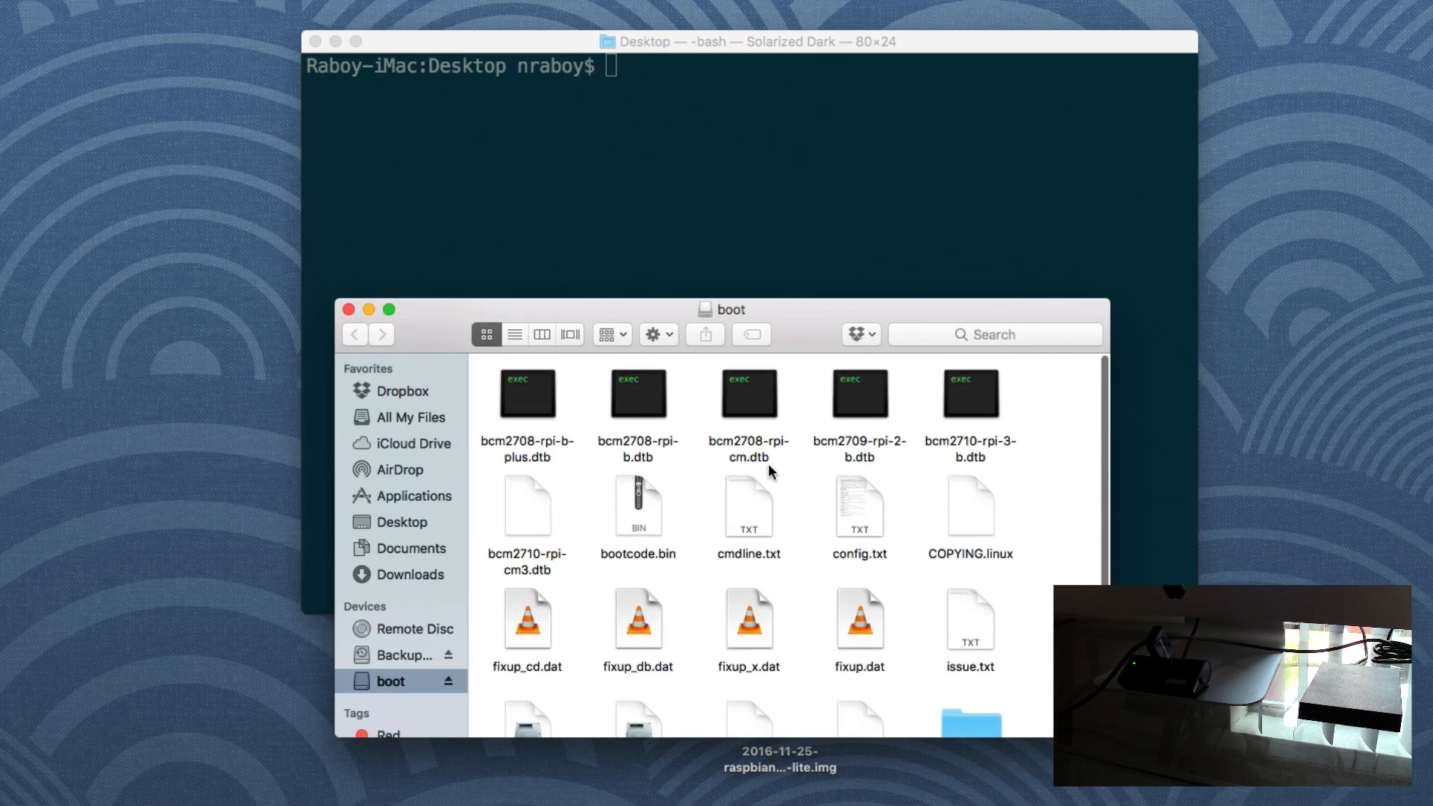
click(860, 508)
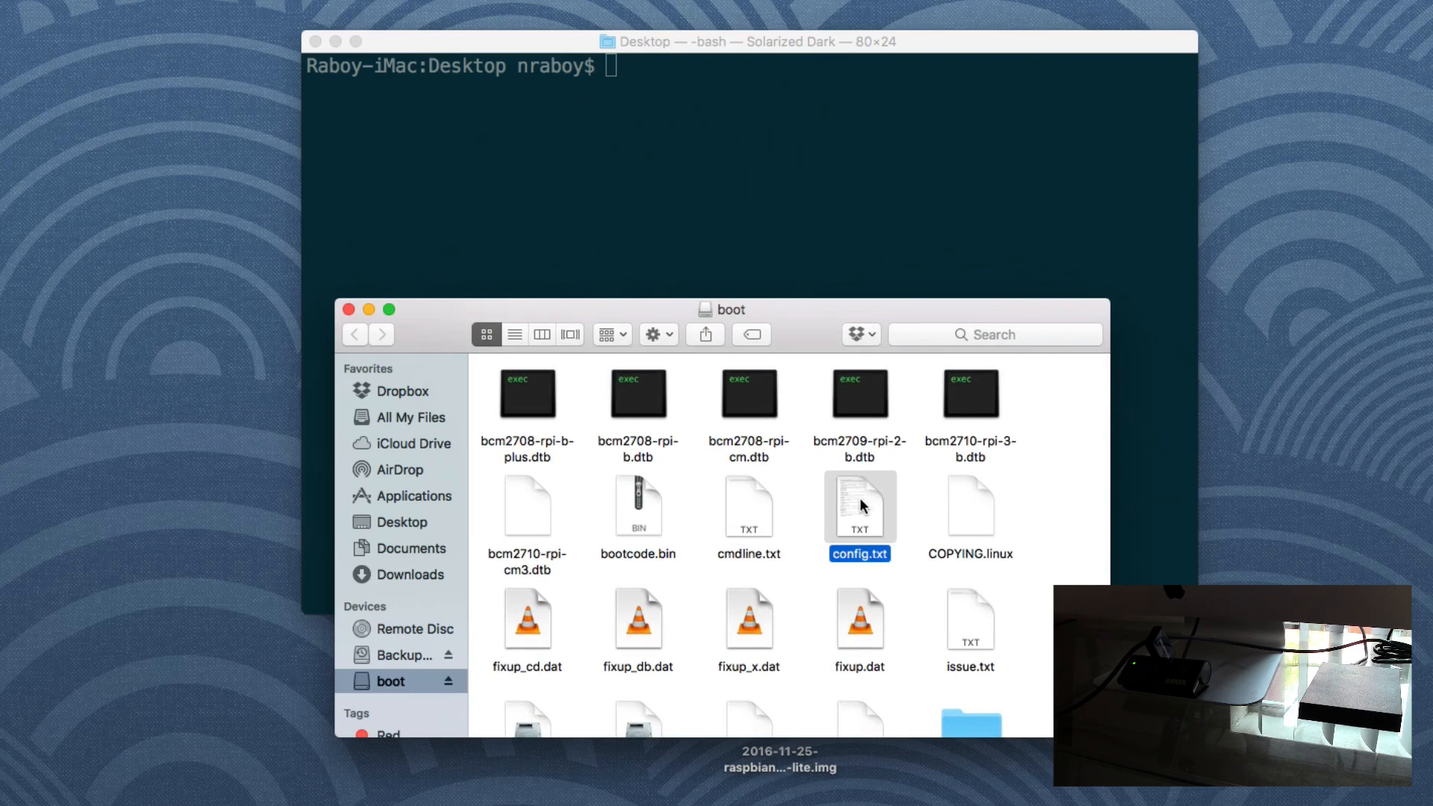
click(748, 507)
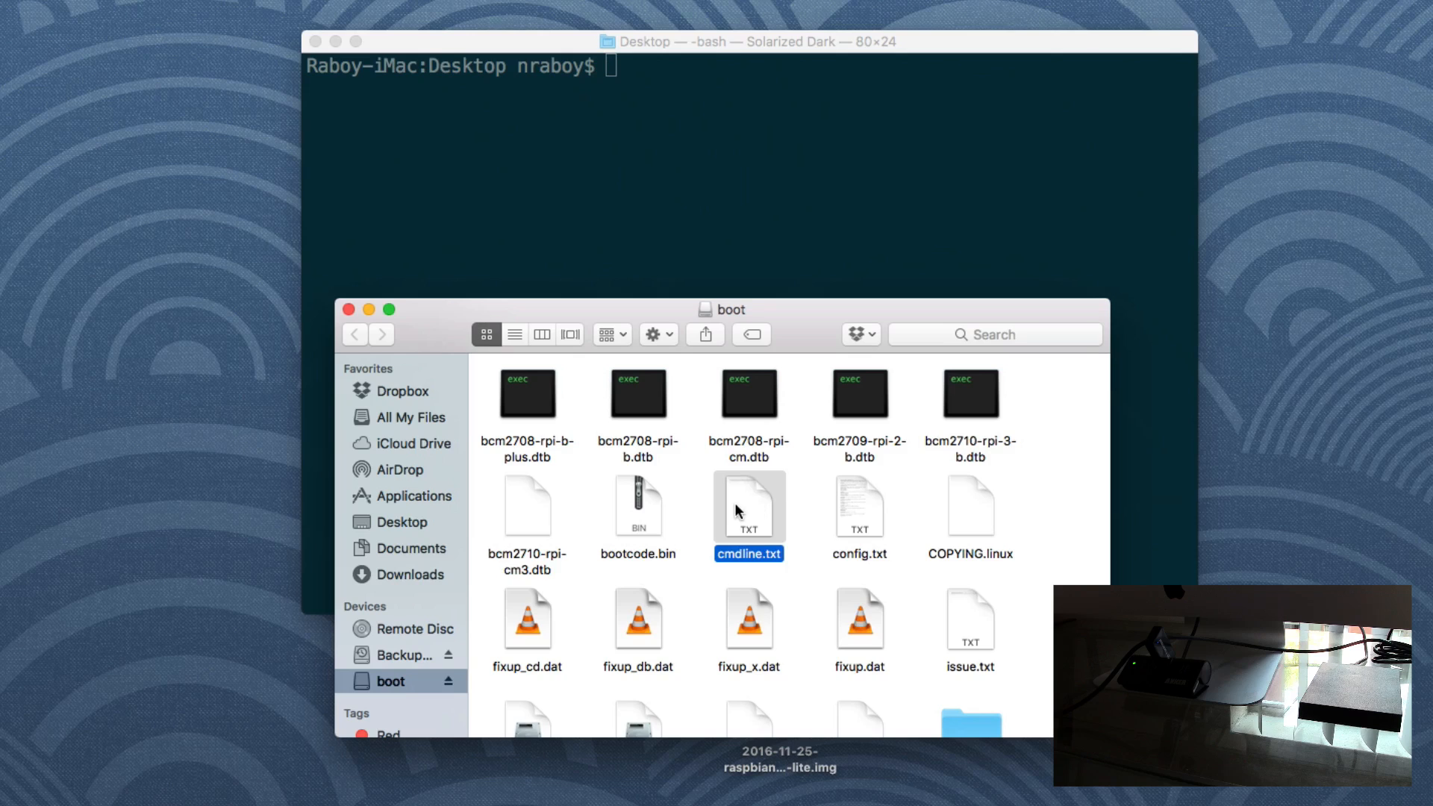
mouse_move(832, 518)
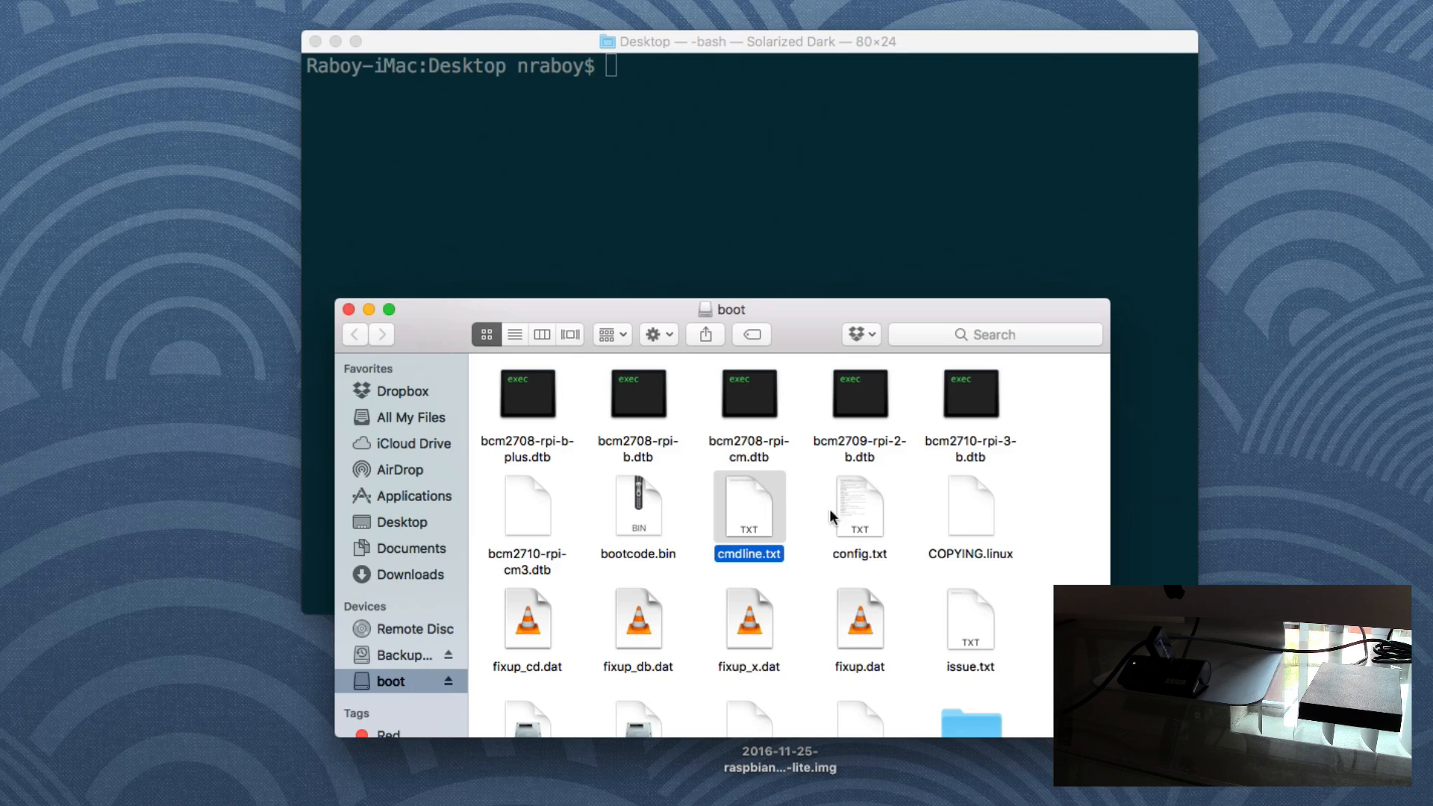
Open the files in Atom and add dtoverlay=dwc2 at the end of config.txt
right_click(860, 508)
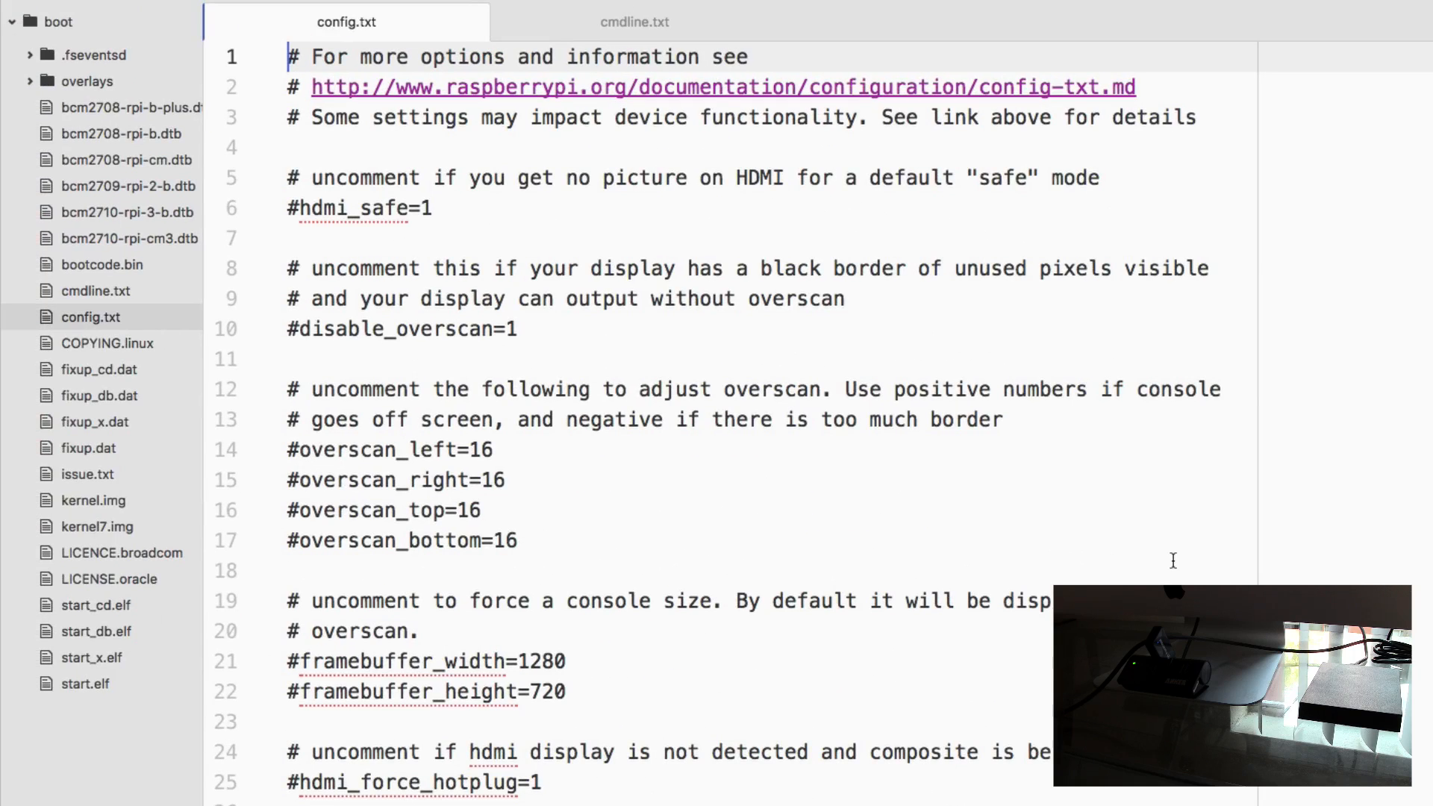
scroll(down, 3)
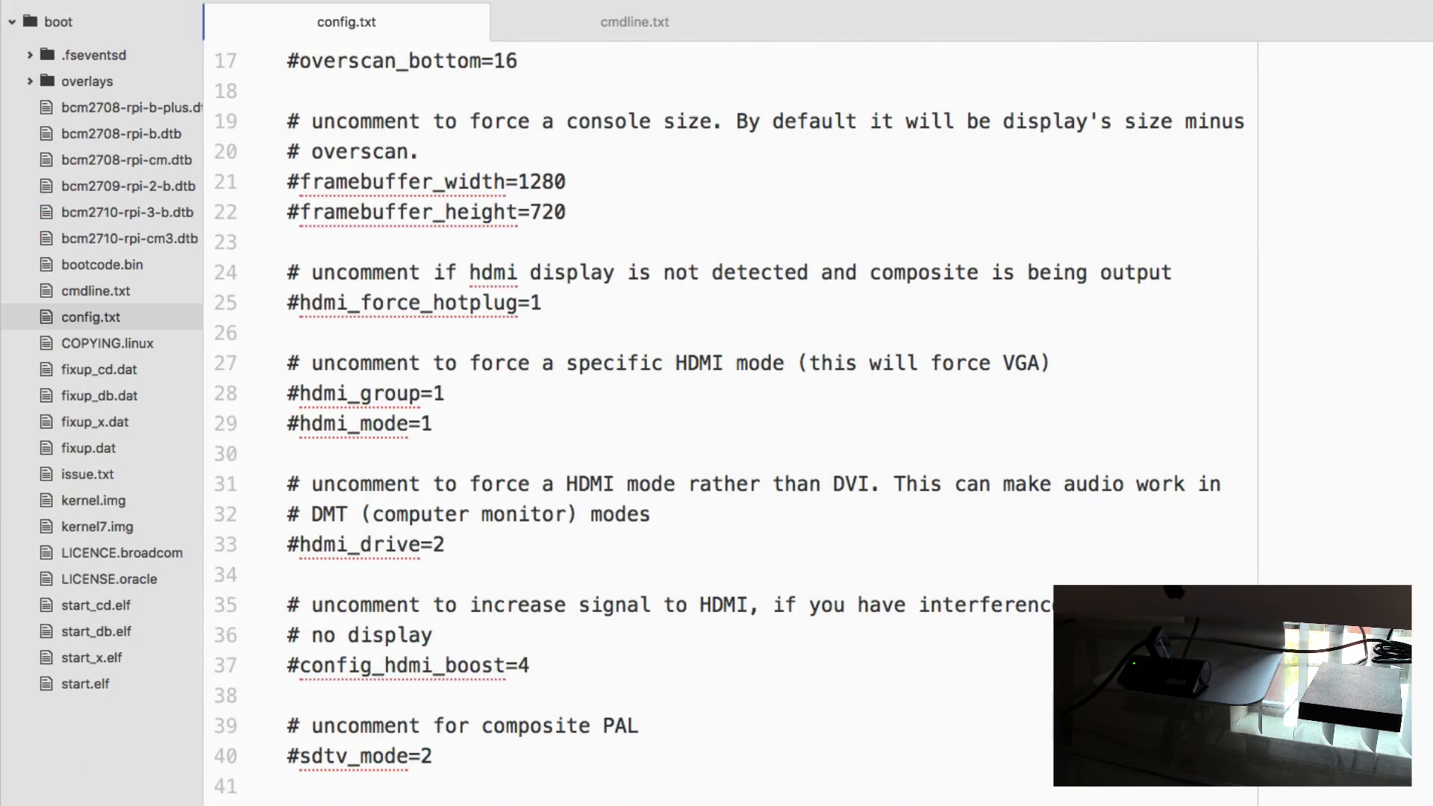
scroll(down, 3)
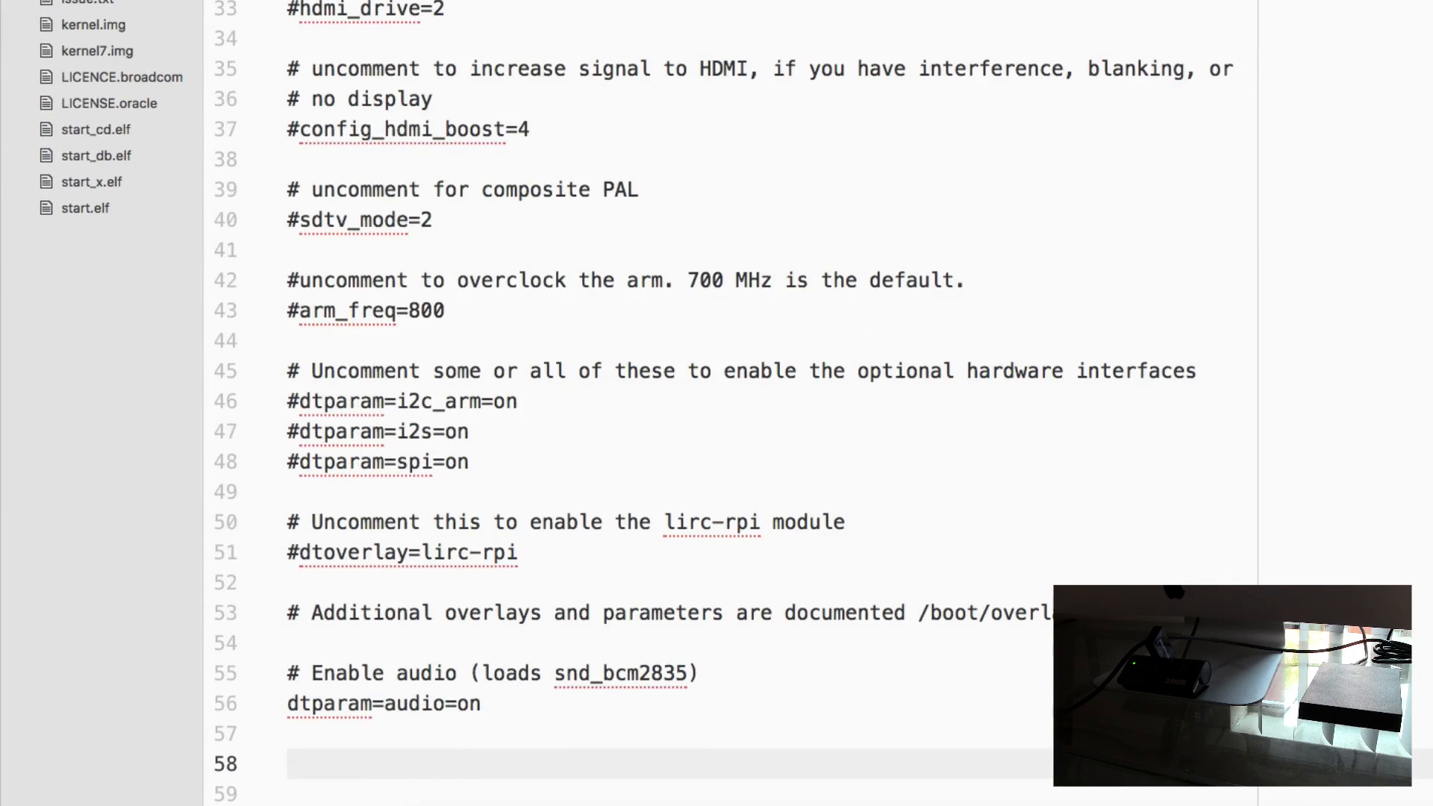
text(dt)
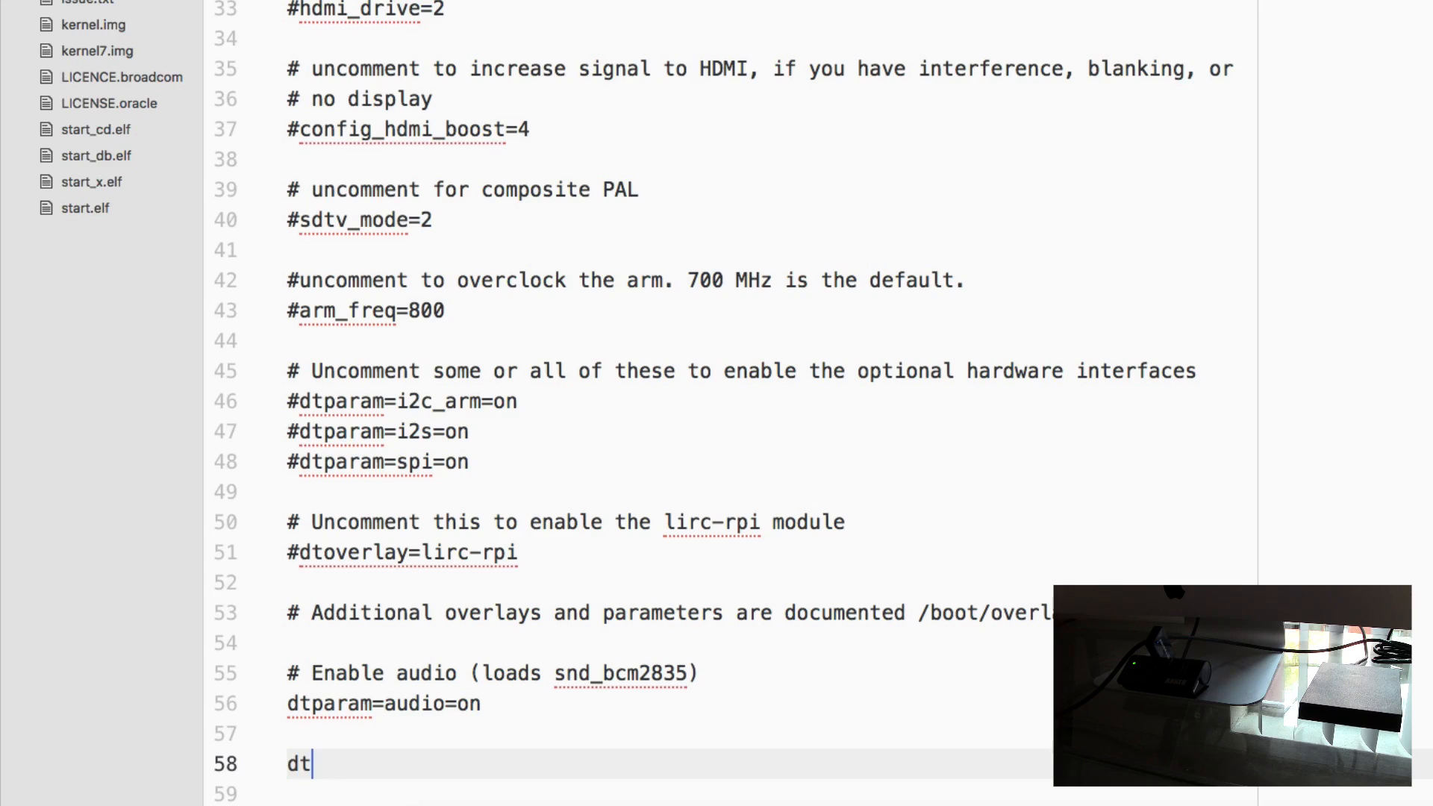
text(overlay)
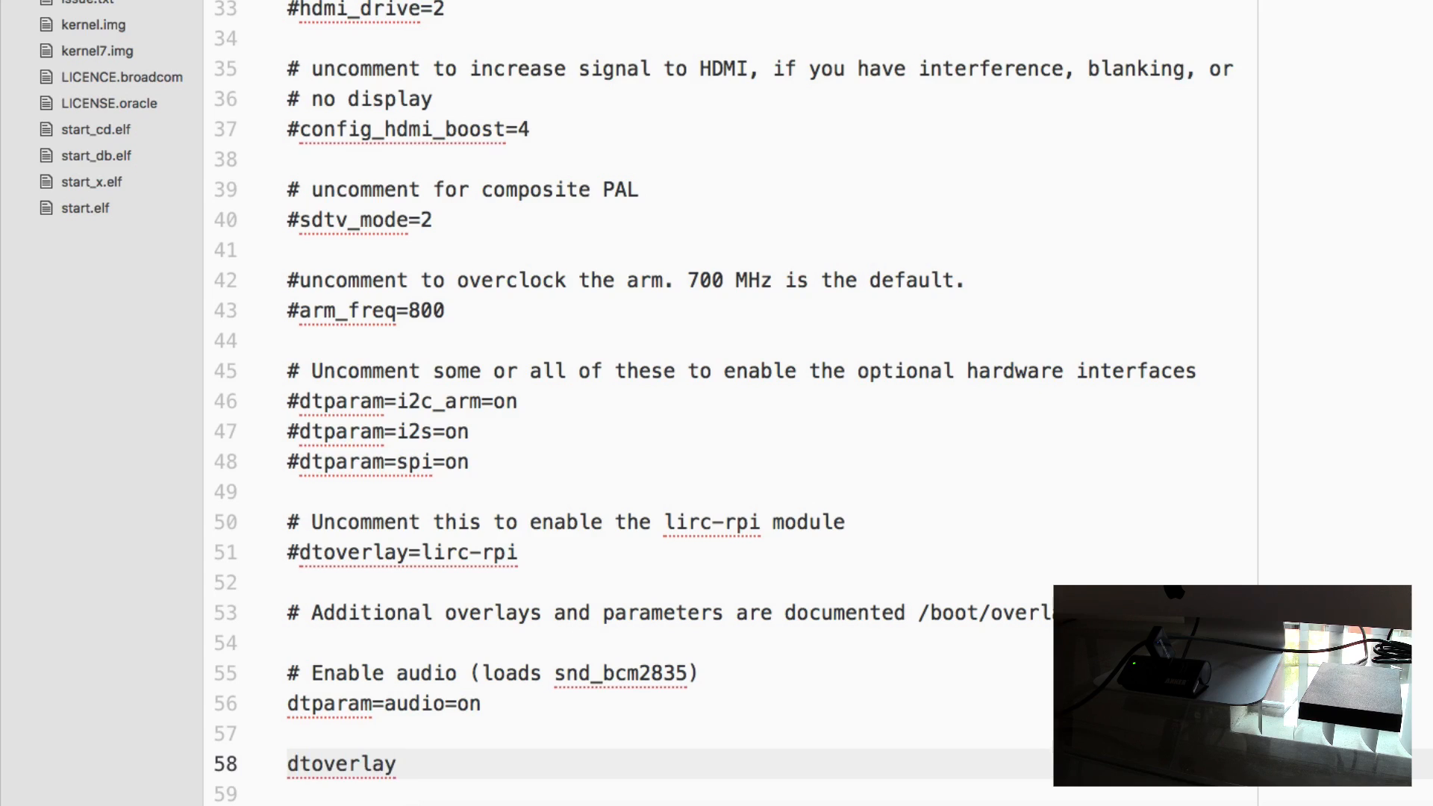
text(=dwc)
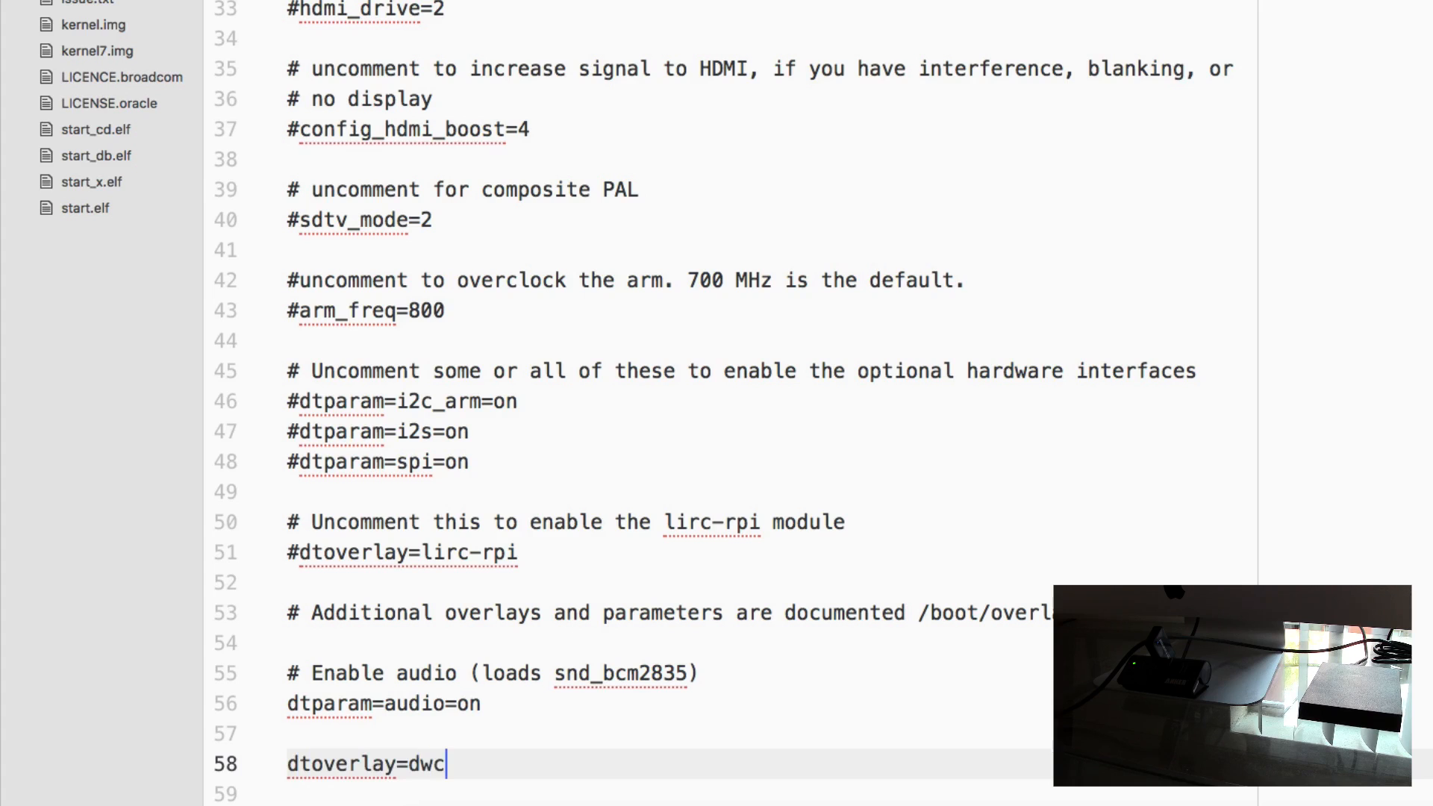
text(2)
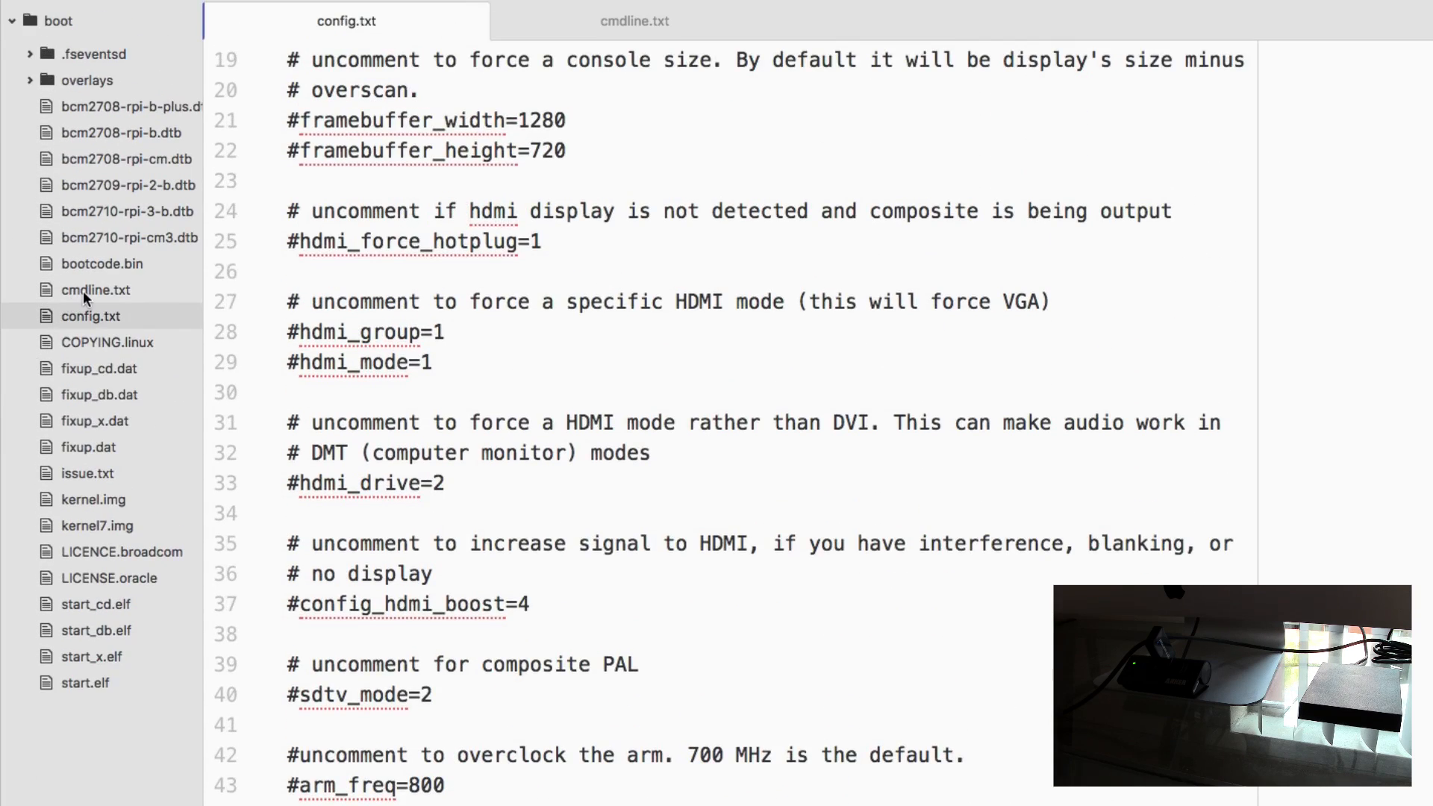
Insert modules-load=dwc2,g_ether after rootwait in cmdline.txt and save it
click(635, 19)
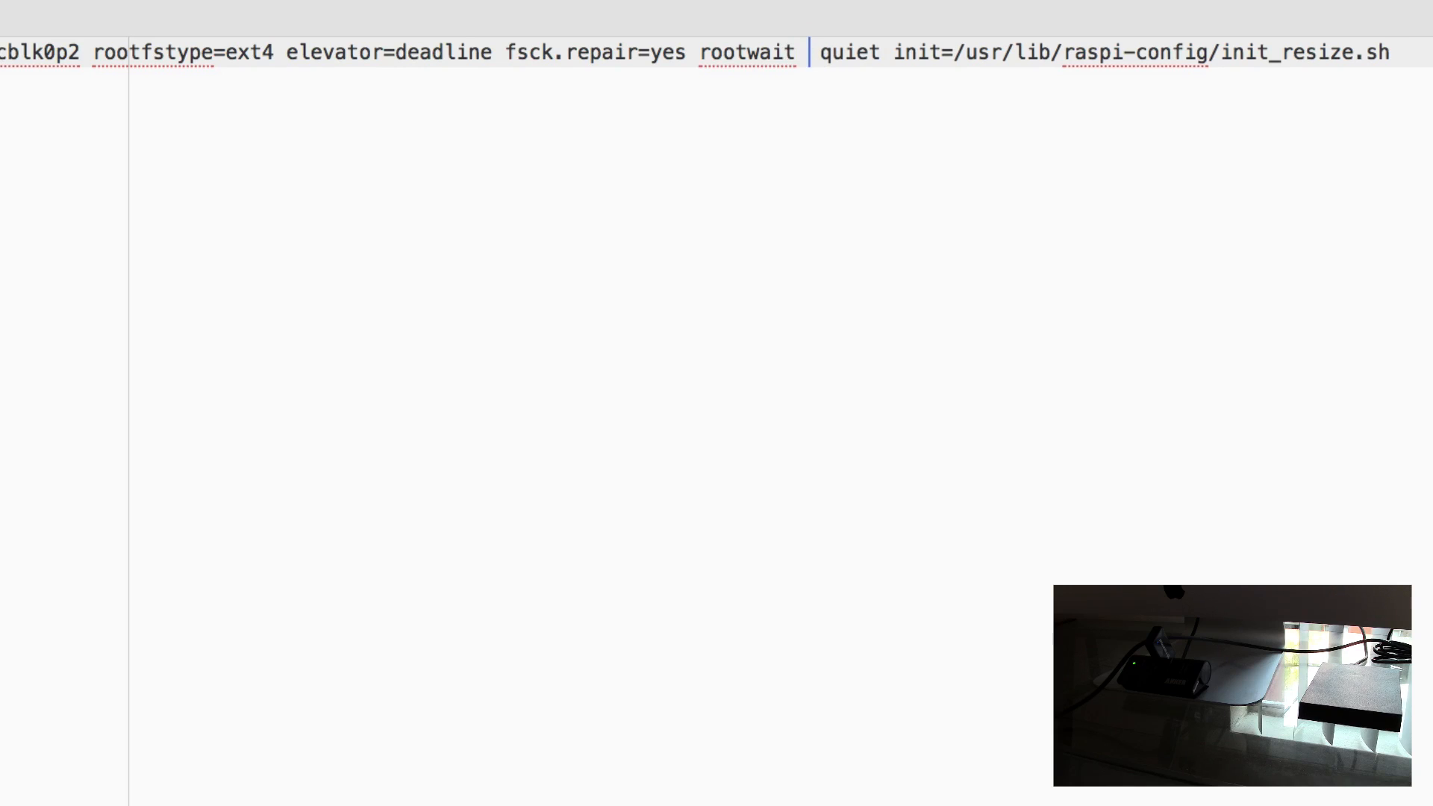
text(modules-loadd)
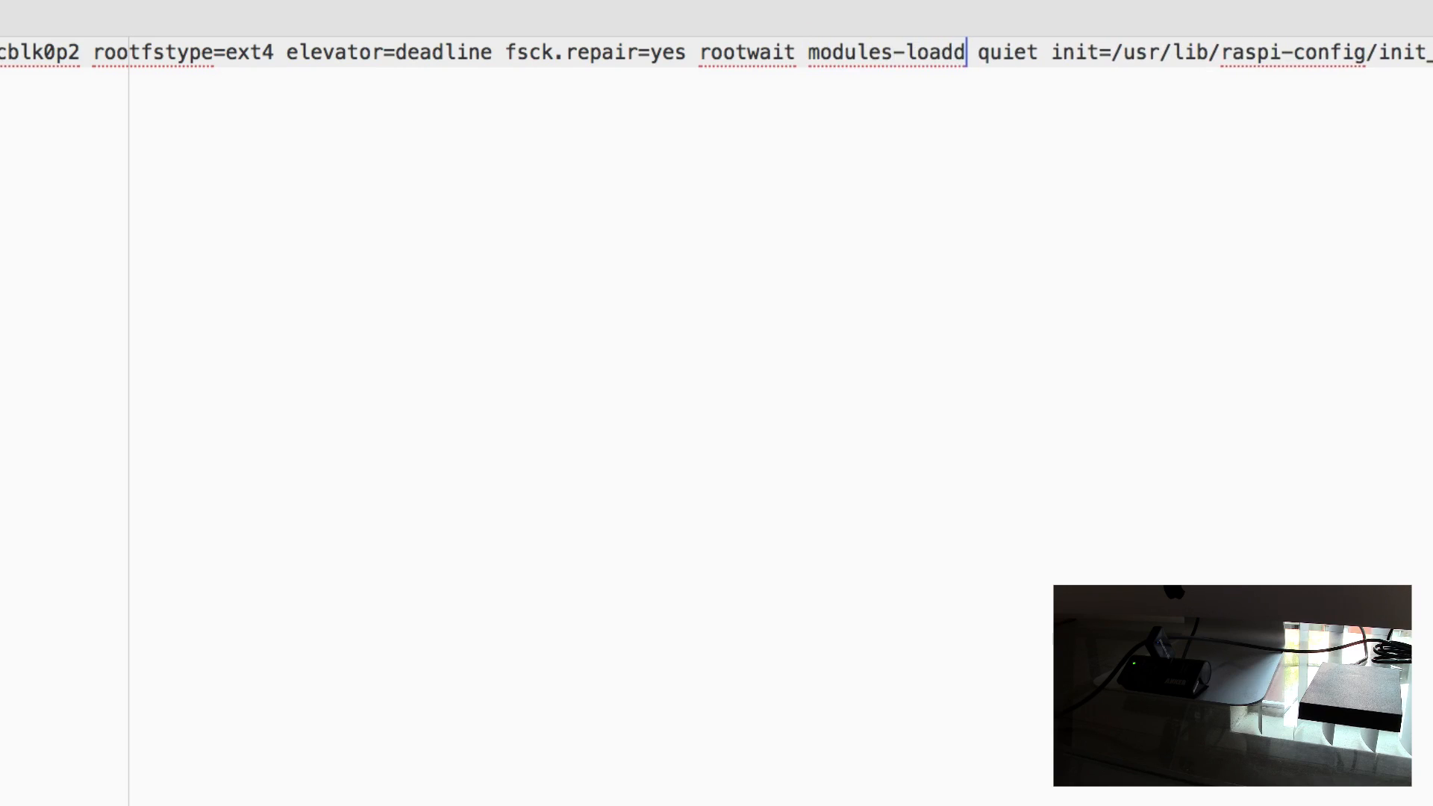
key(BackSpace)
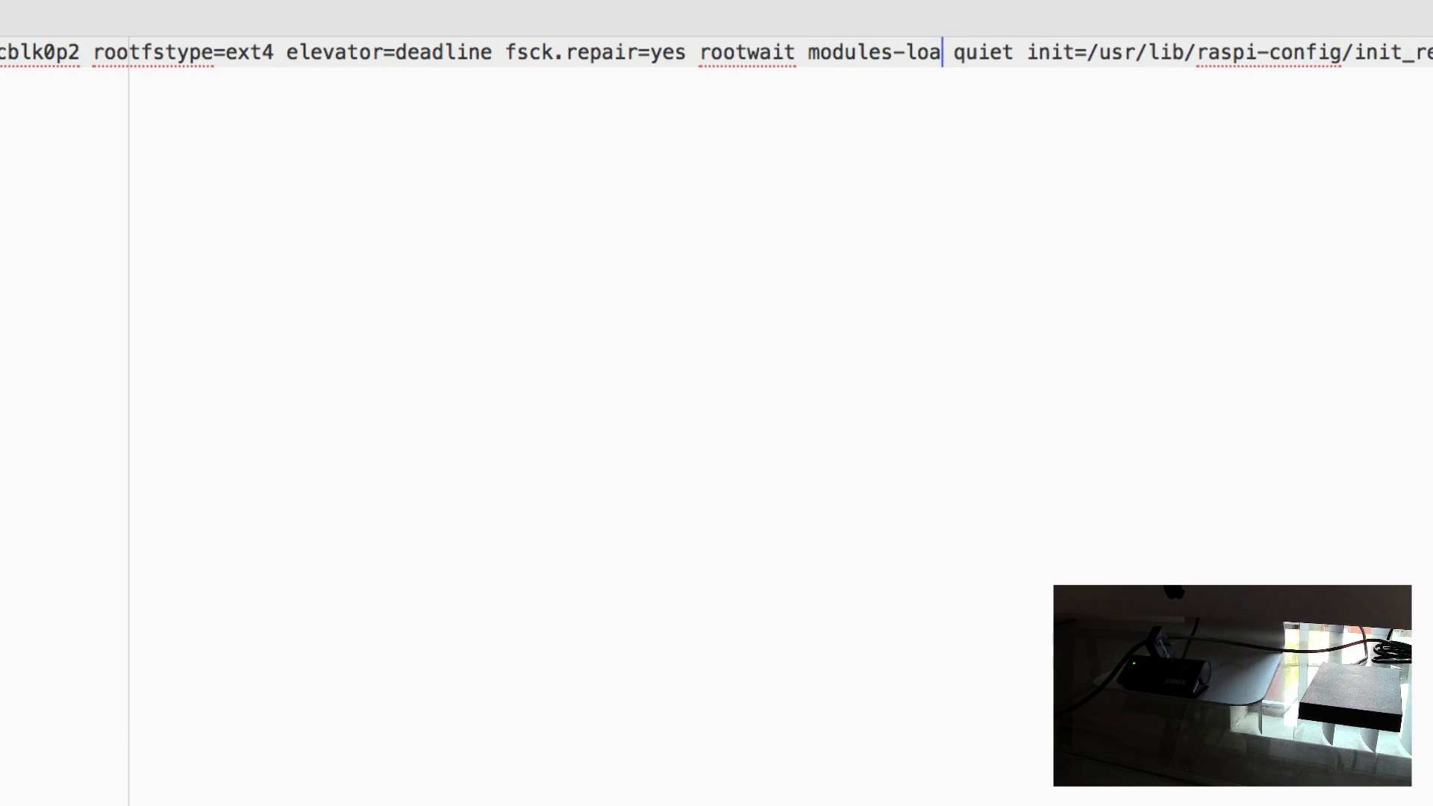
text(d=dwc)
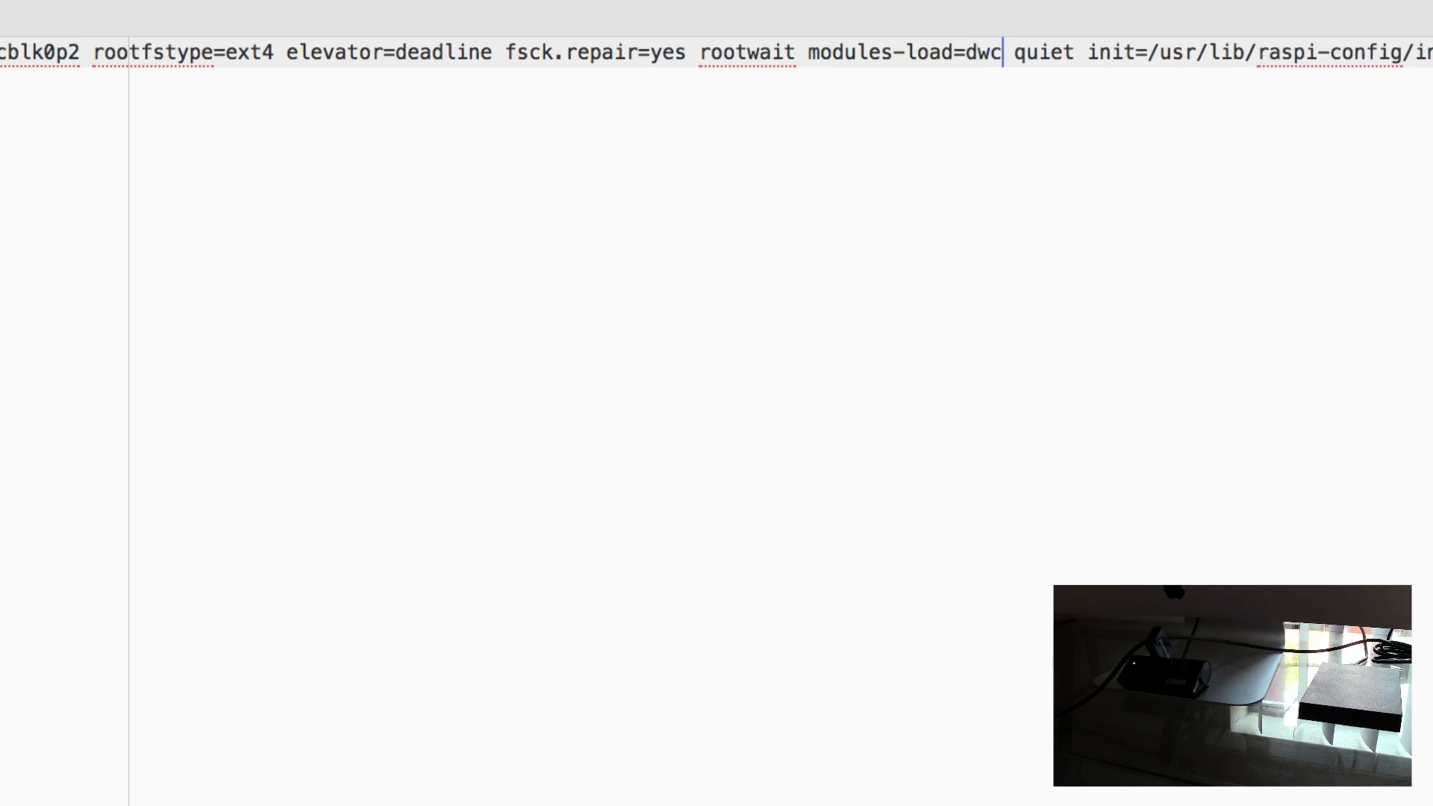
text(2)
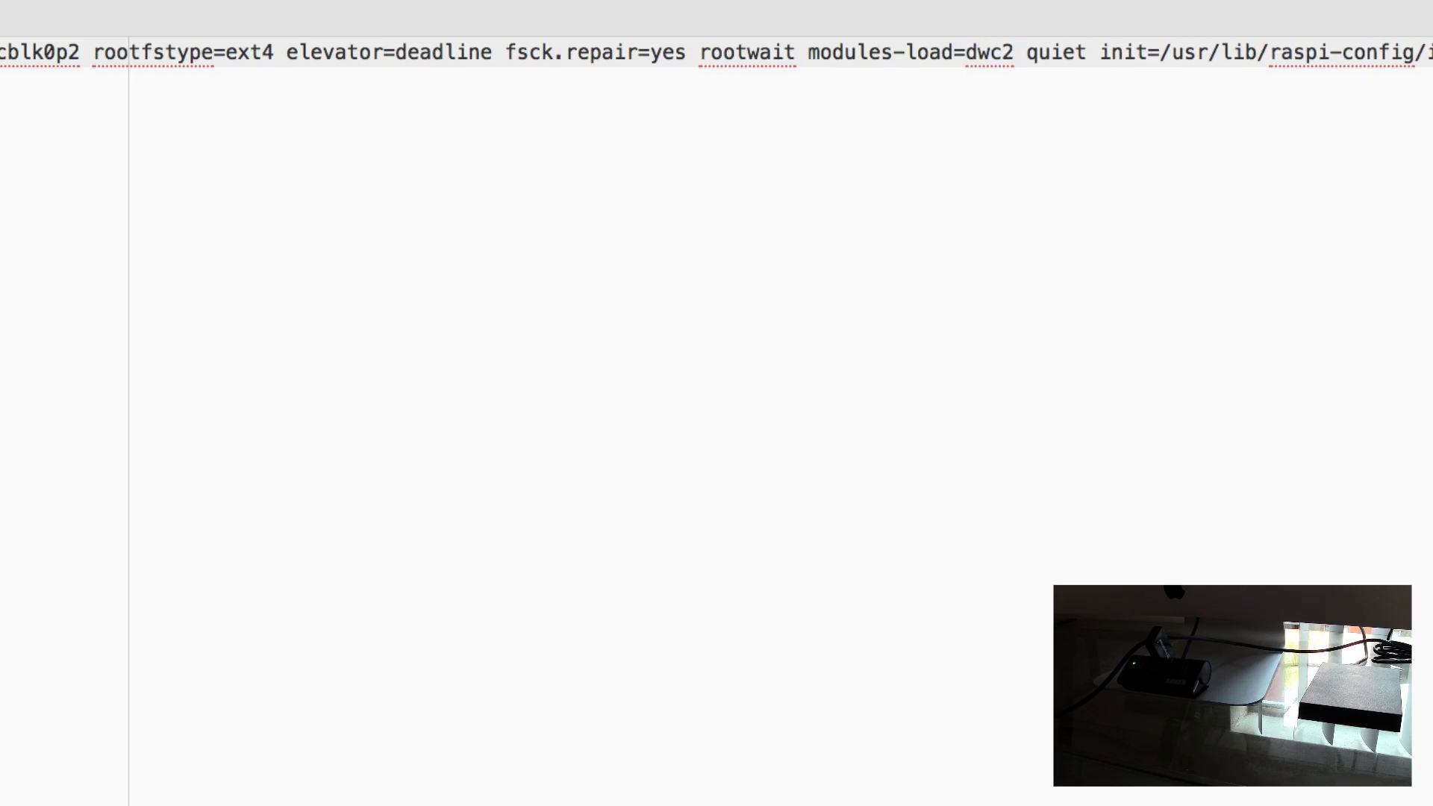
text(,g_)
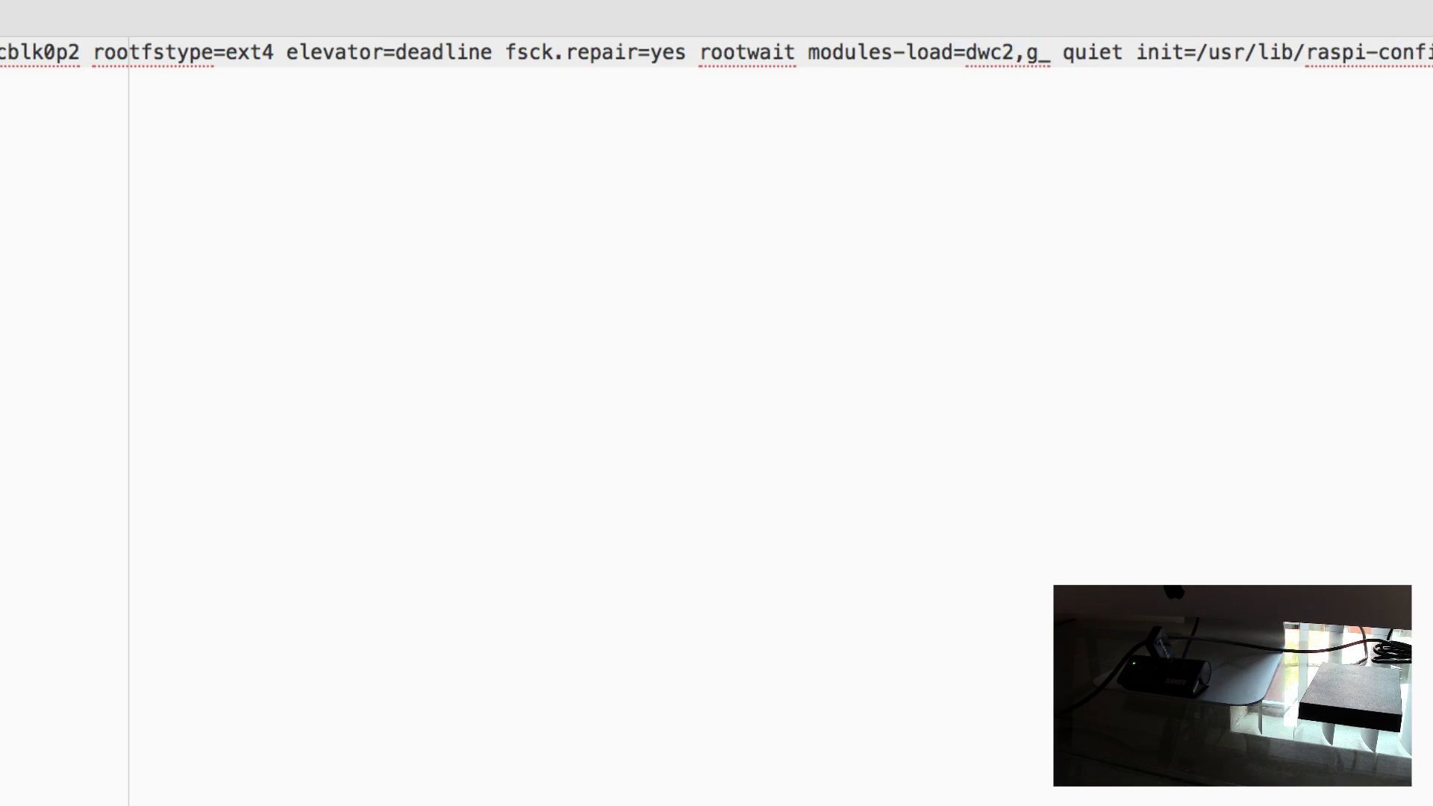
text(ether)
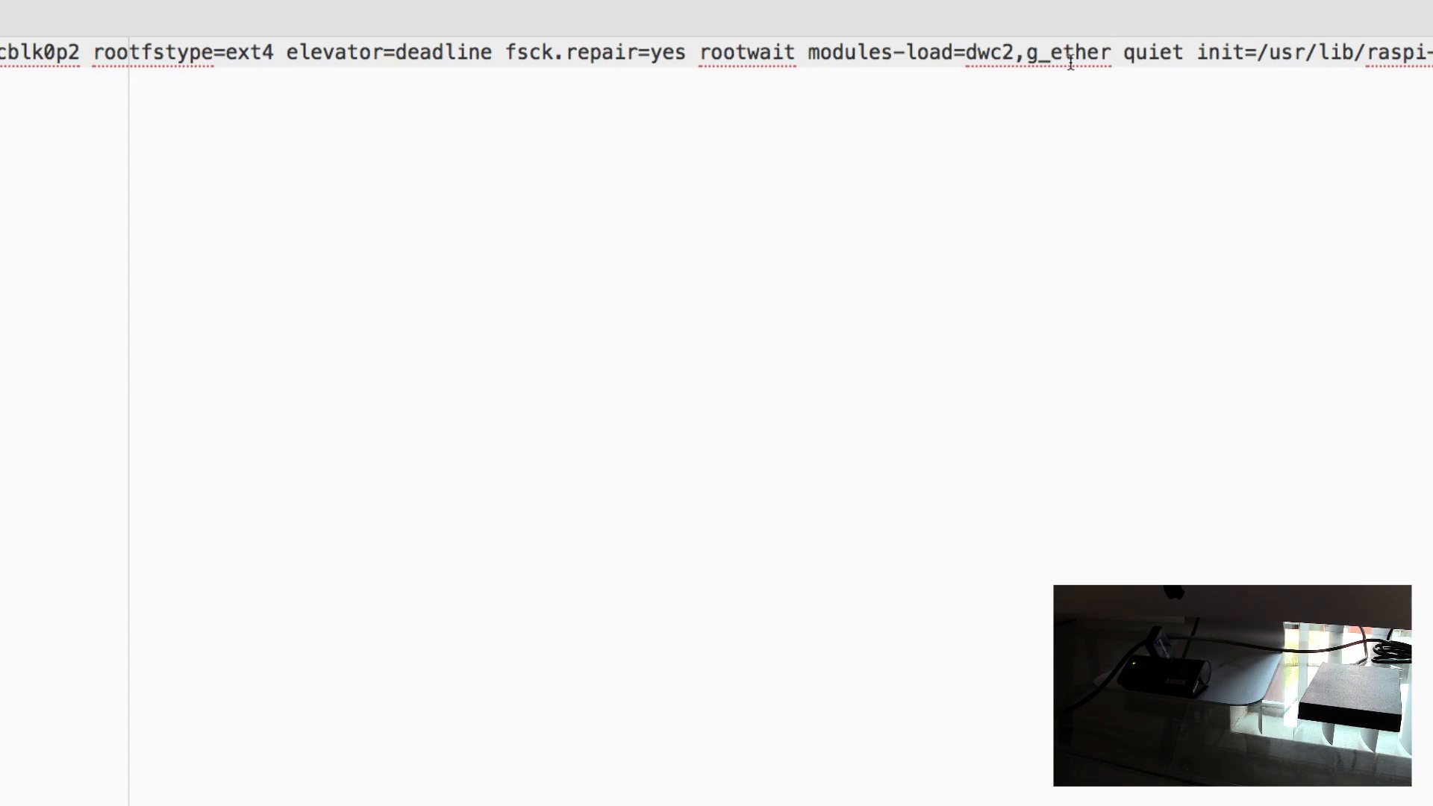
click(1113, 52)
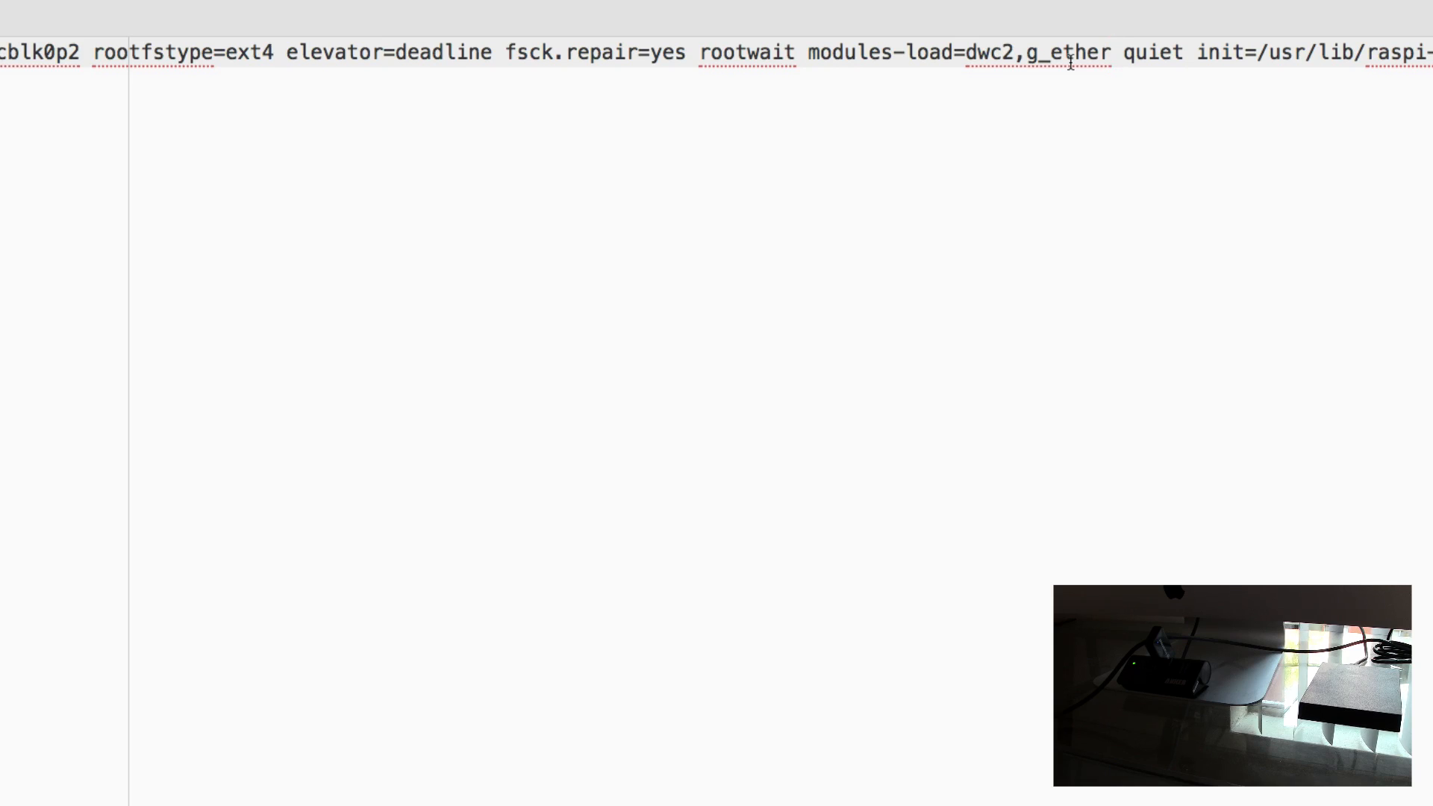
click(95, 291)
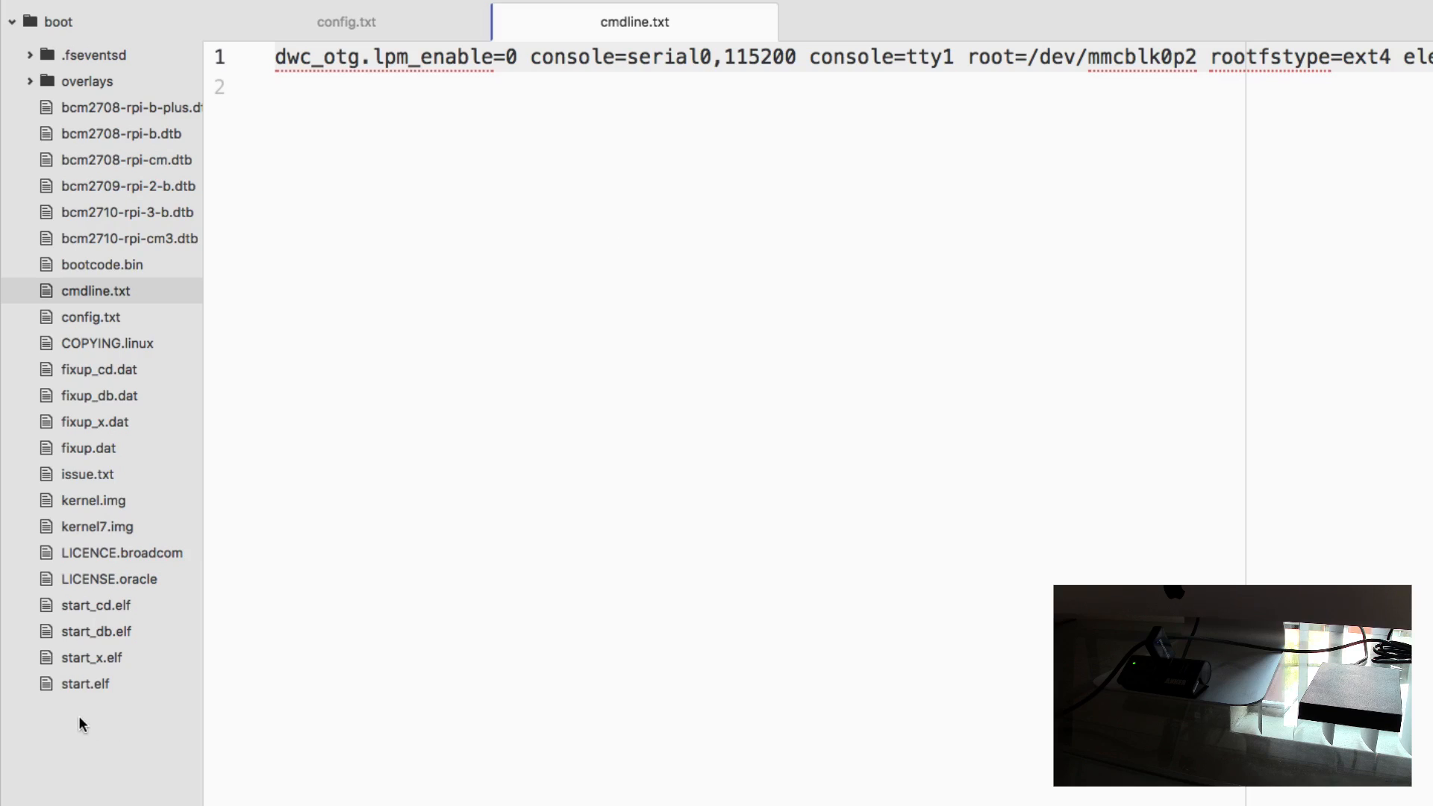
Create a new empty file named ssh in the boot folder from the tree view
right_click(54, 725)
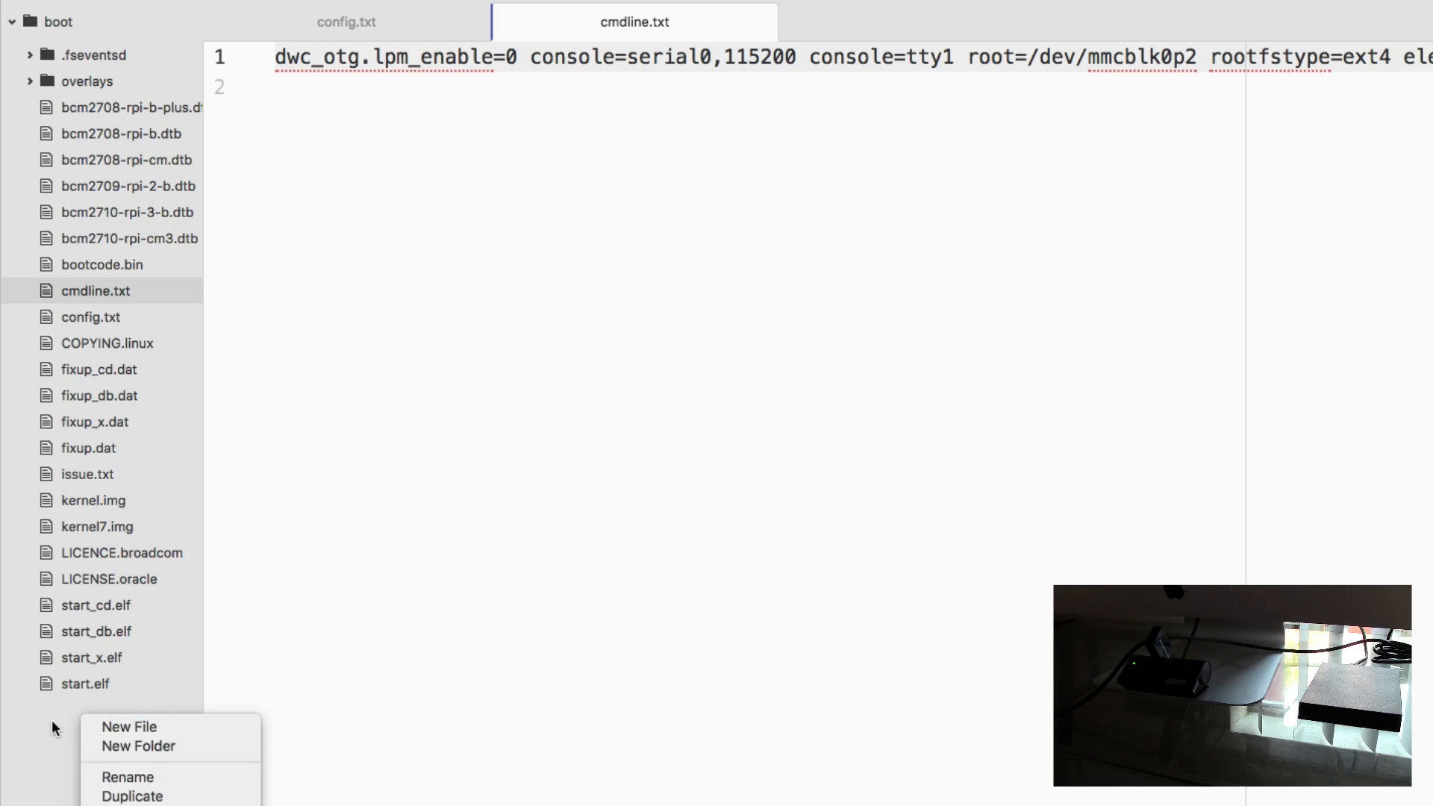
mouse_move(160, 722)
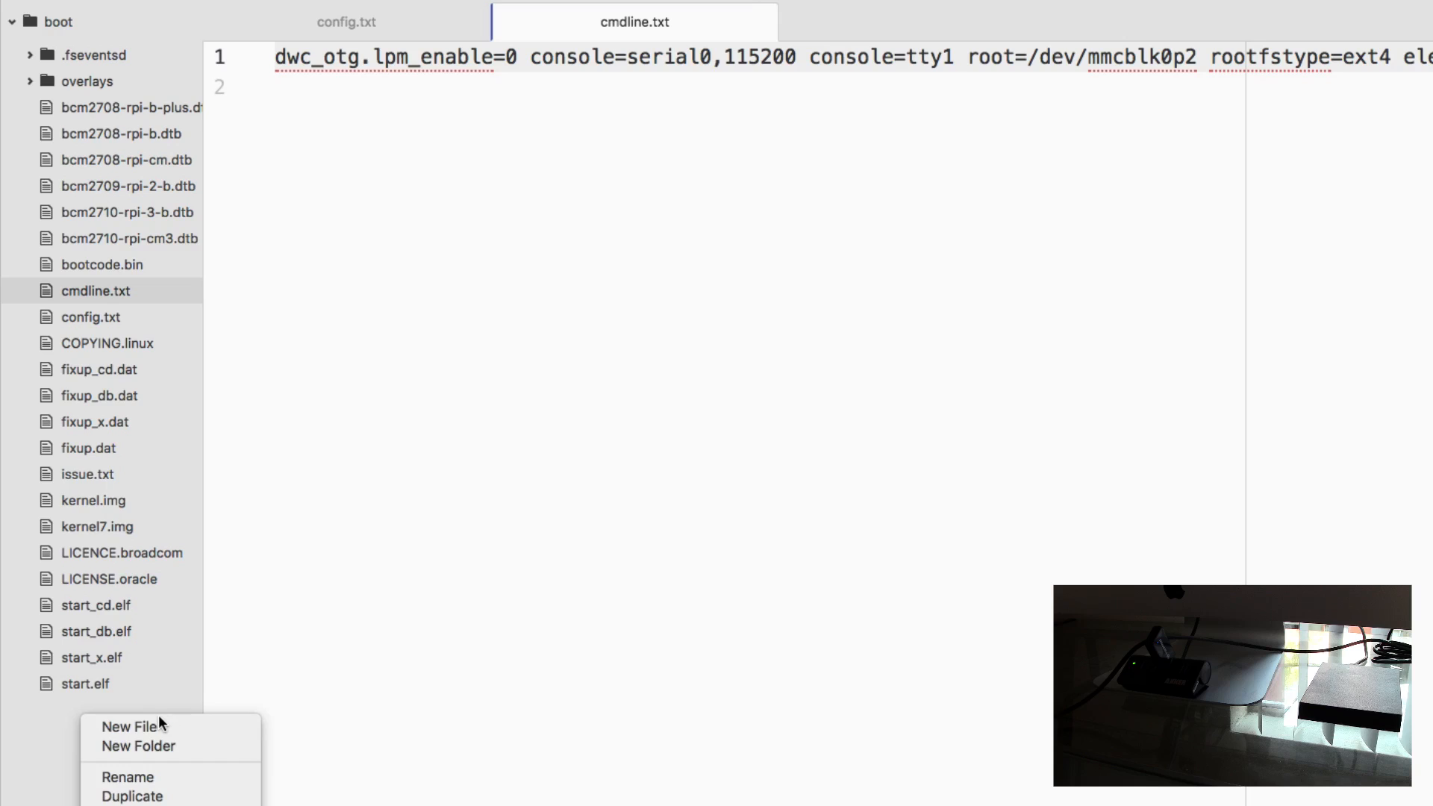
mouse_move(128, 727)
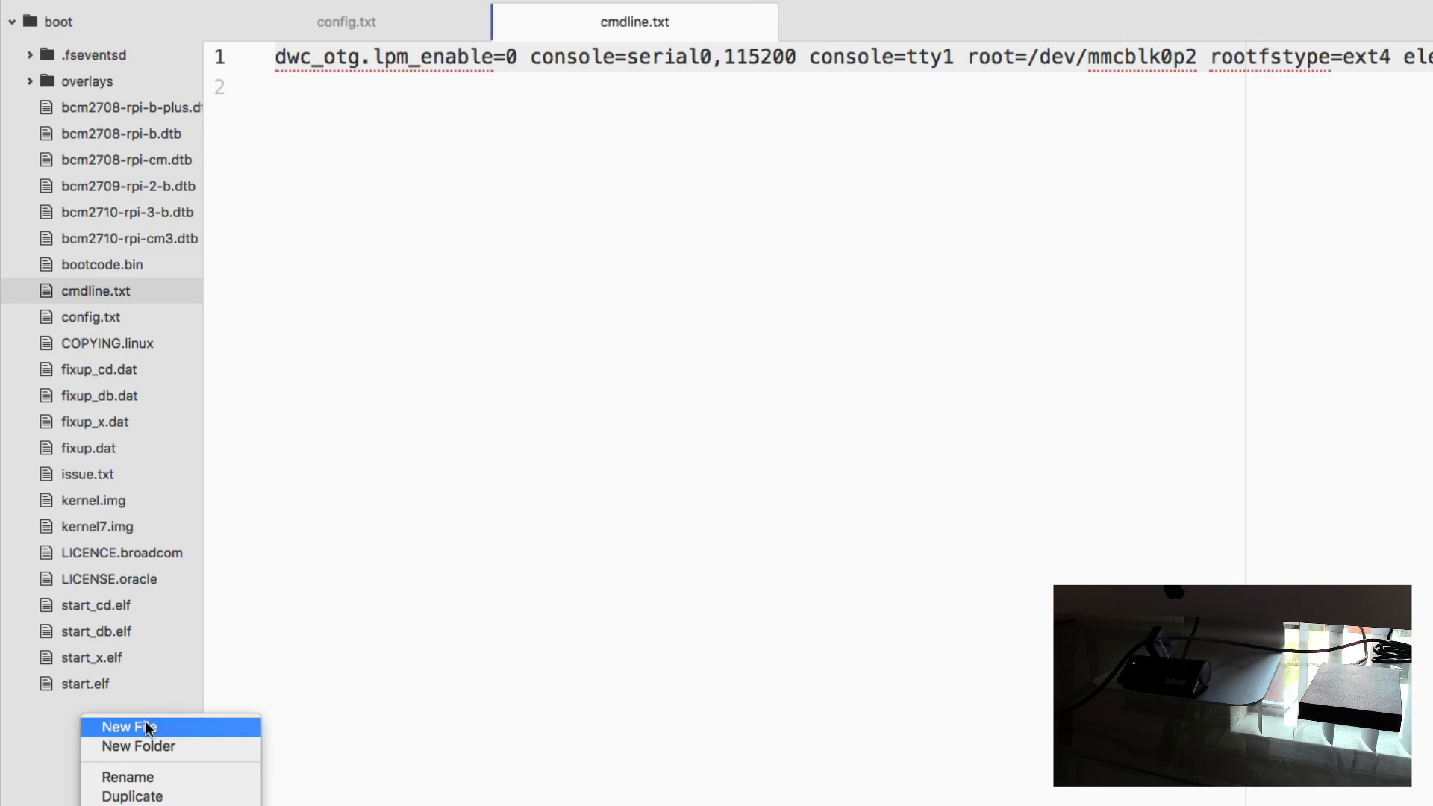
click(129, 727)
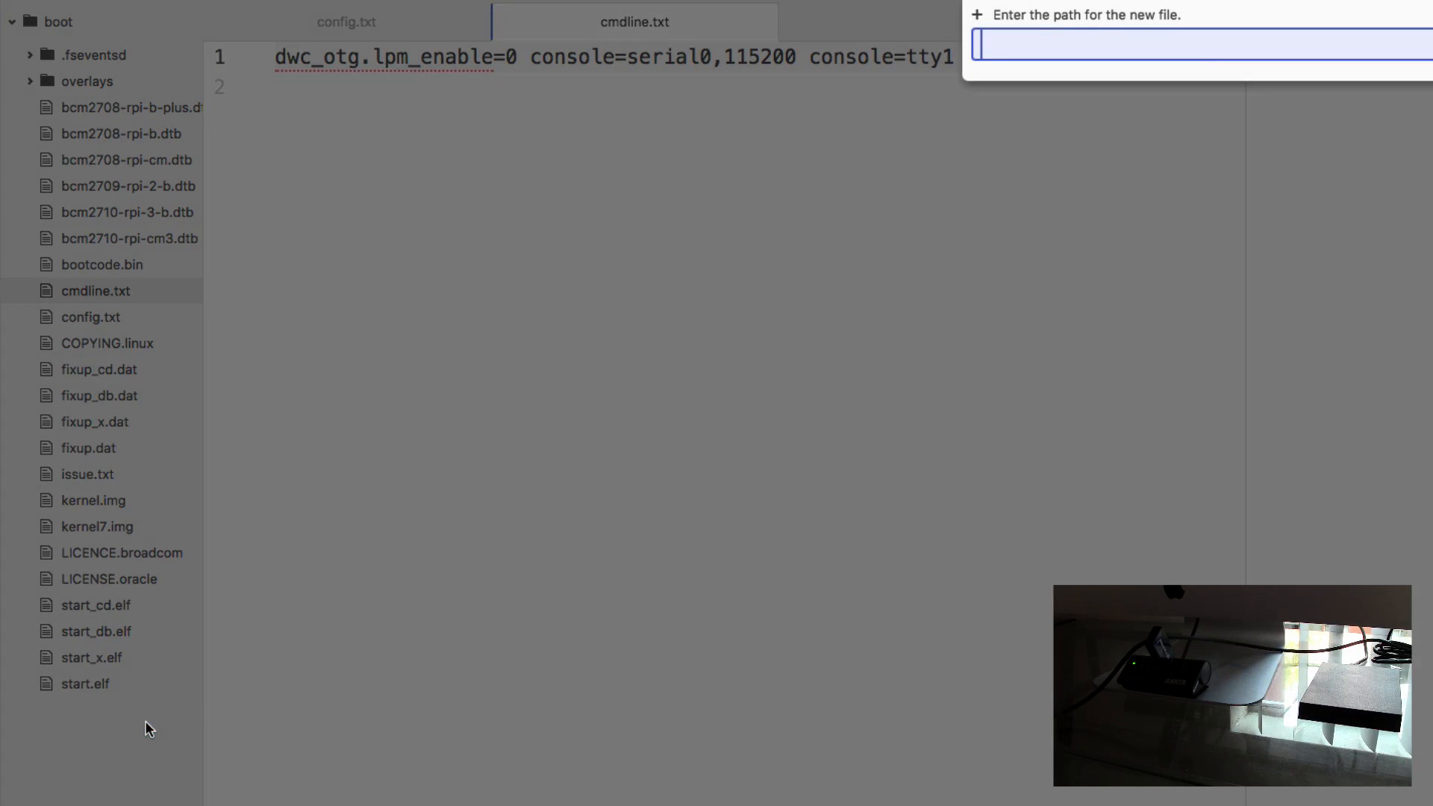
text(ssh)
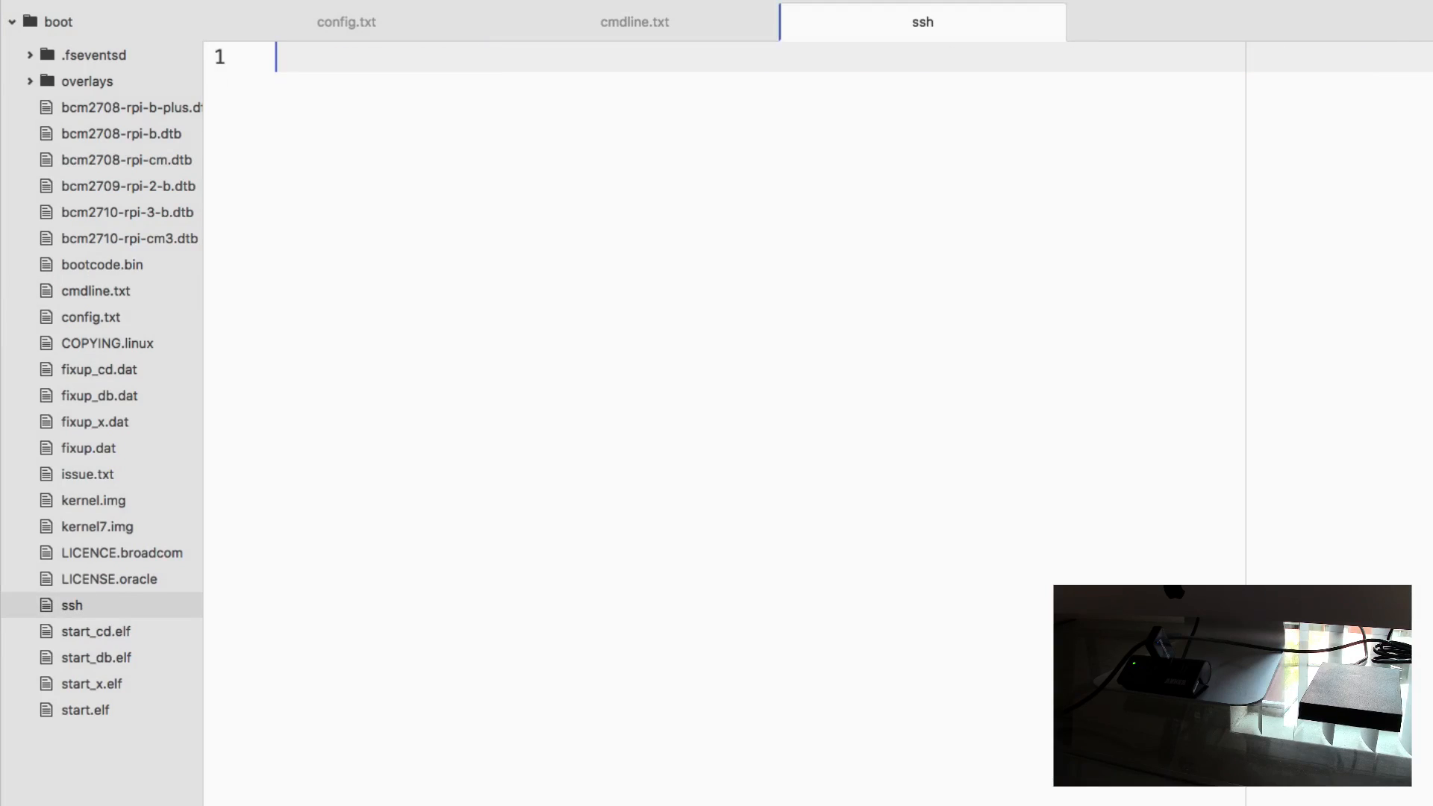
mouse_move(510, 532)
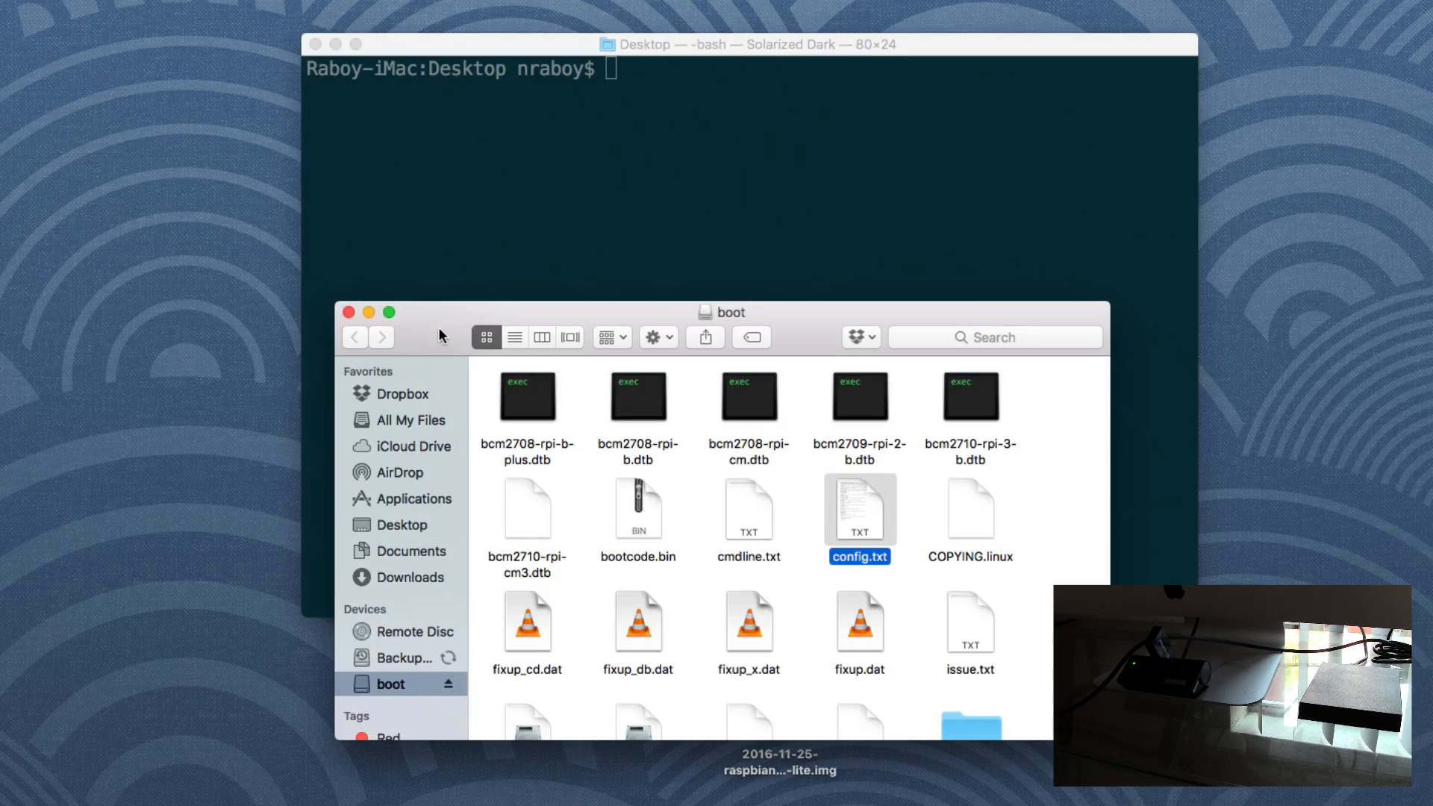
mouse_move(475, 723)
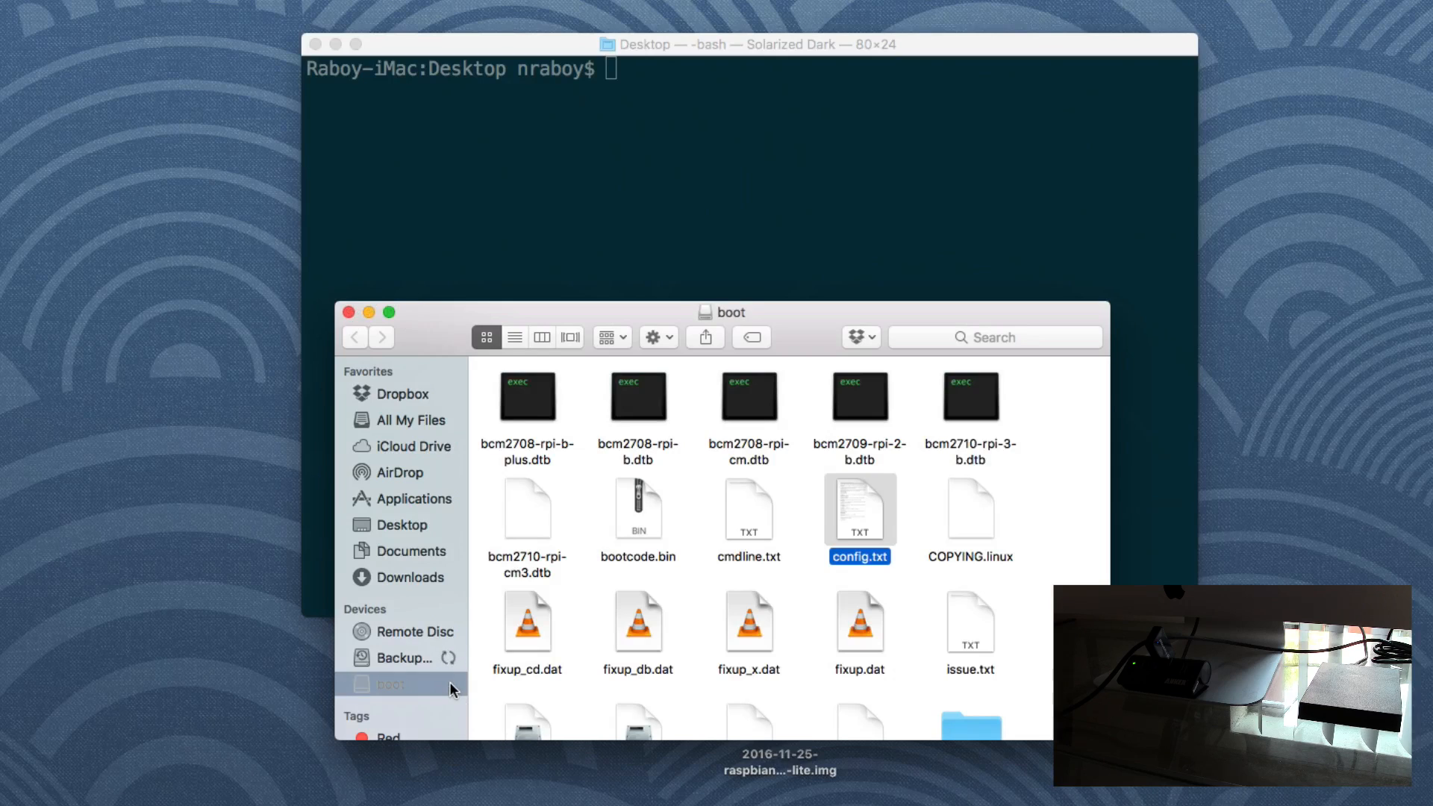
Force-eject the boot volume from the Finder sidebar despite programs using it, and dismiss the notice
click(449, 684)
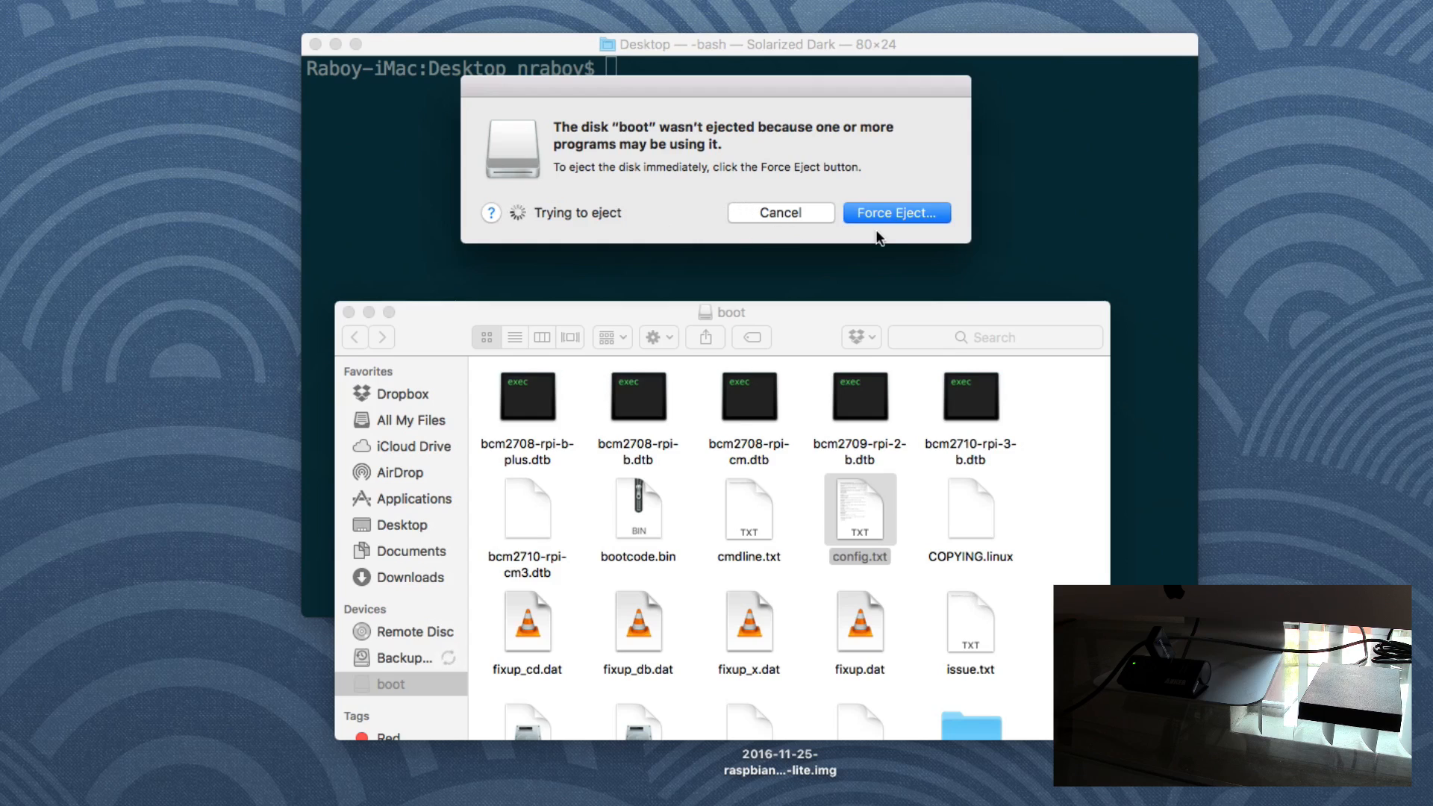
mouse_move(890, 212)
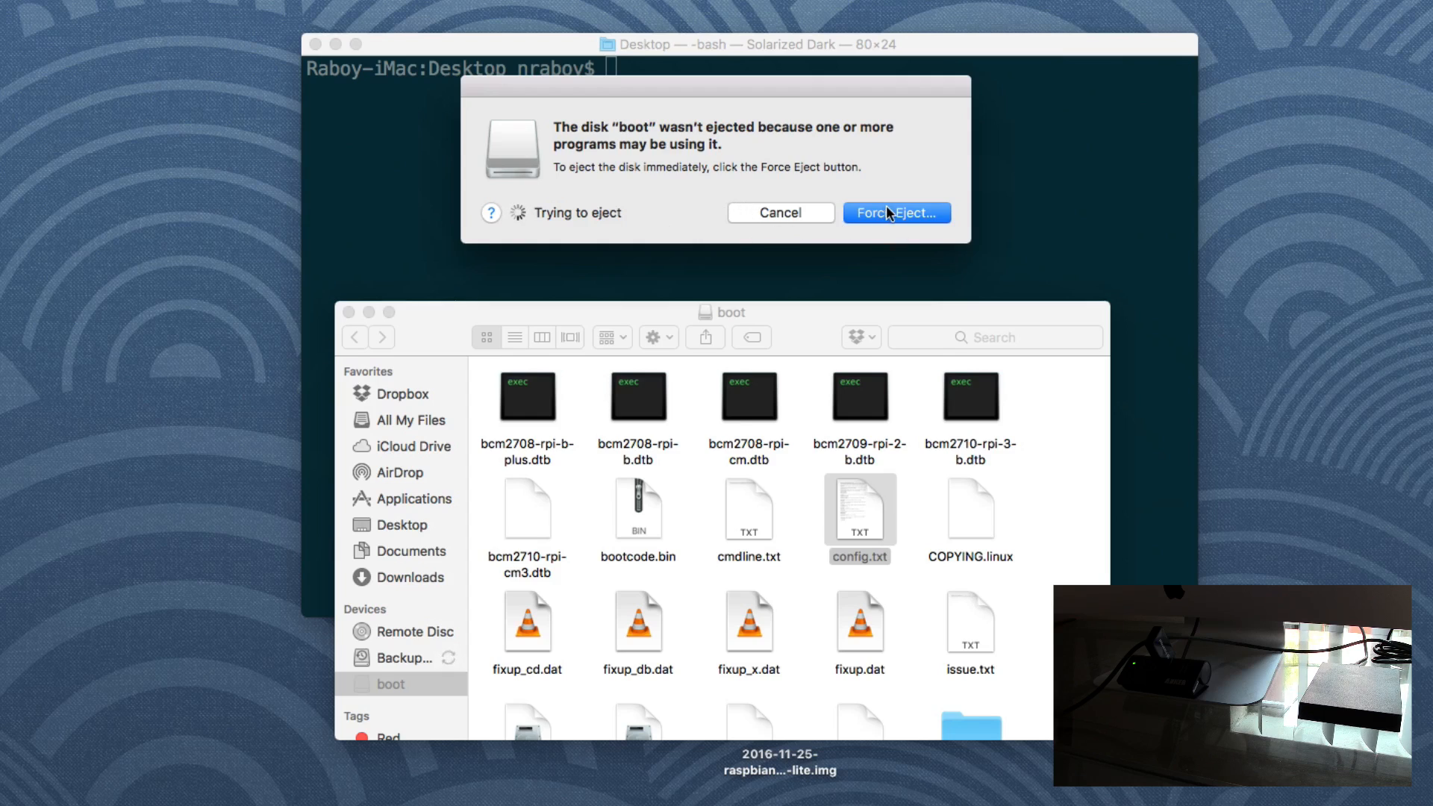
click(895, 212)
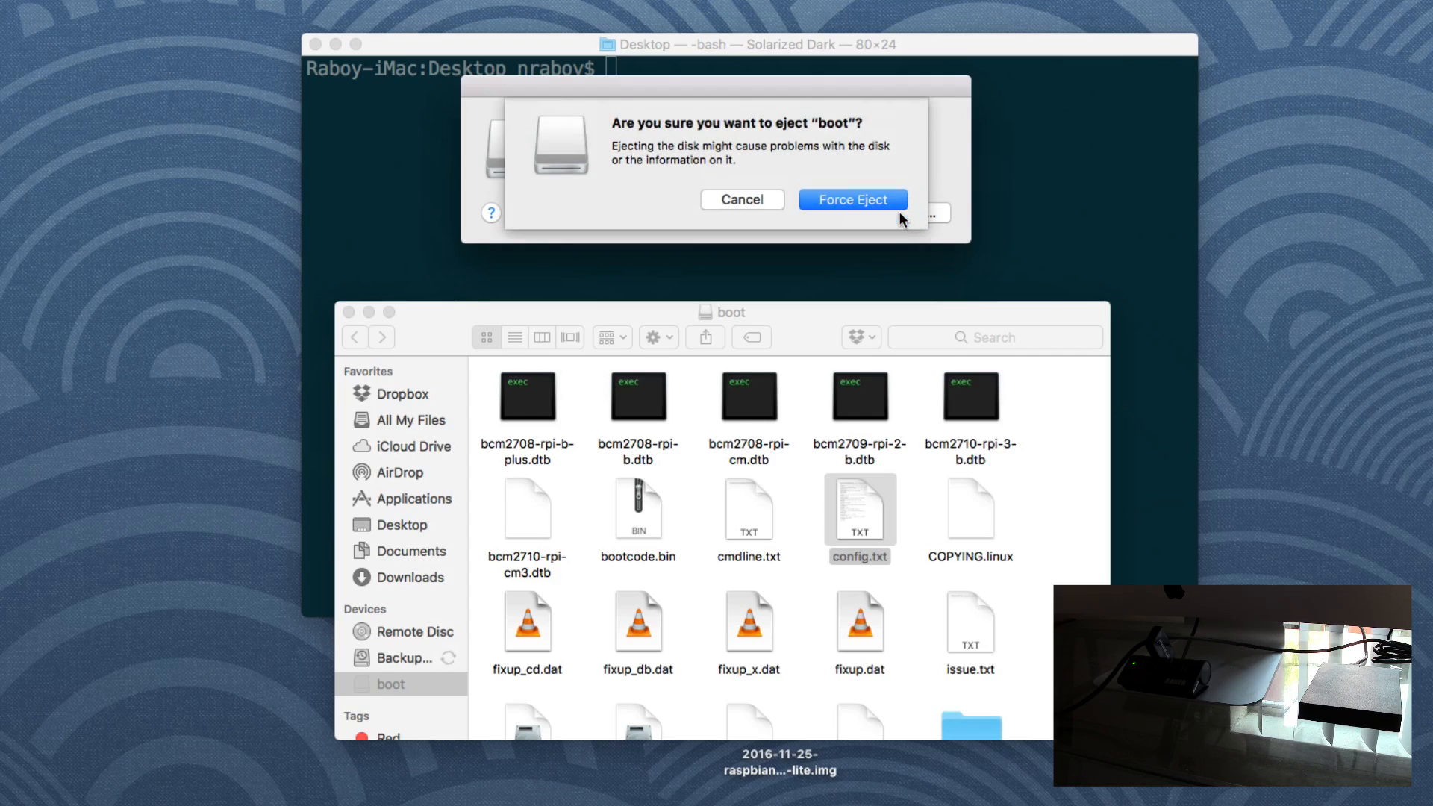
click(851, 198)
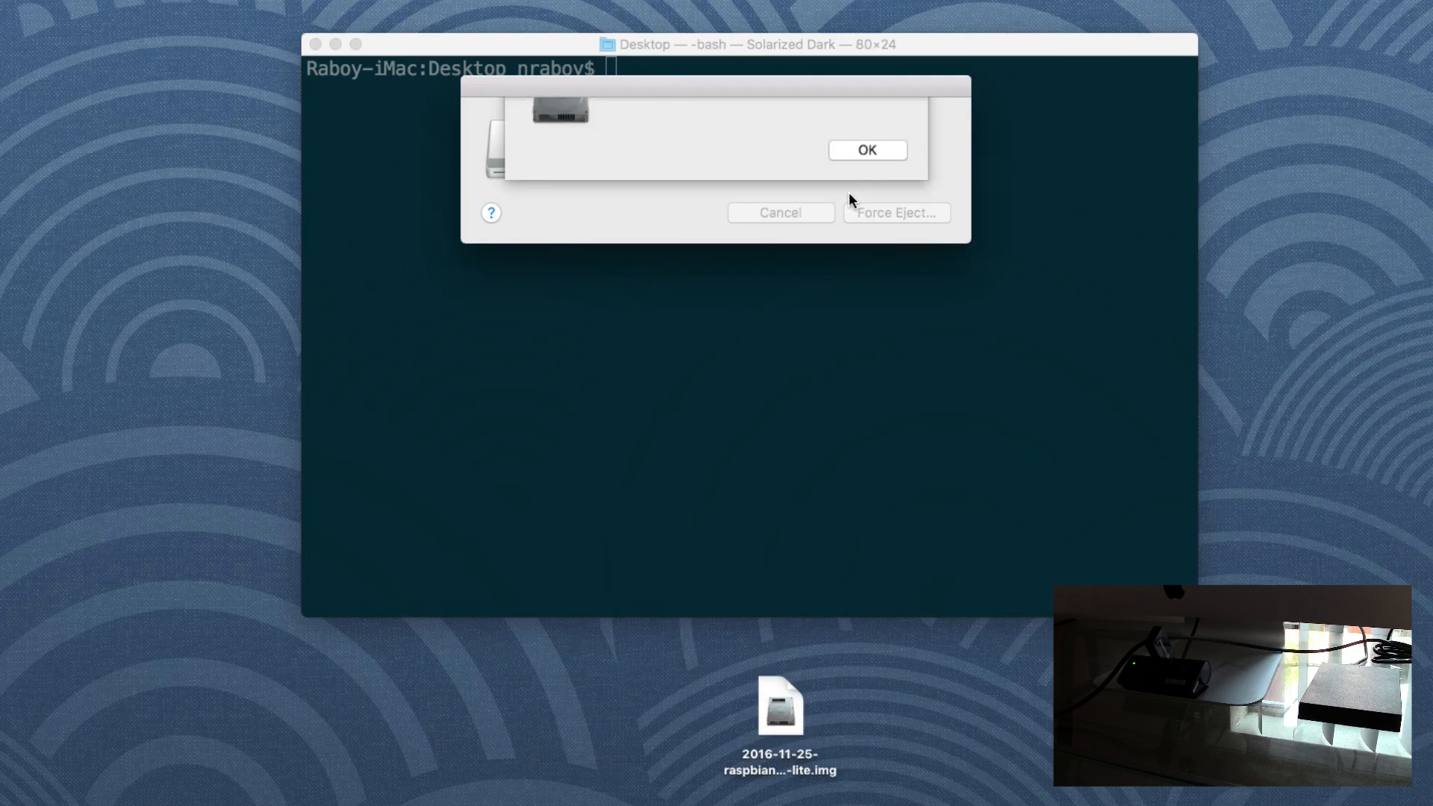
click(866, 150)
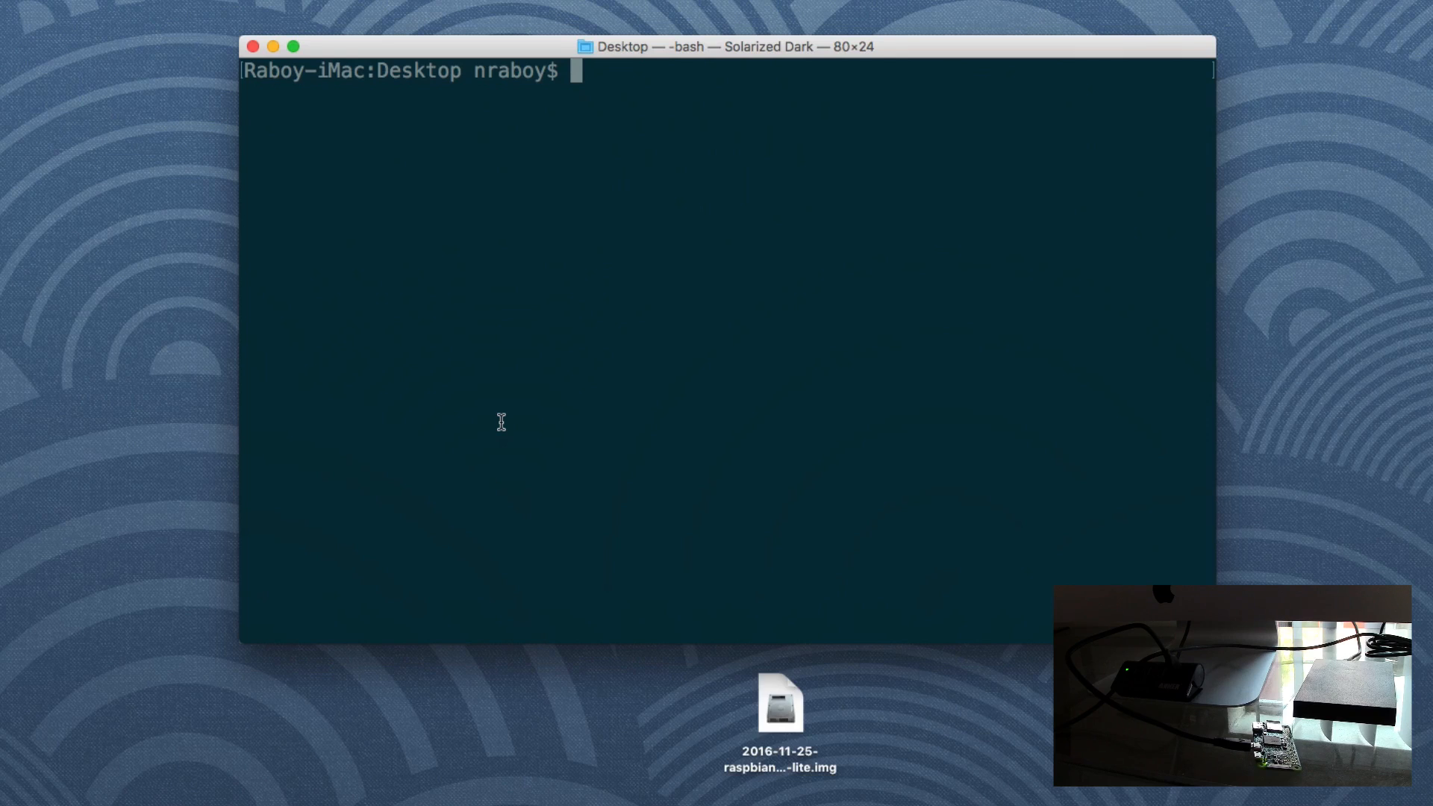
text(sss)
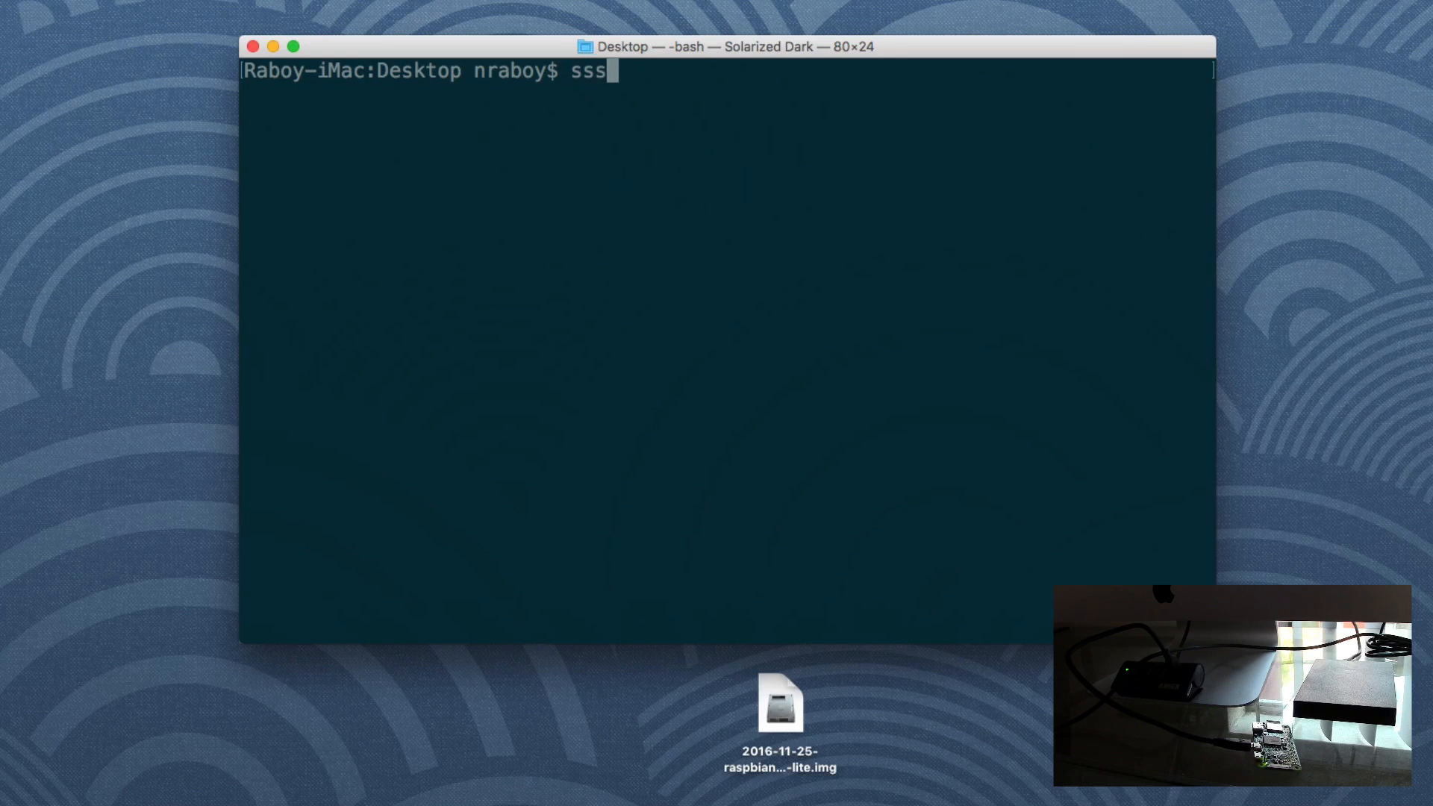
text(ssh pi@)
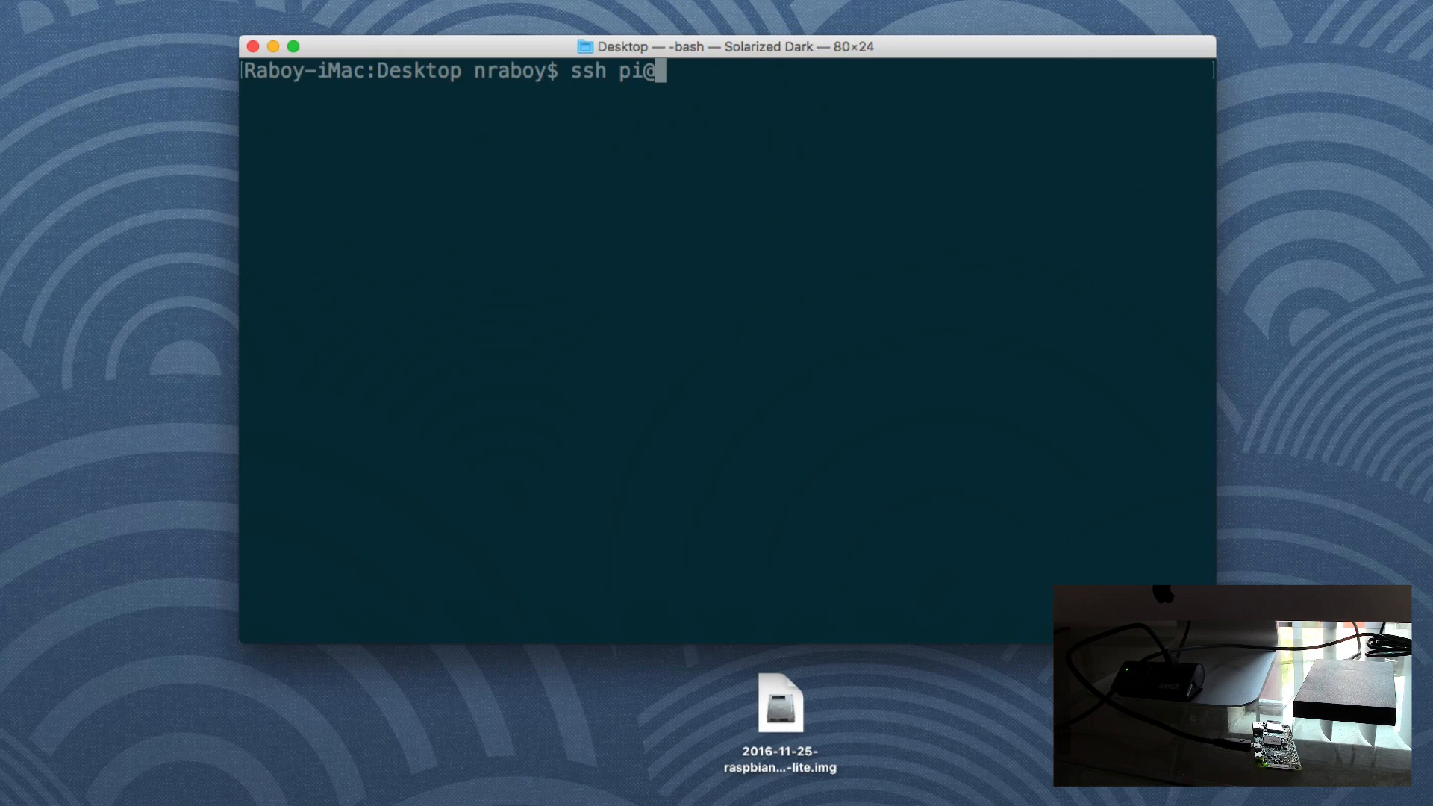
text(raspberryp)
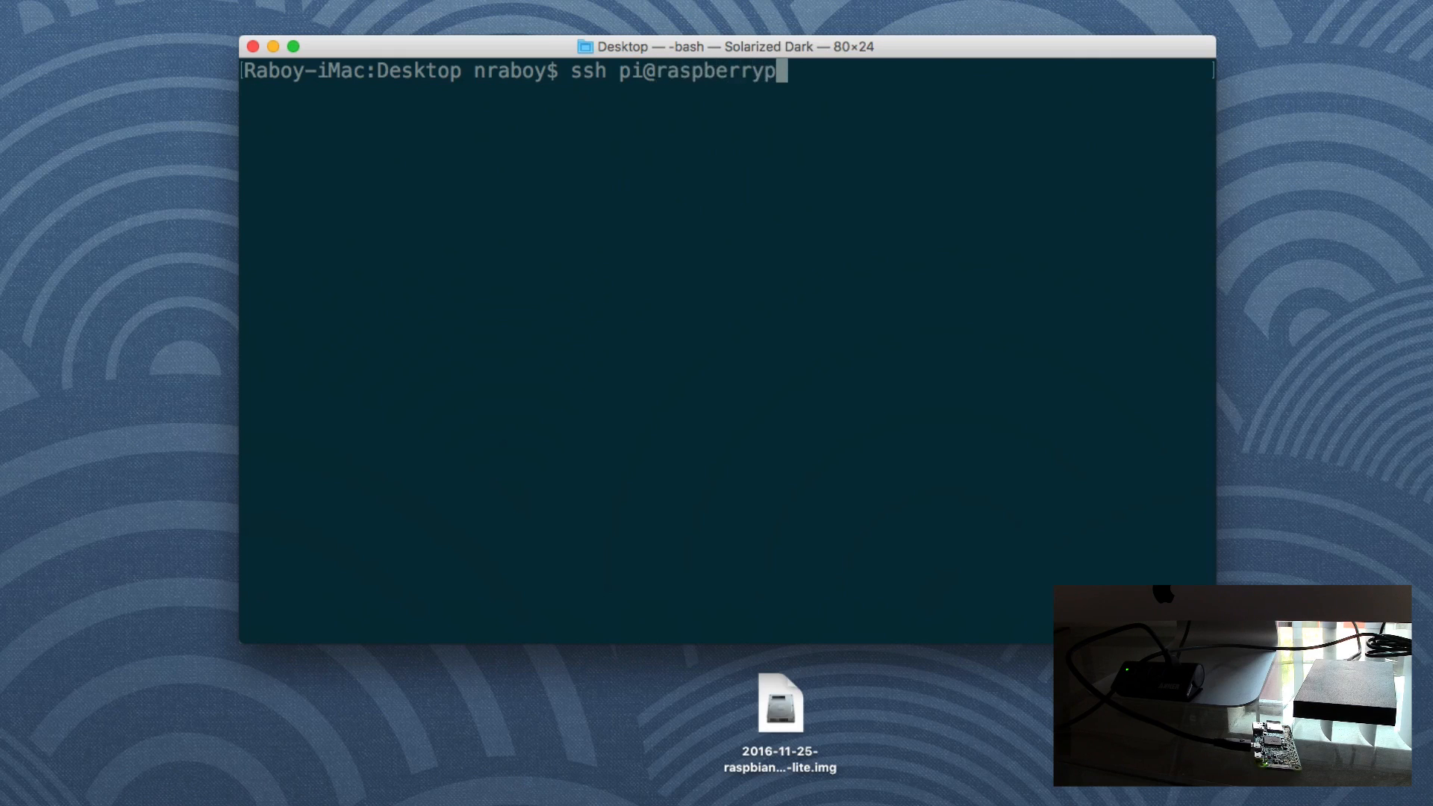
text(i.local)
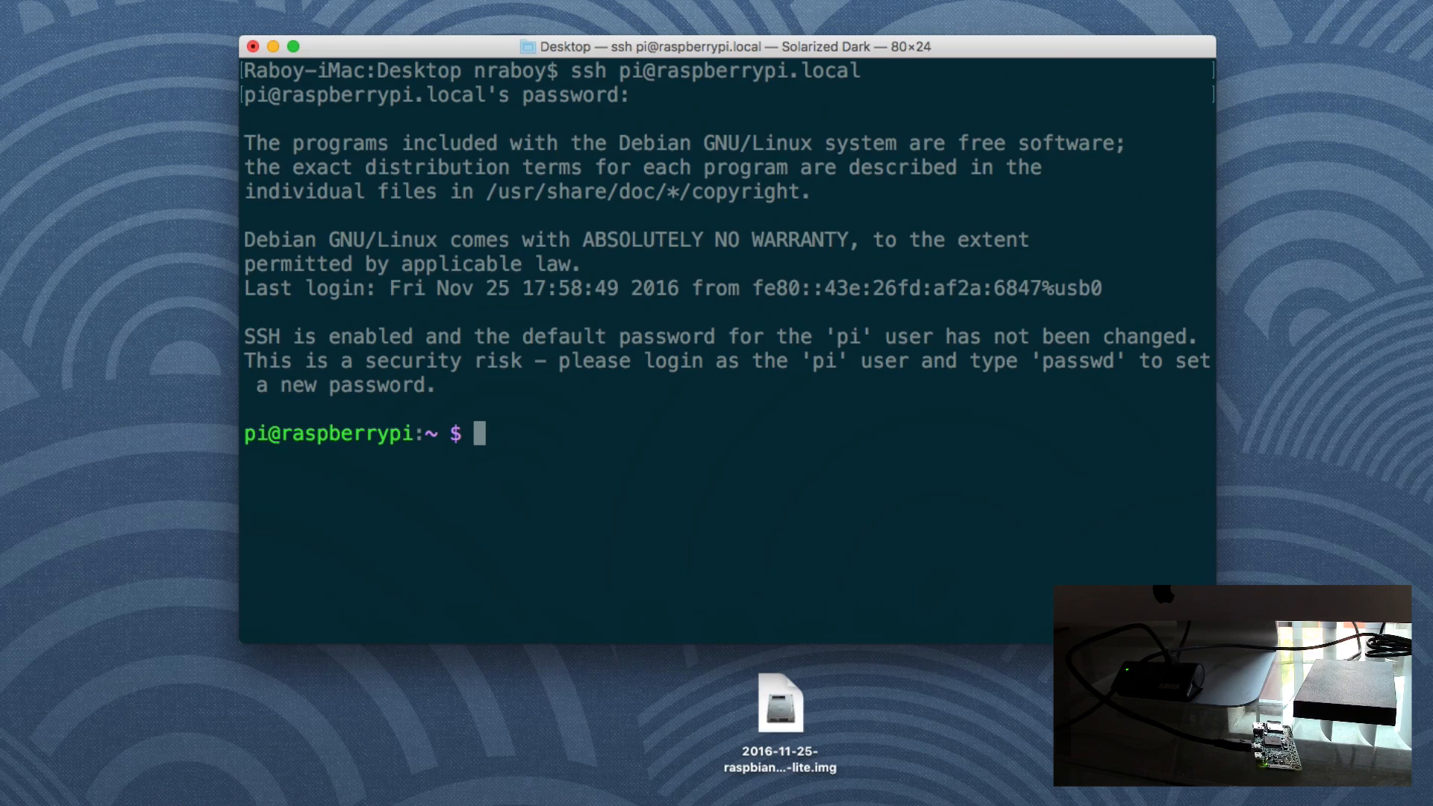
Check the Pi's memory and disk usage with free -m and df -h
text(fre)
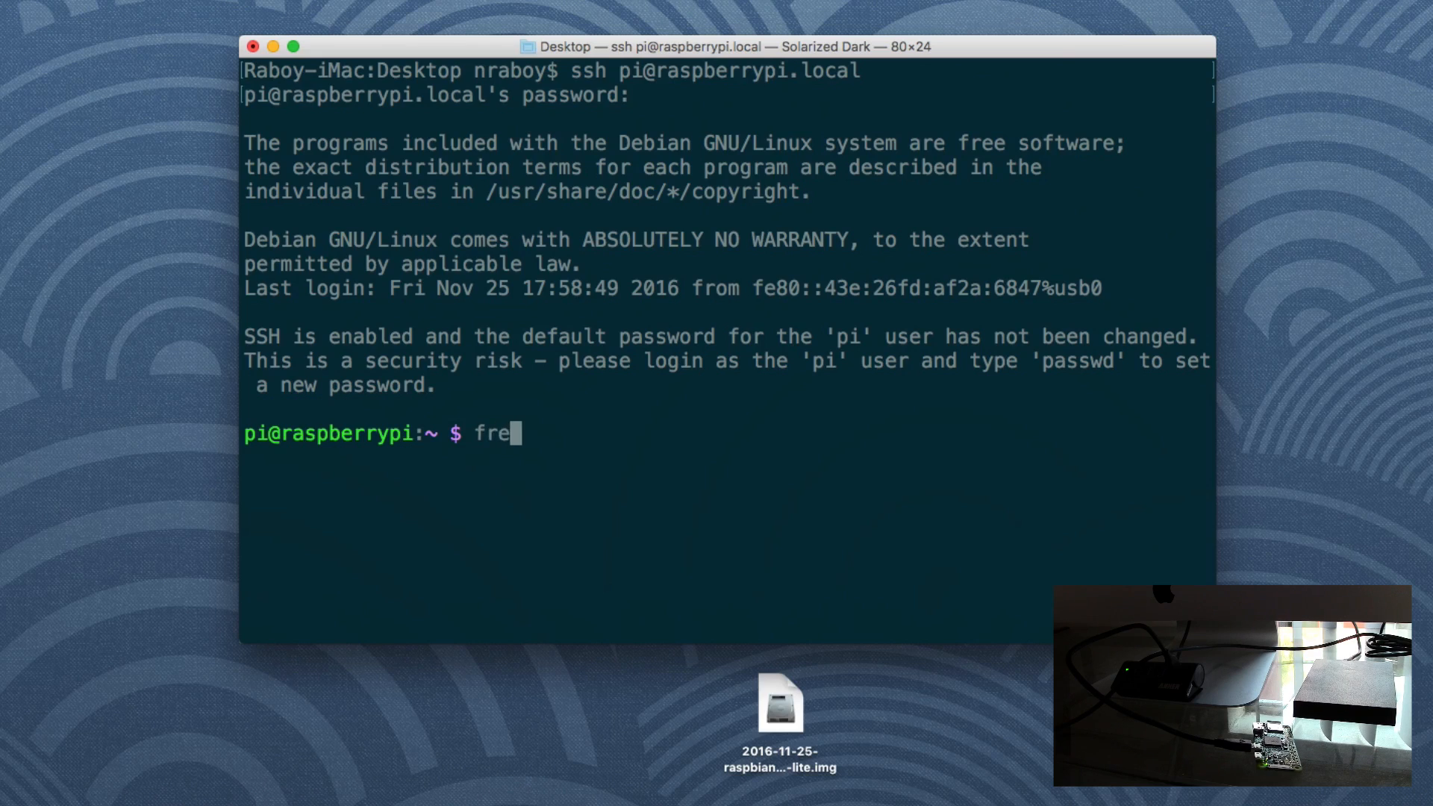
text(e -m)
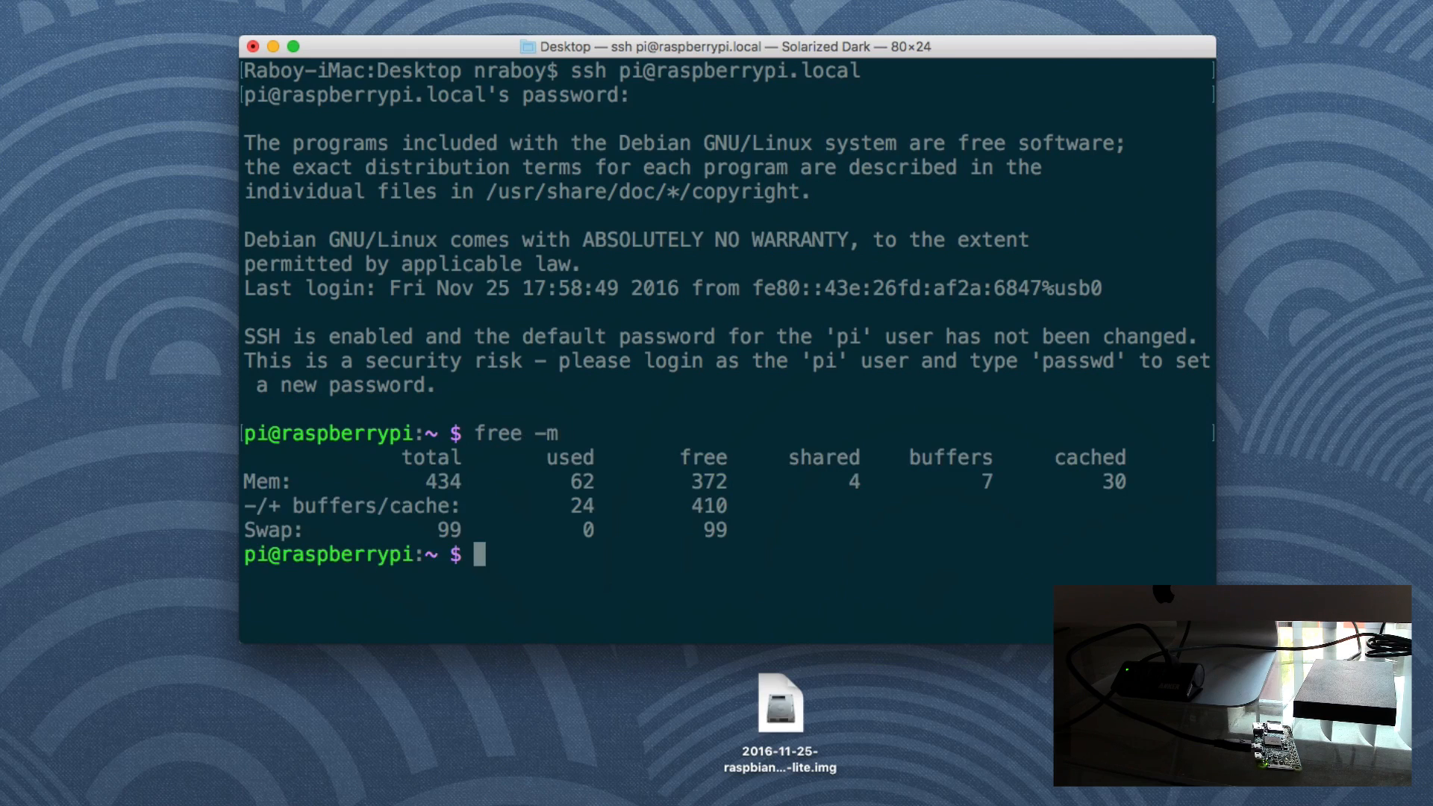
text(df -h)
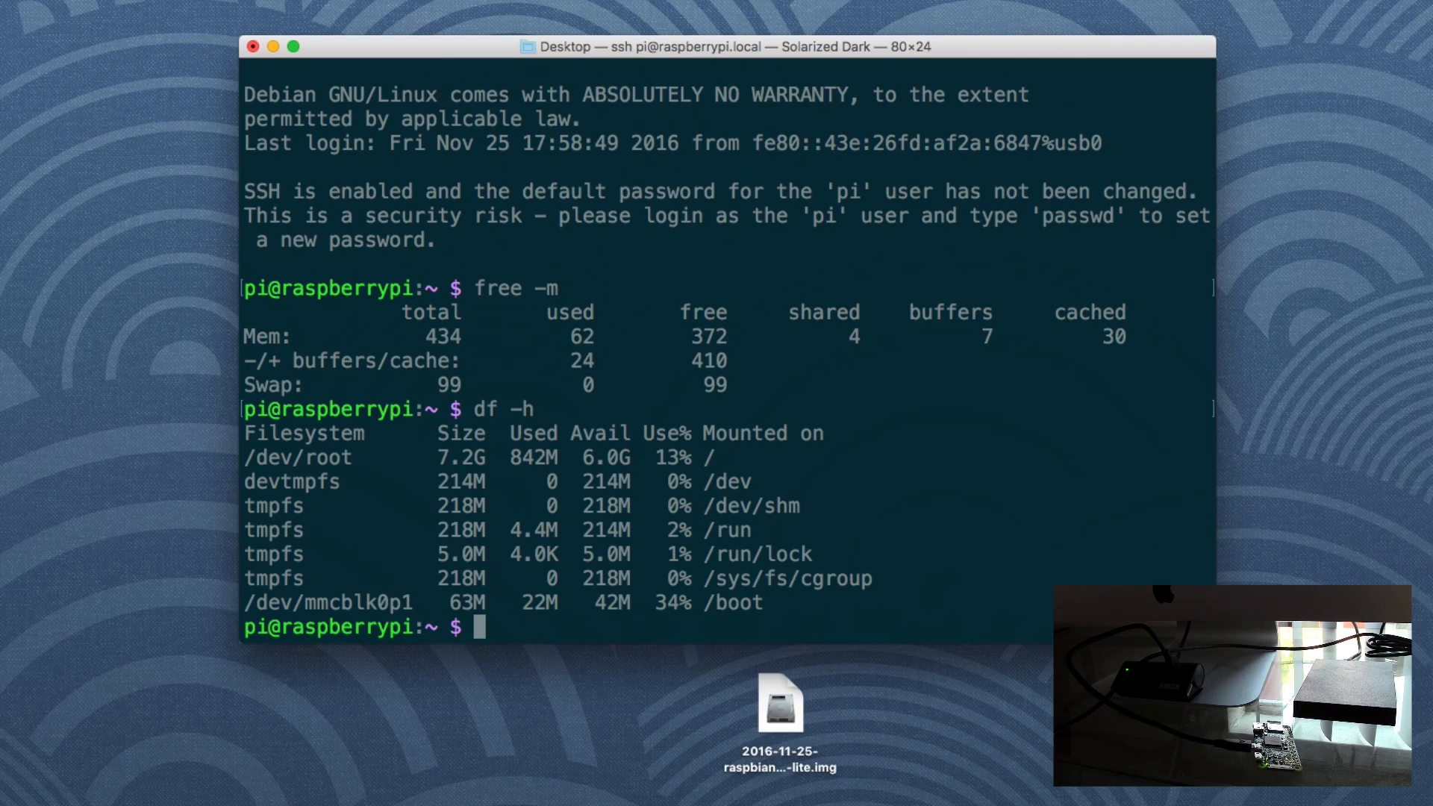
Exit the SSH session, reconnect to the Pi, and start typing hostname
text(exit)
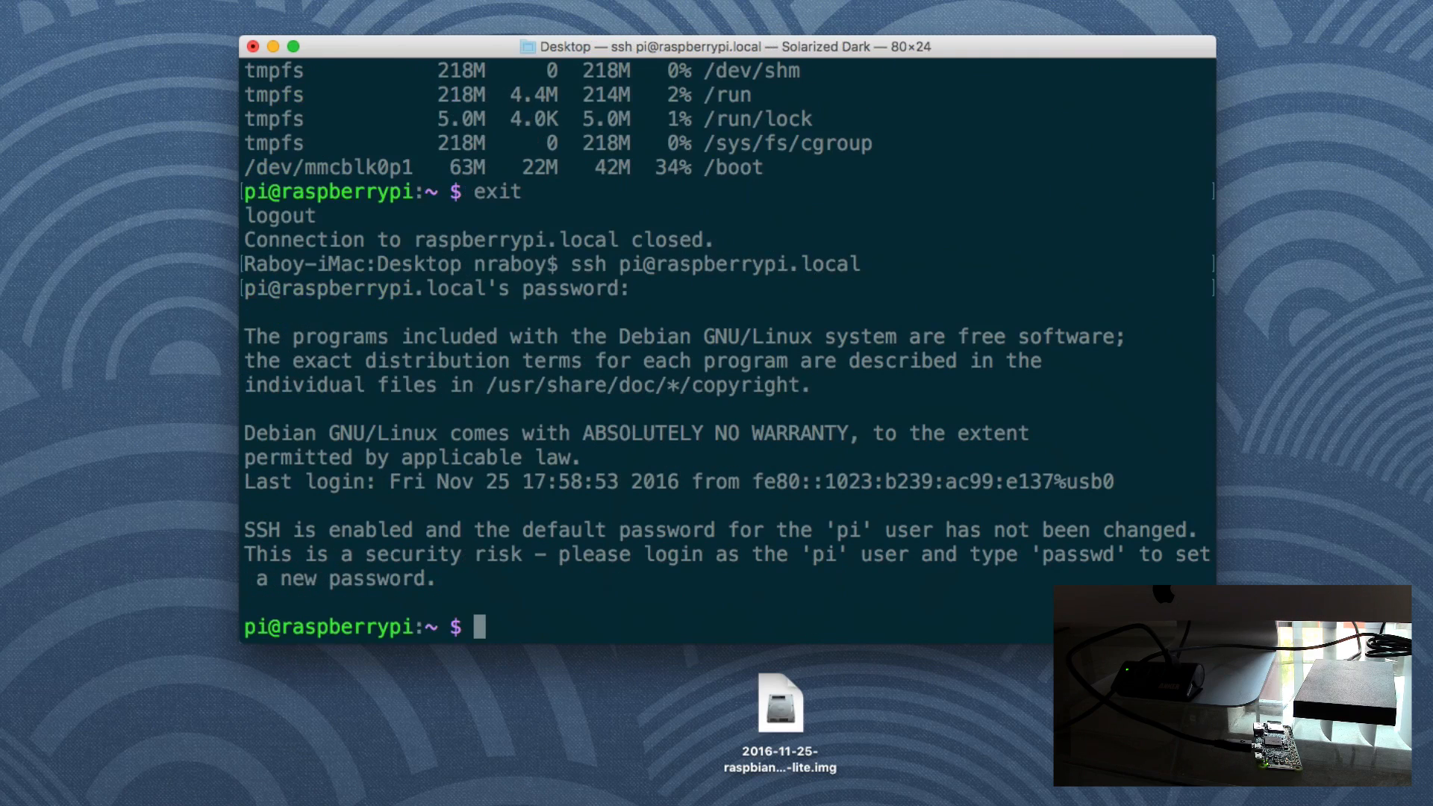
text(hostna)
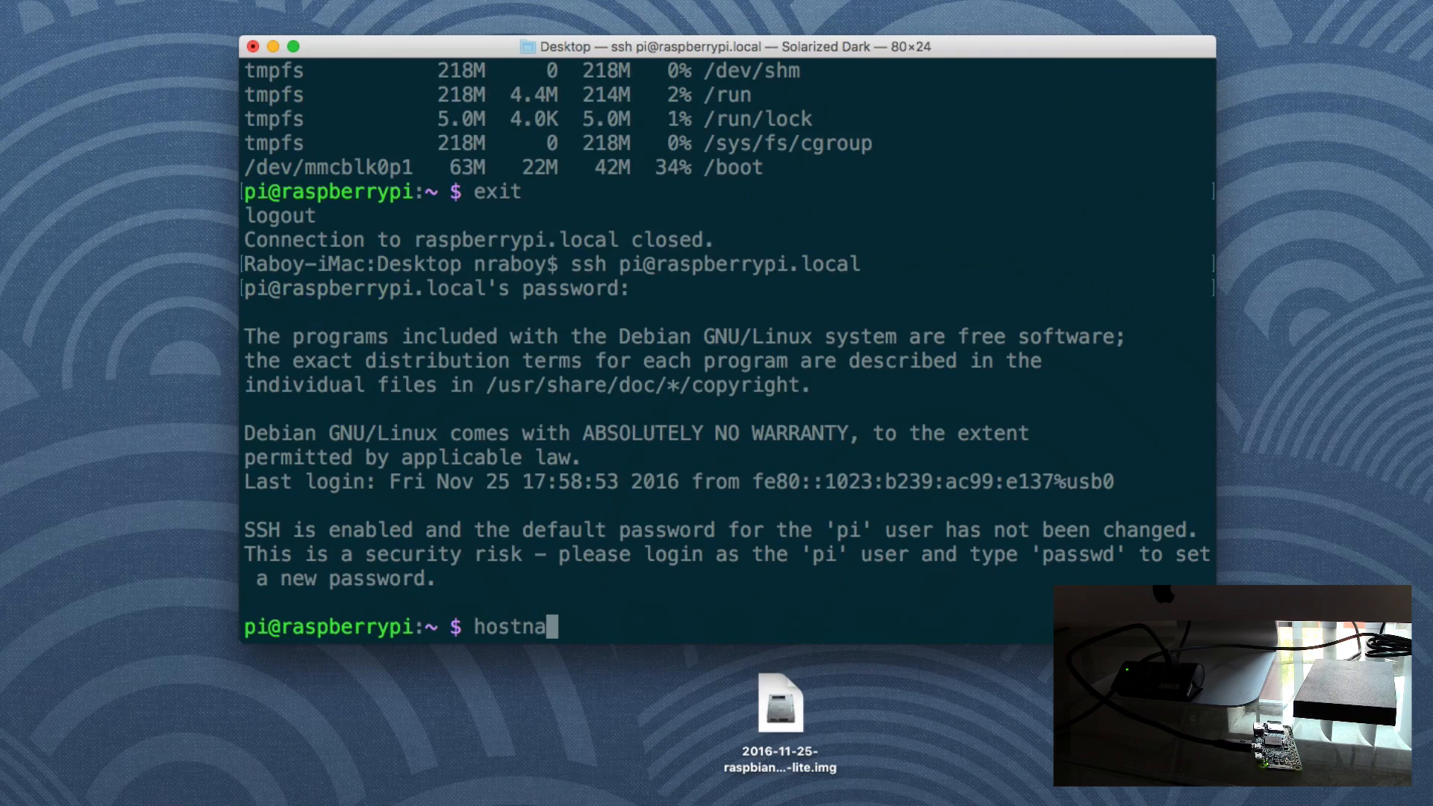